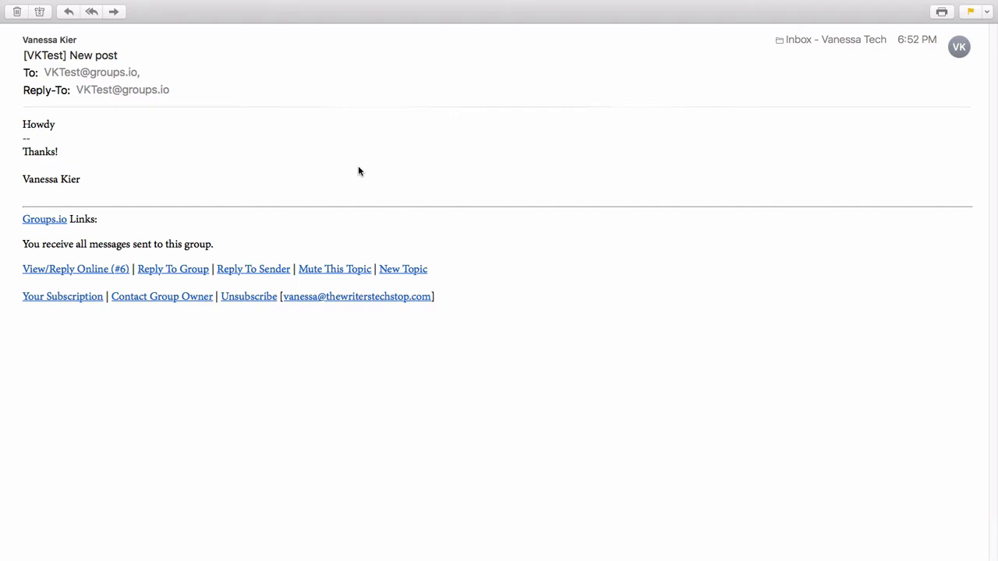
mouse_move(368, 160)
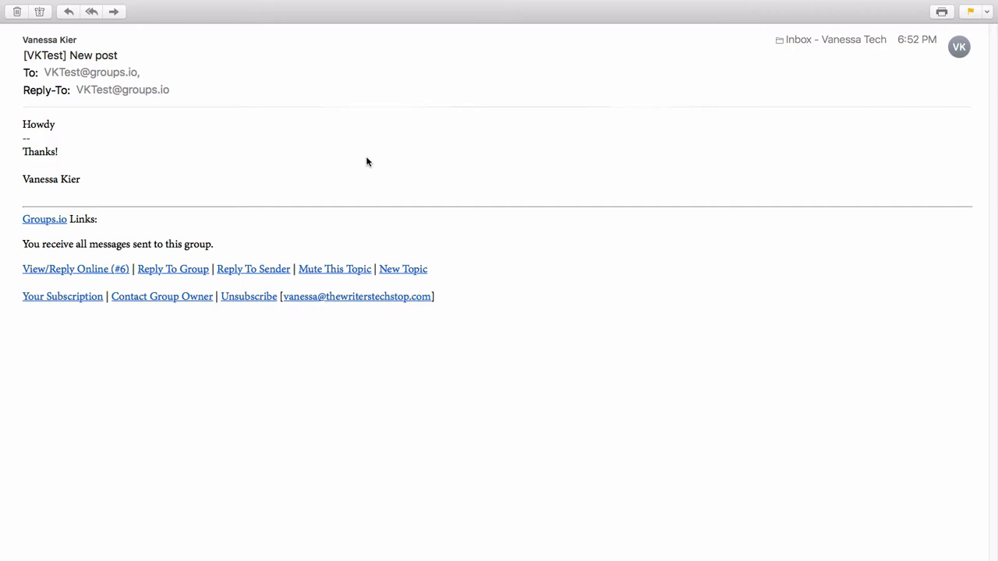
mouse_move(168, 40)
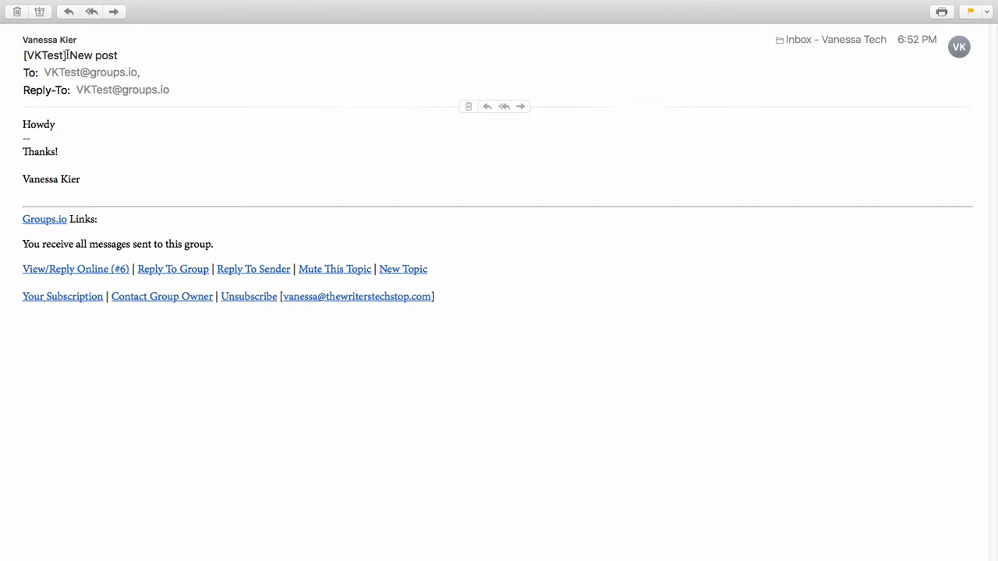
From the New post email in Mail, view the group message online on Groups.io
double_click(44, 55)
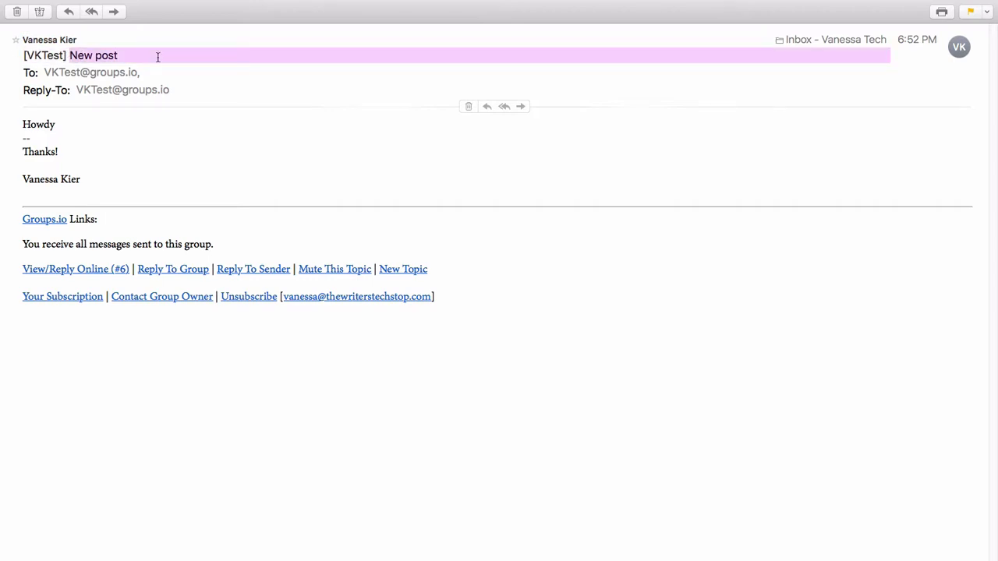
left_click(122, 89)
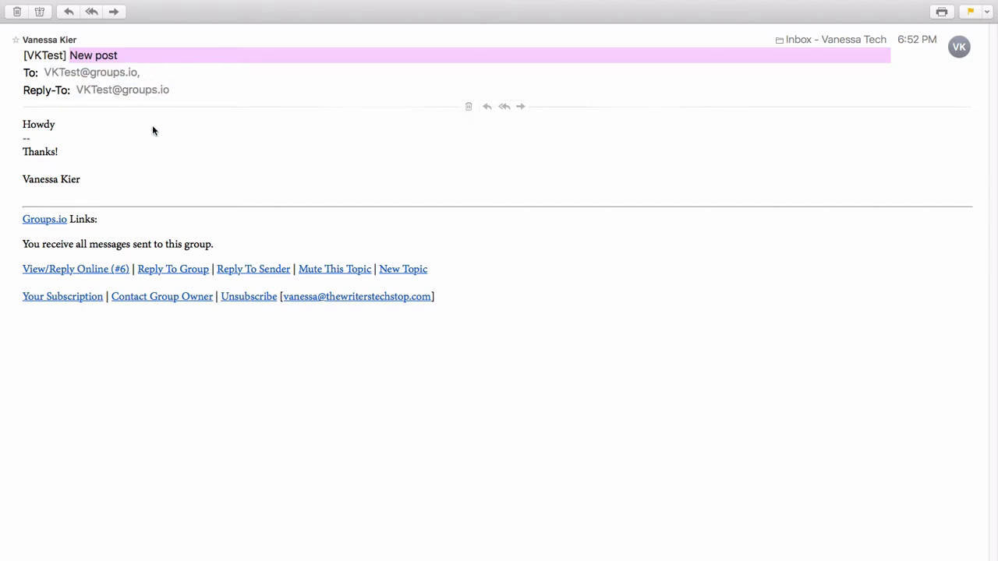
mouse_move(22, 128)
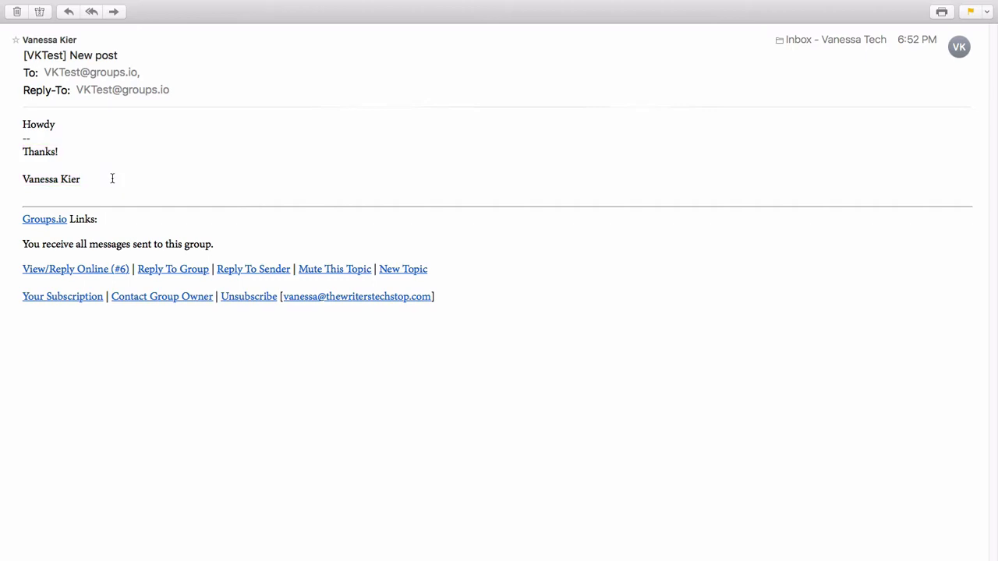
mouse_move(121, 178)
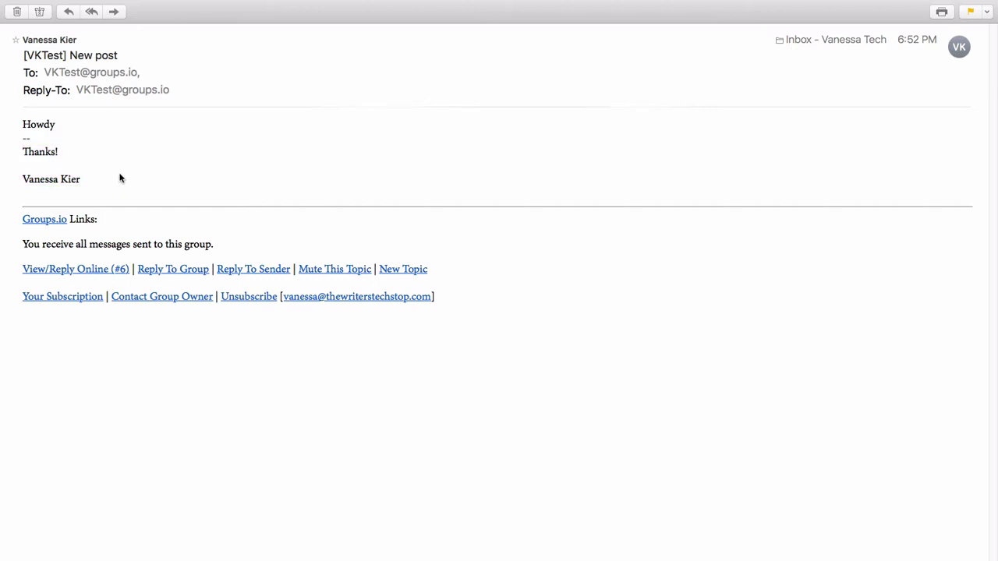
mouse_move(9, 265)
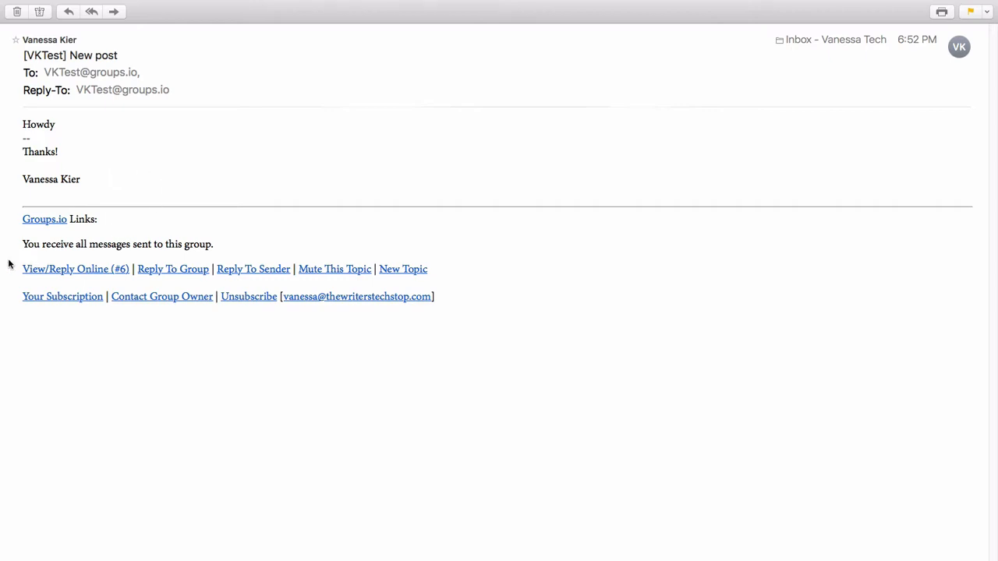
mouse_move(91, 268)
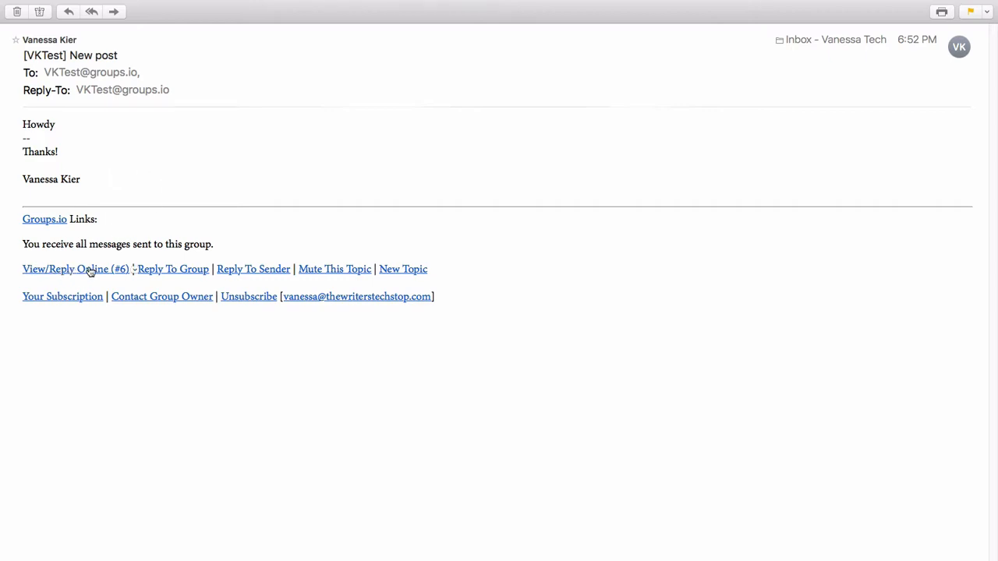
mouse_move(75, 268)
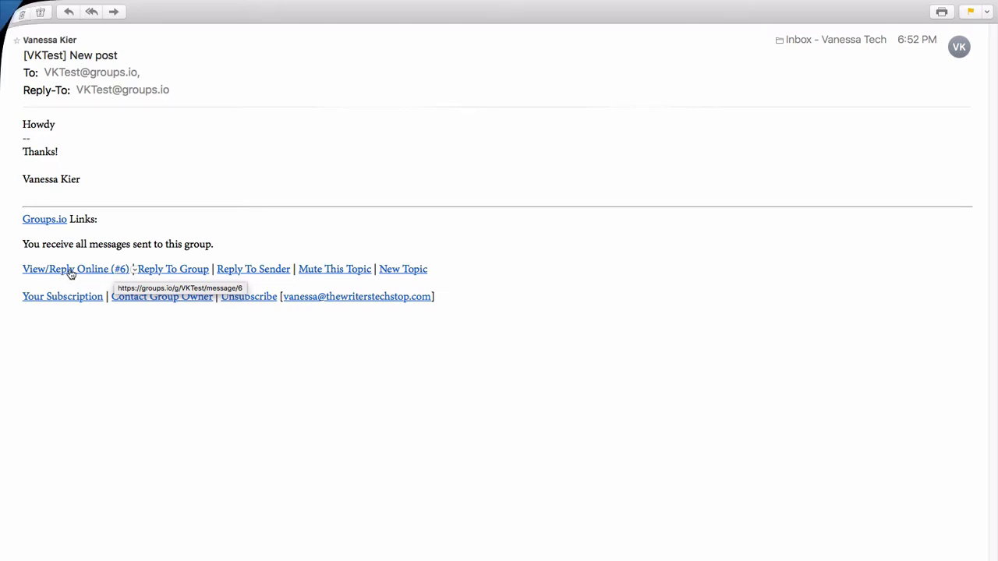
left_click(75, 268)
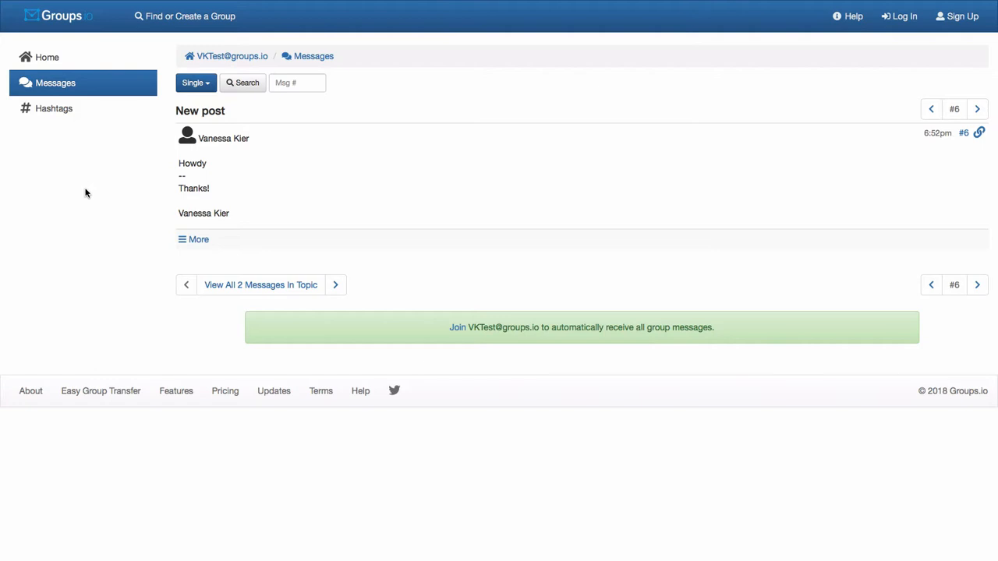
mouse_move(132, 201)
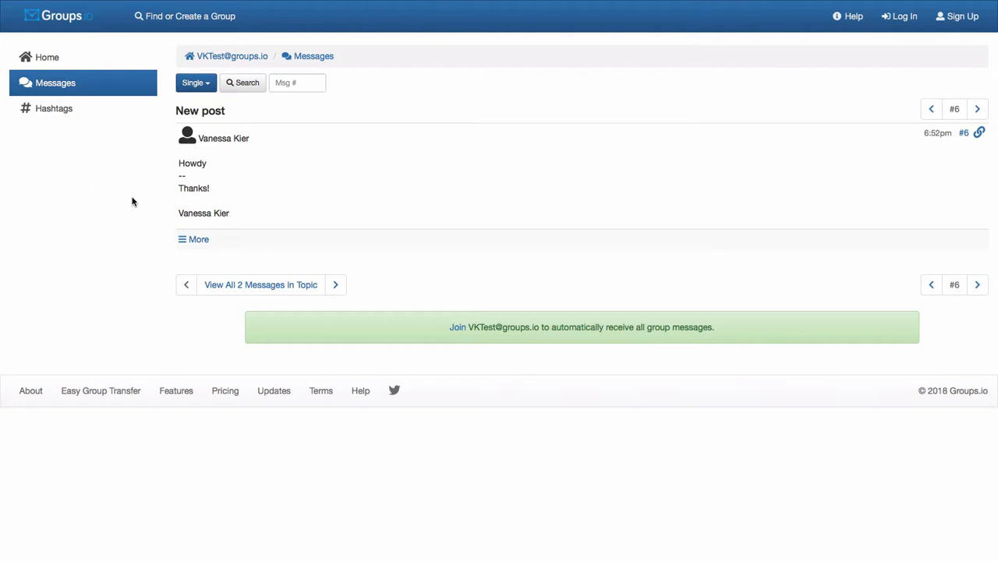
mouse_move(892, 10)
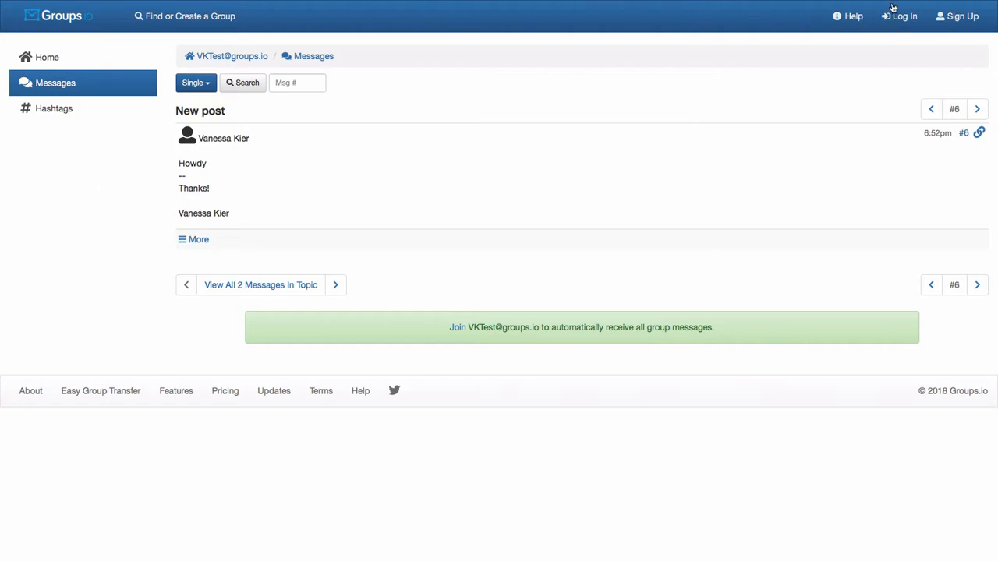
mouse_move(373, 81)
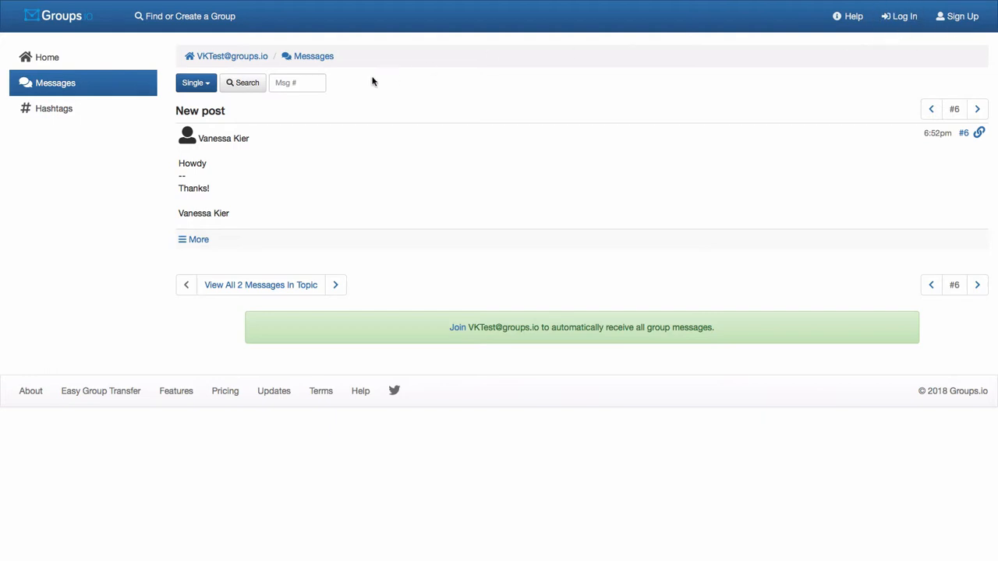
mouse_move(304, 226)
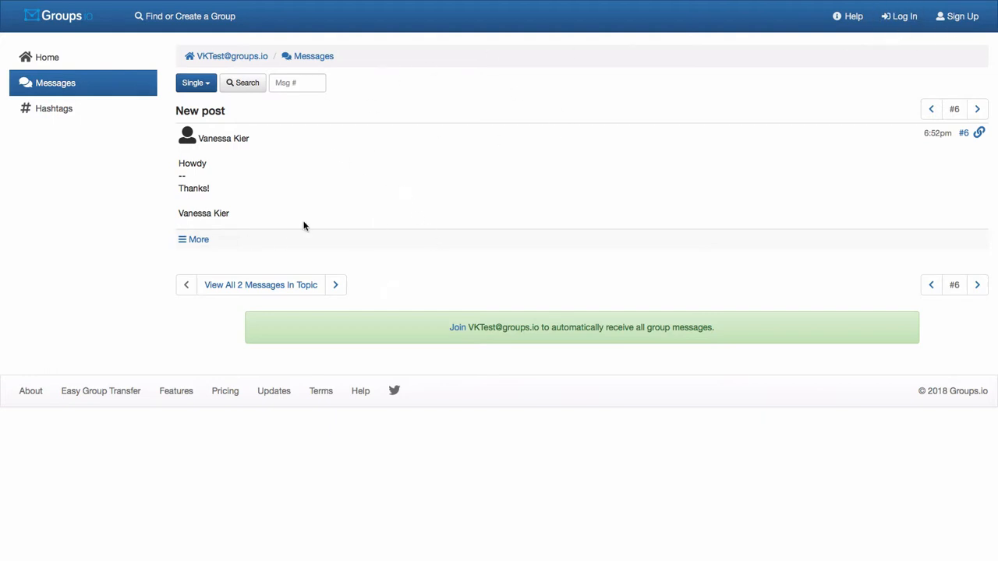
mouse_move(752, 299)
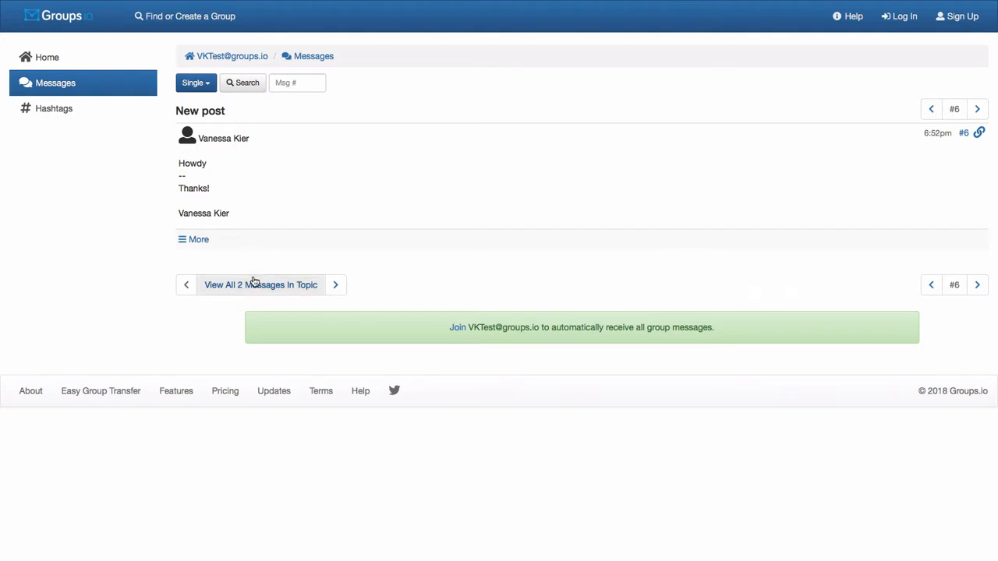
mouse_move(205, 289)
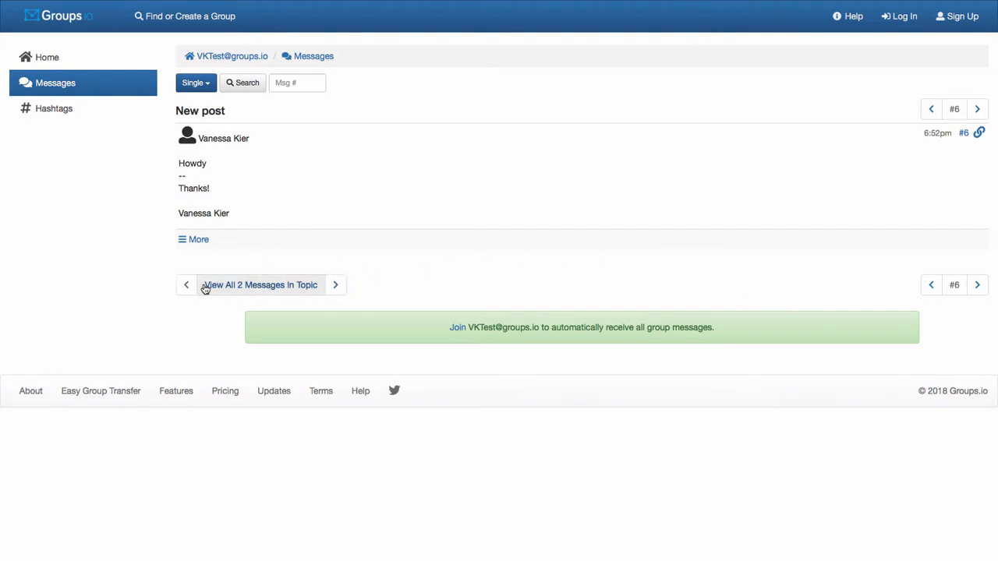
Show all messages in the New post topic, then view the 'This is a first post' topic
left_click(259, 284)
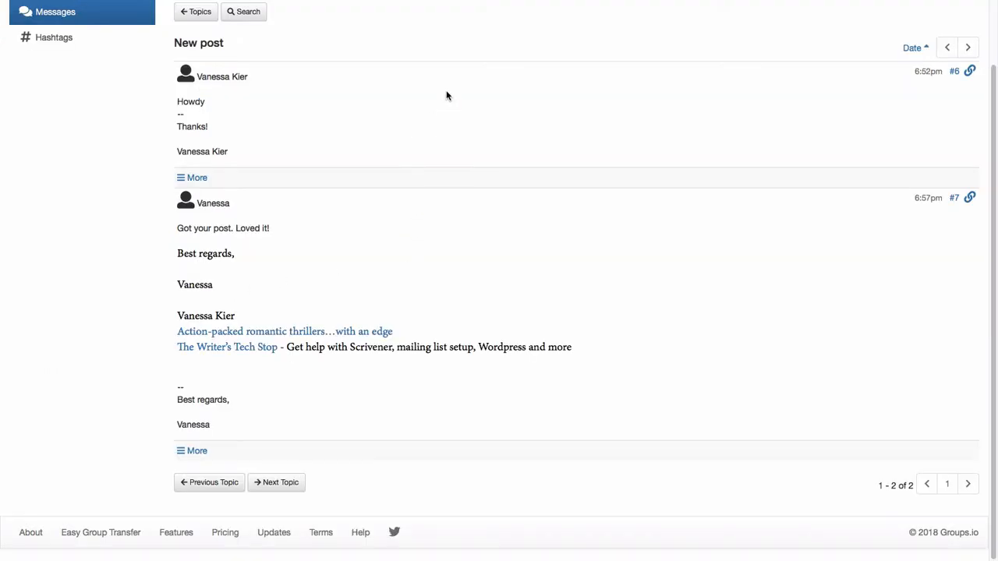
mouse_move(655, 406)
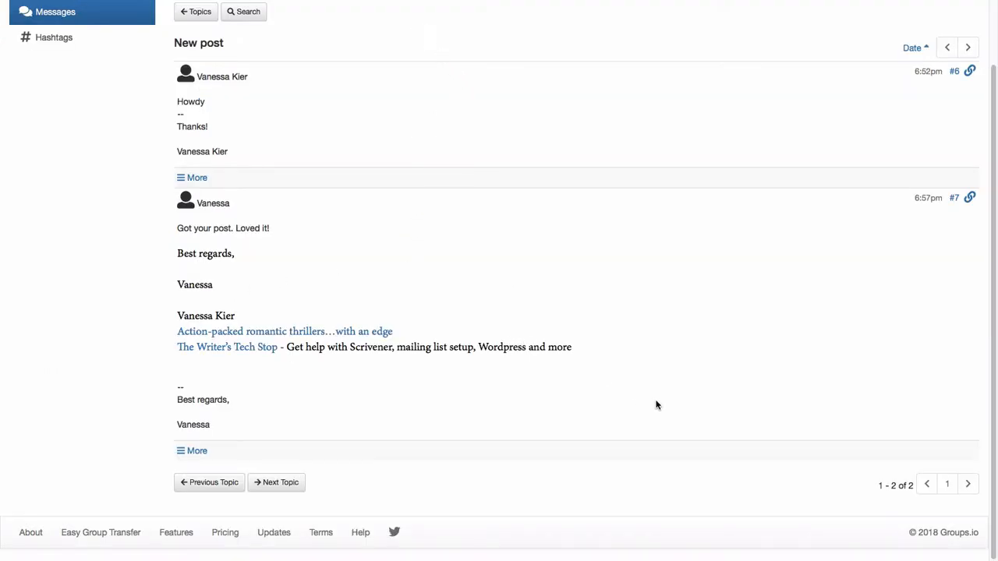
mouse_move(56, 17)
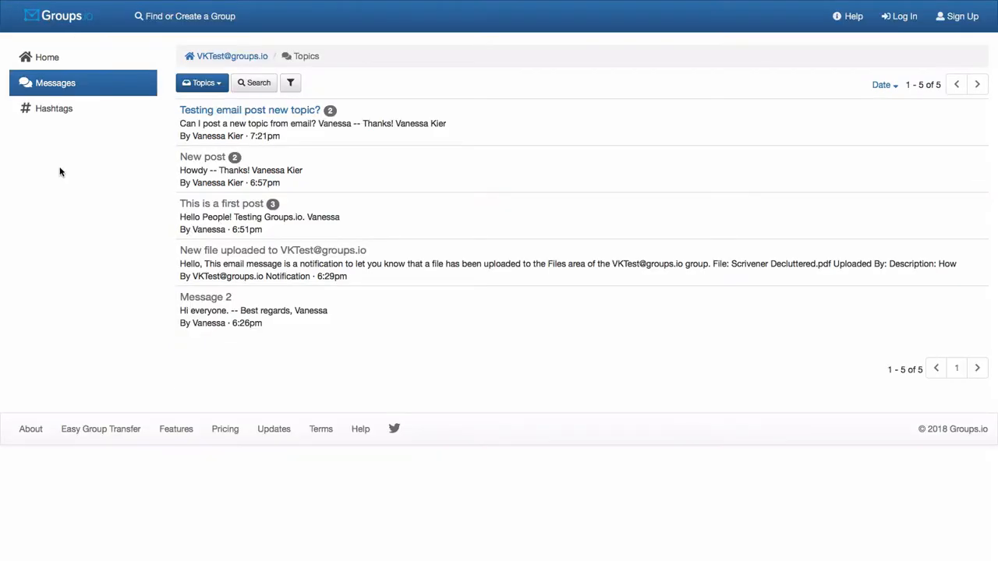
mouse_move(225, 166)
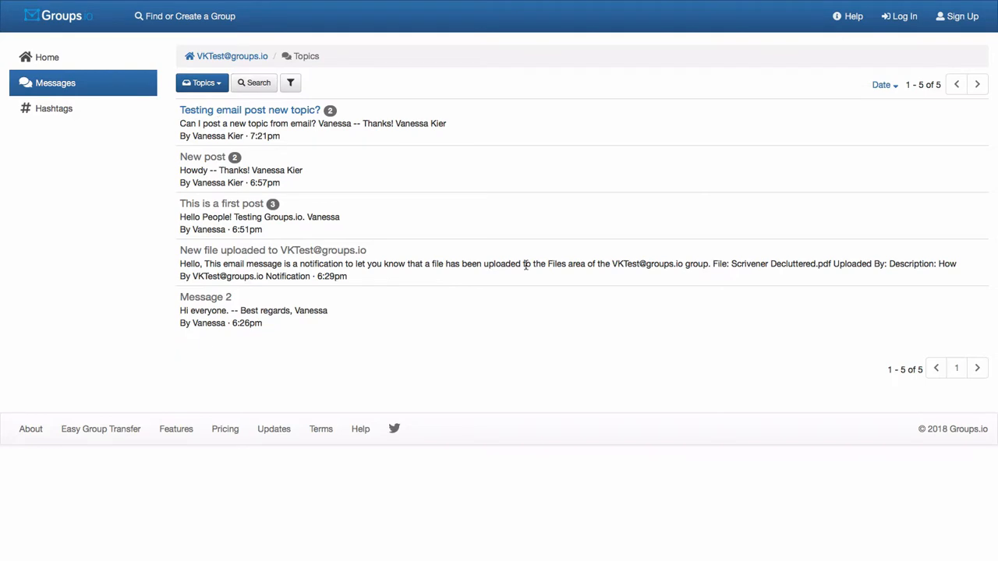
mouse_move(315, 211)
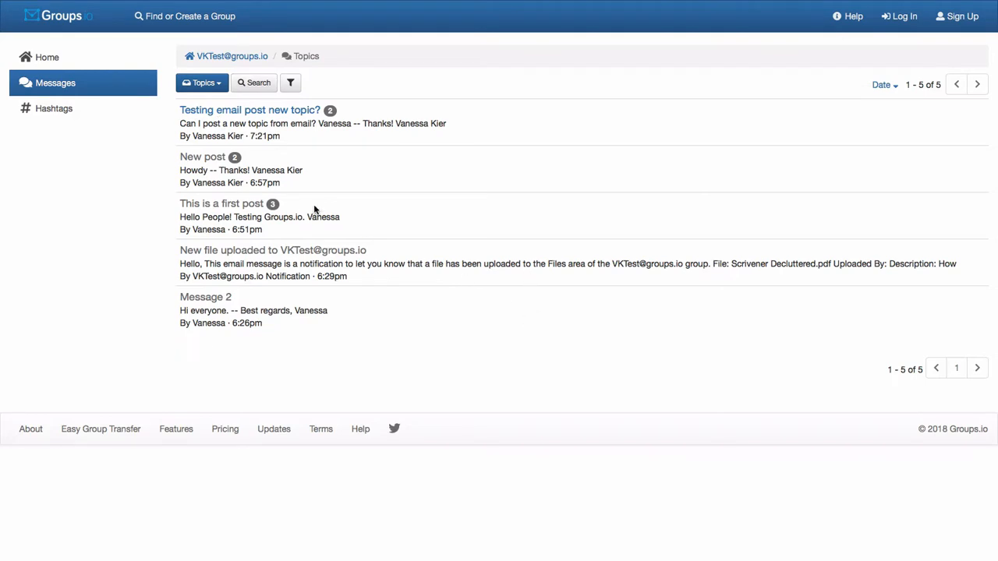
left_click(222, 203)
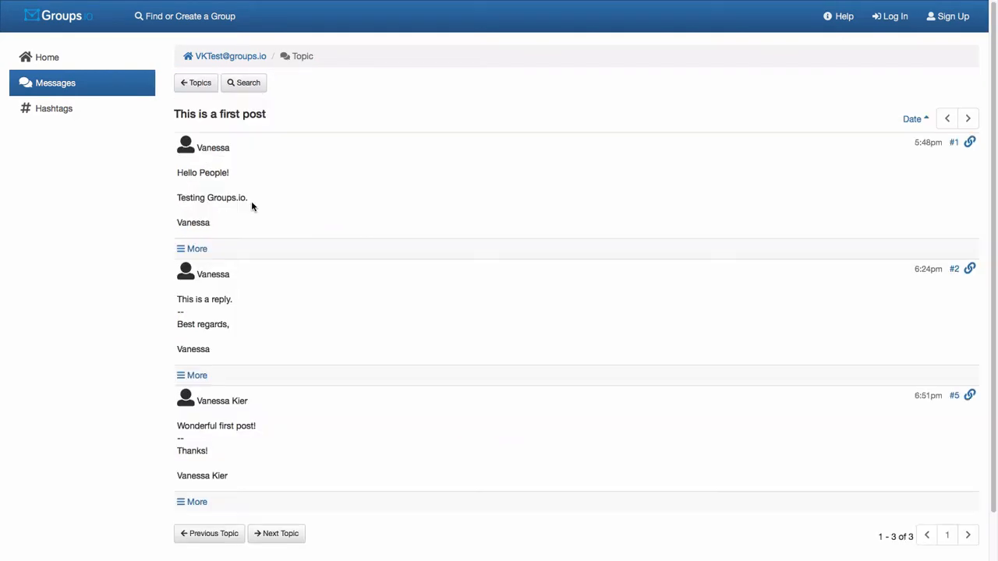
mouse_move(487, 137)
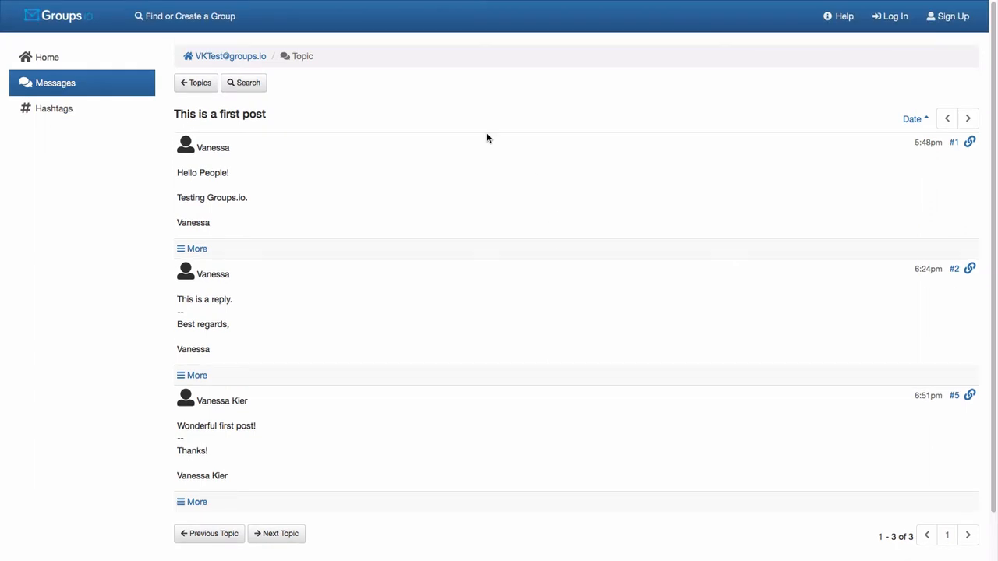
mouse_move(696, 255)
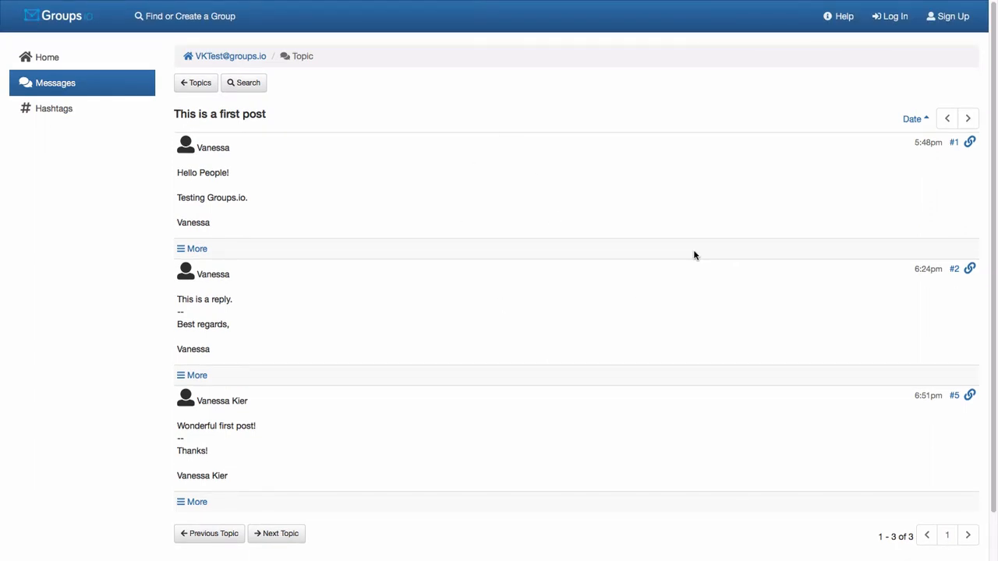
mouse_move(100, 28)
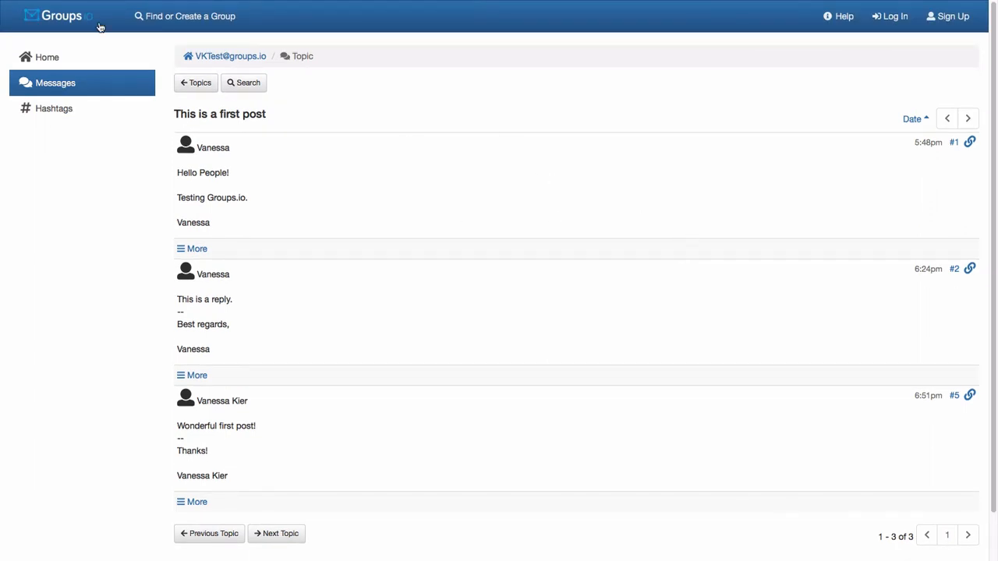
mouse_move(112, 204)
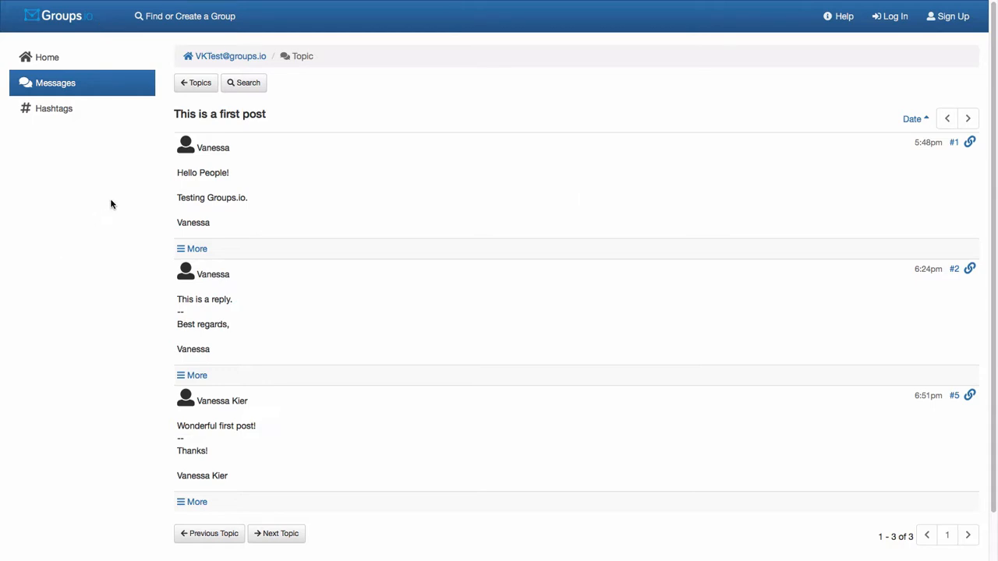
mouse_move(47, 56)
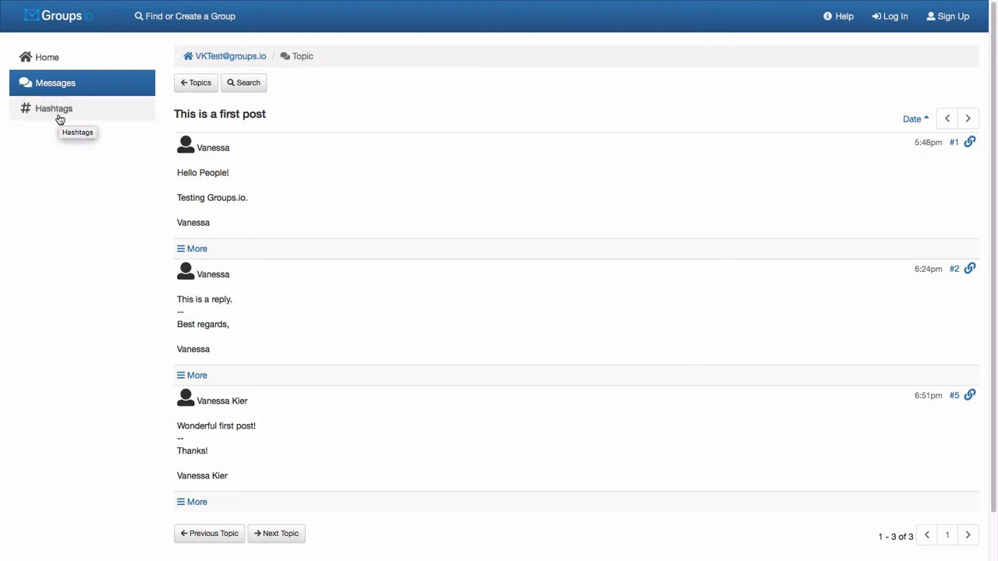
mouse_move(97, 384)
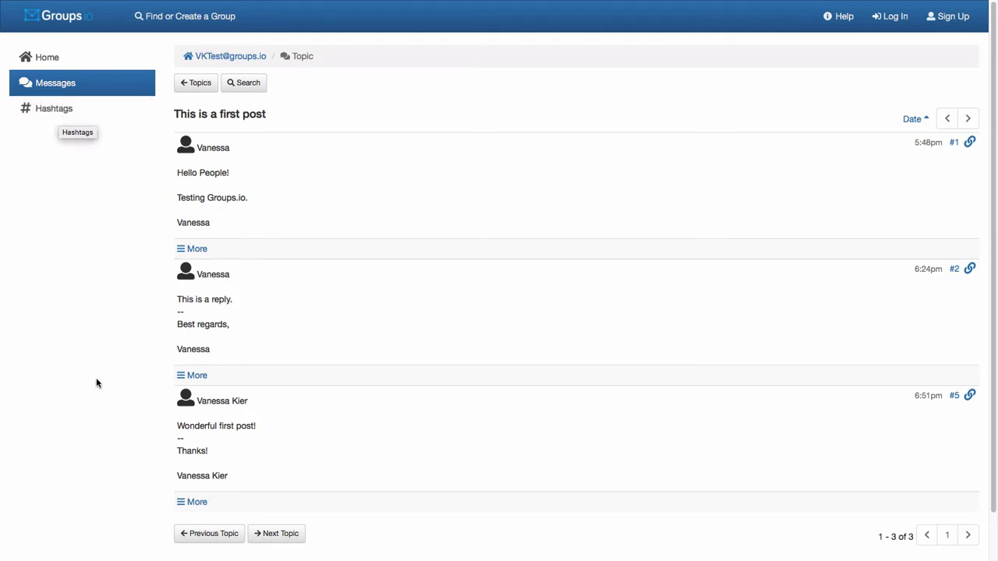
mouse_move(96, 239)
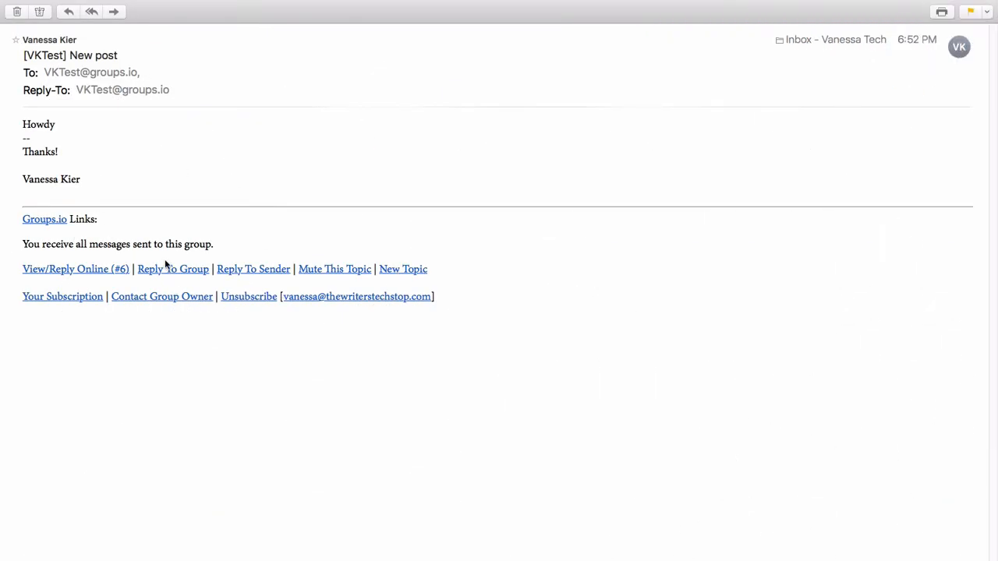
mouse_move(171, 268)
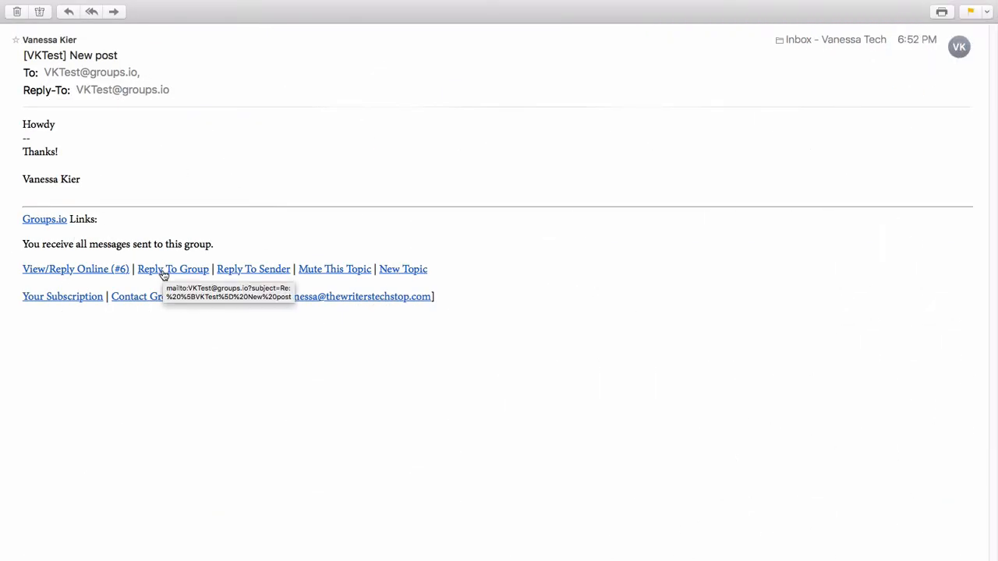
left_click(171, 268)
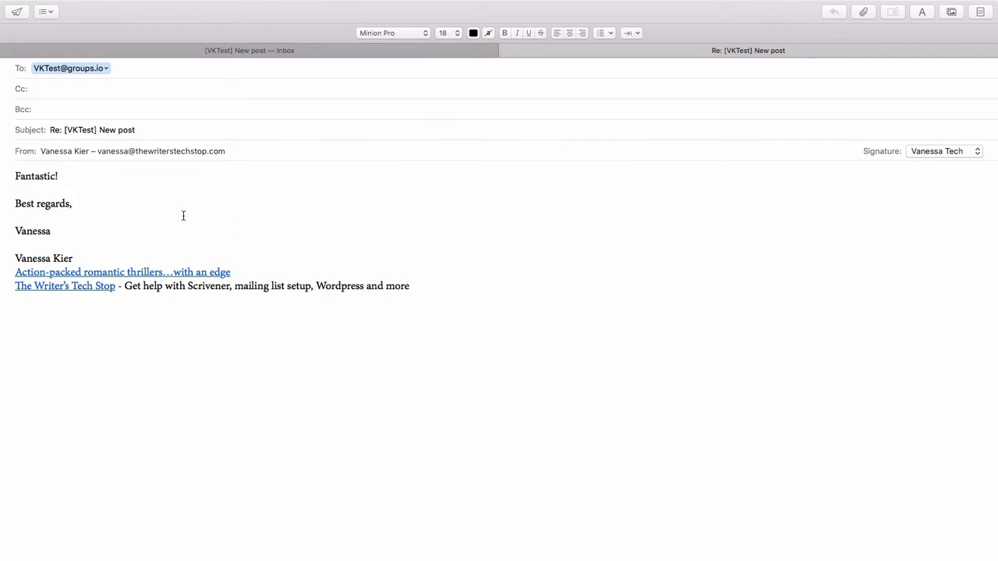
mouse_move(312, 327)
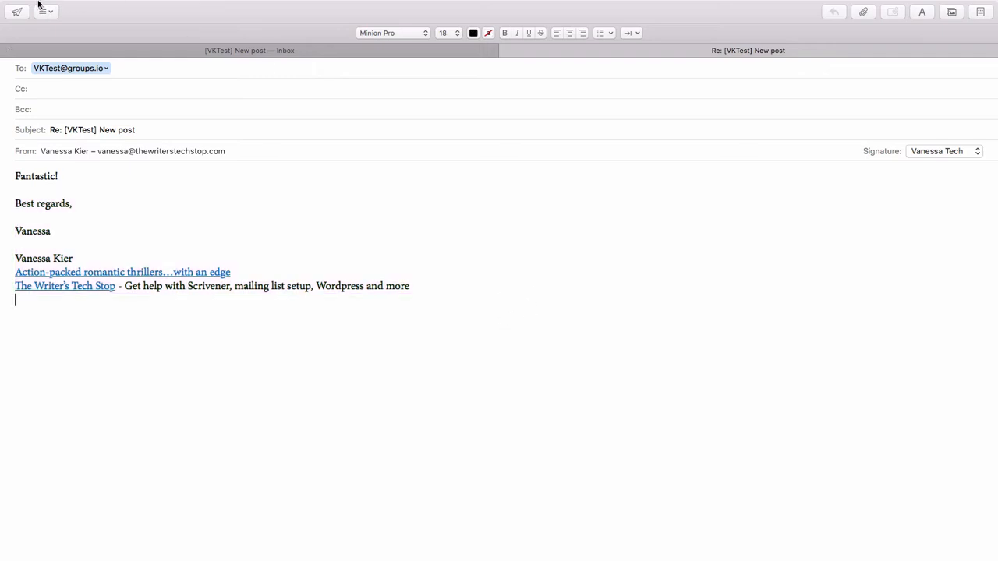
mouse_move(16, 11)
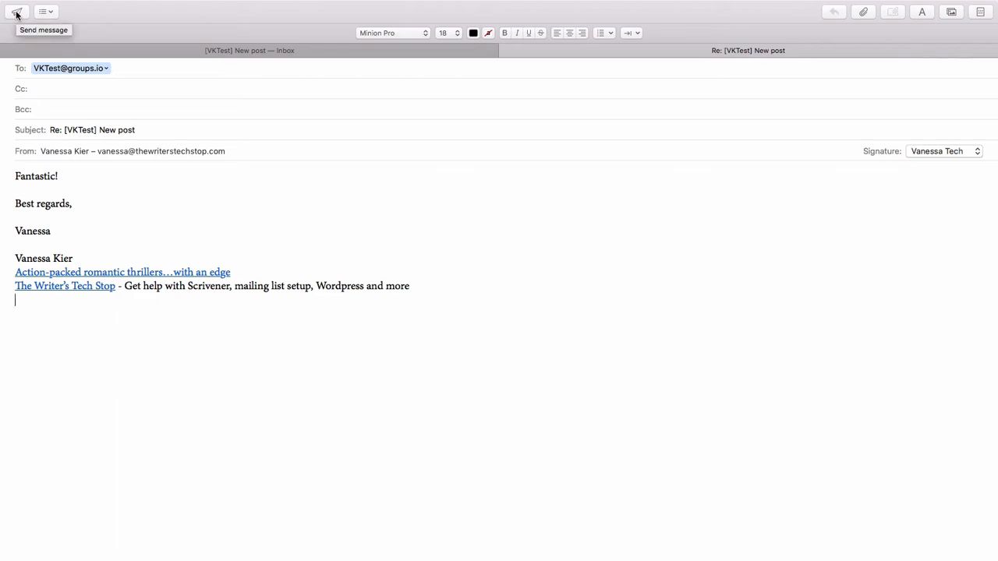
Send the 'Fantastic!' reply and check it shows as message #10 in the topic
left_click(16, 11)
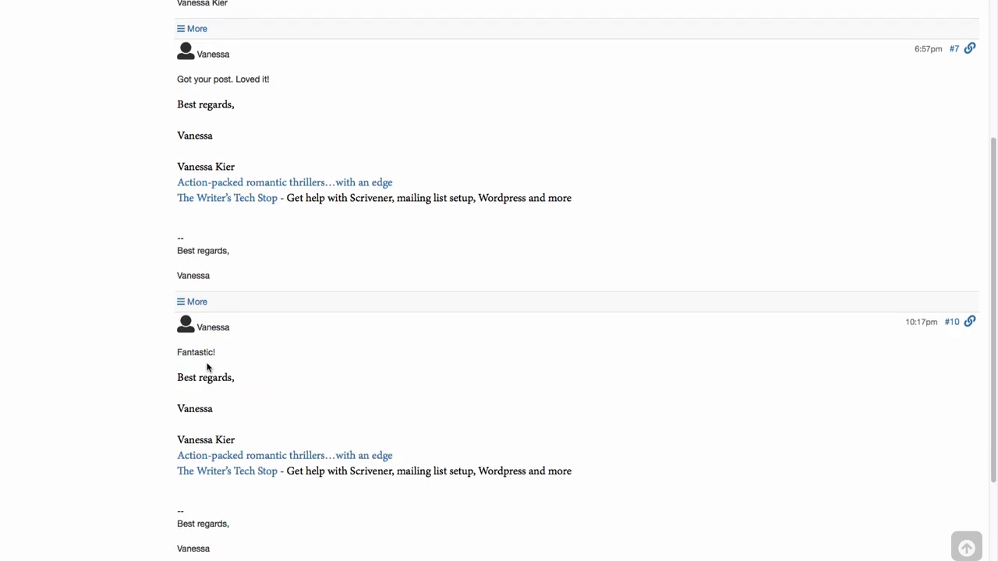
mouse_move(178, 377)
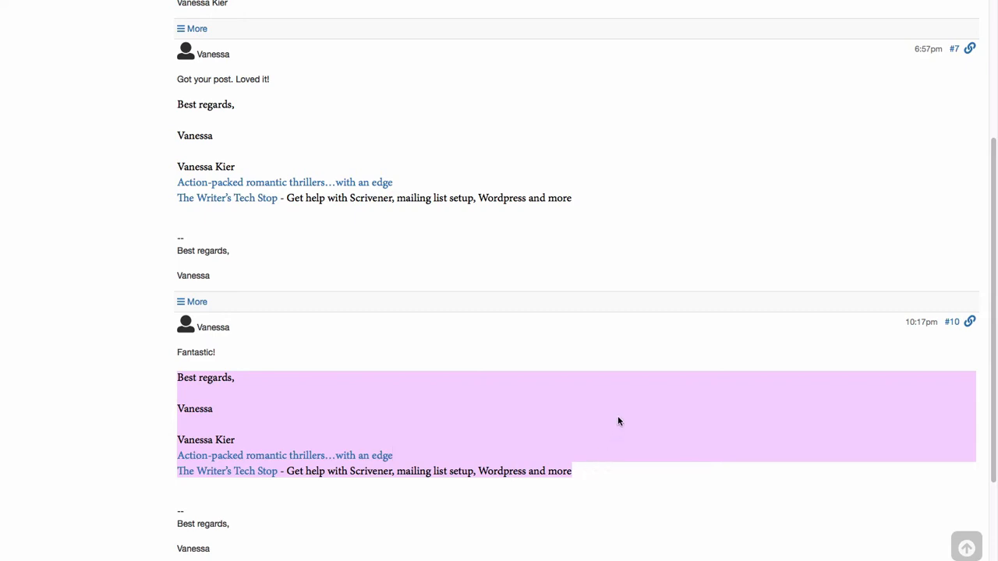
scroll("down", 3)
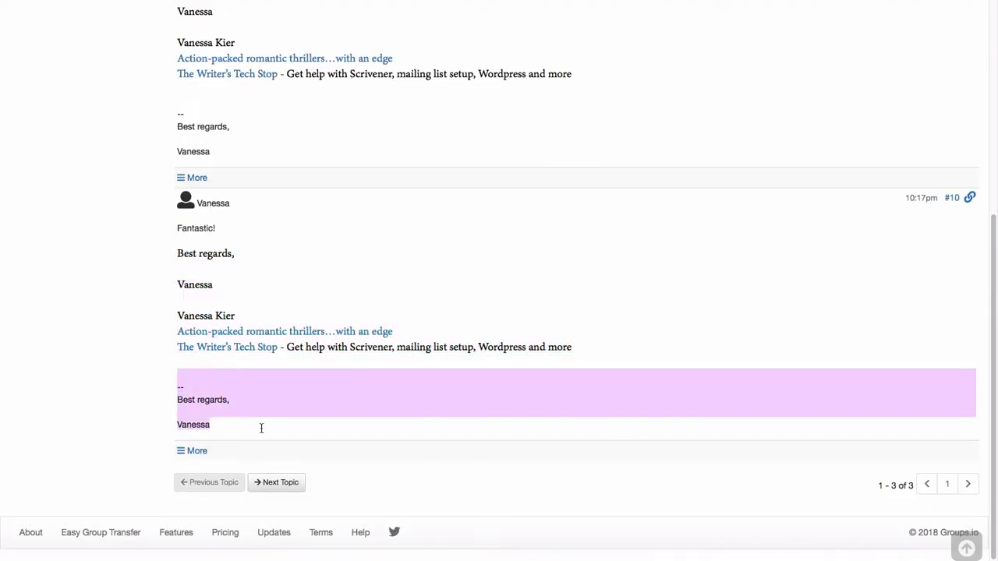
mouse_move(474, 433)
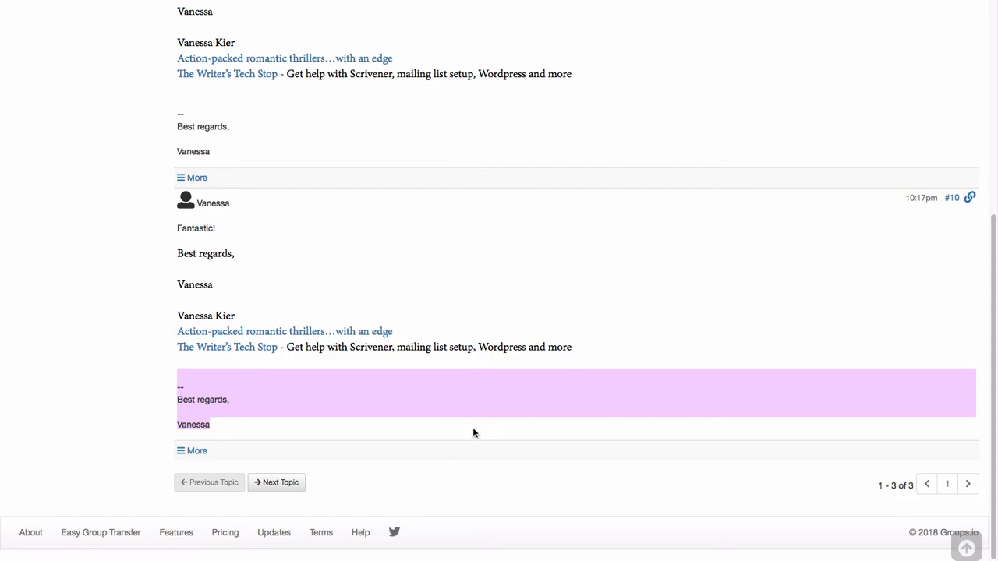
mouse_move(467, 430)
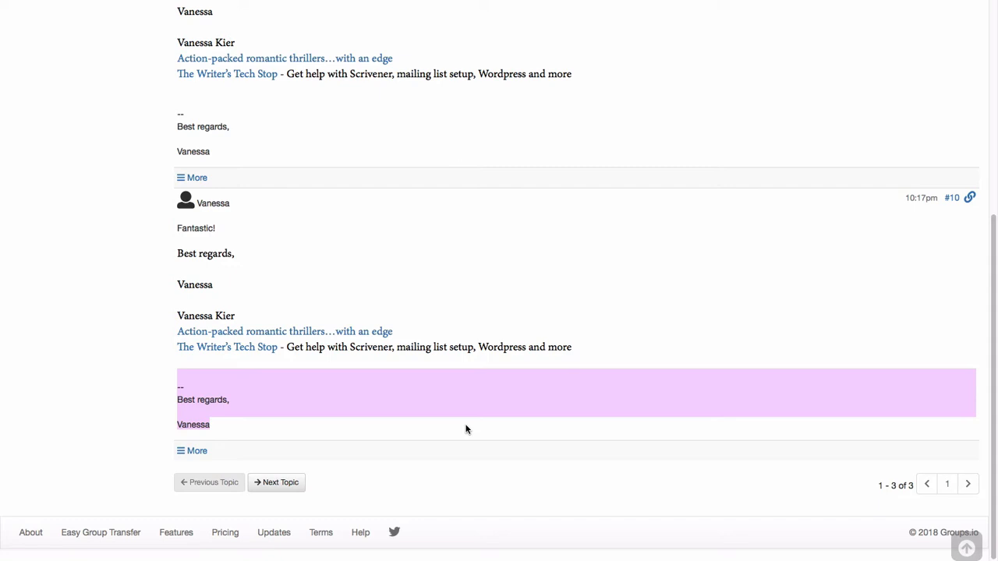
mouse_move(137, 321)
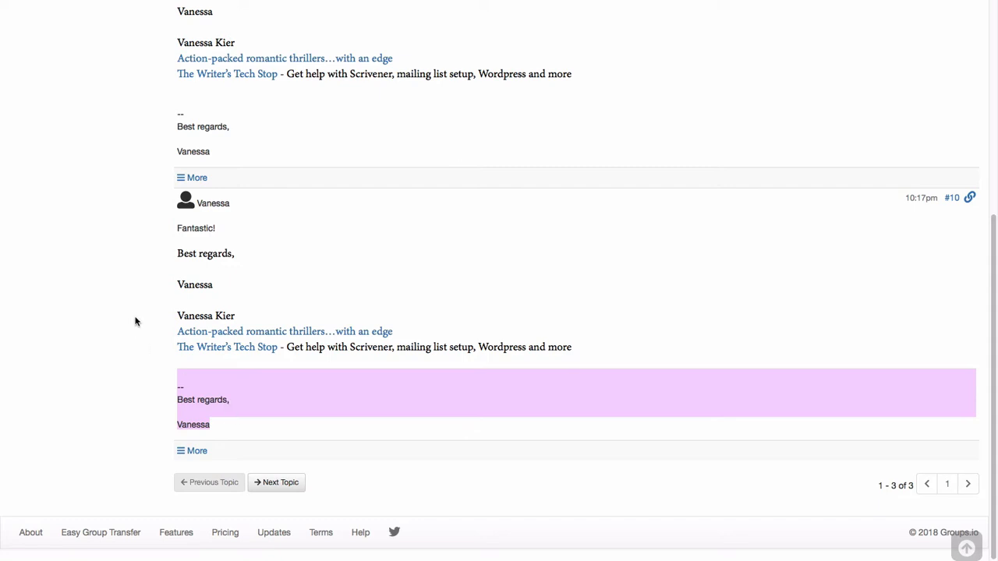
mouse_move(148, 299)
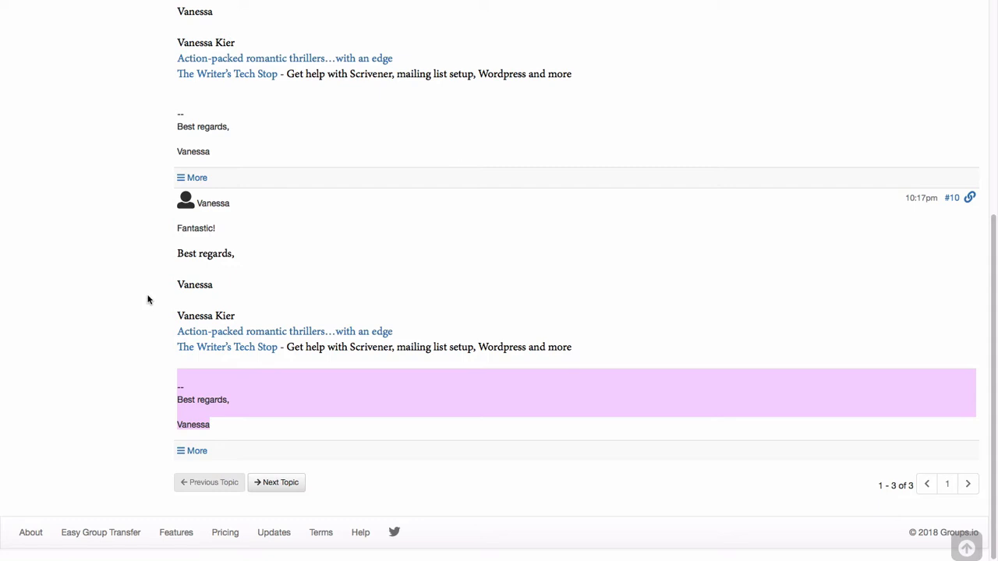
mouse_move(153, 305)
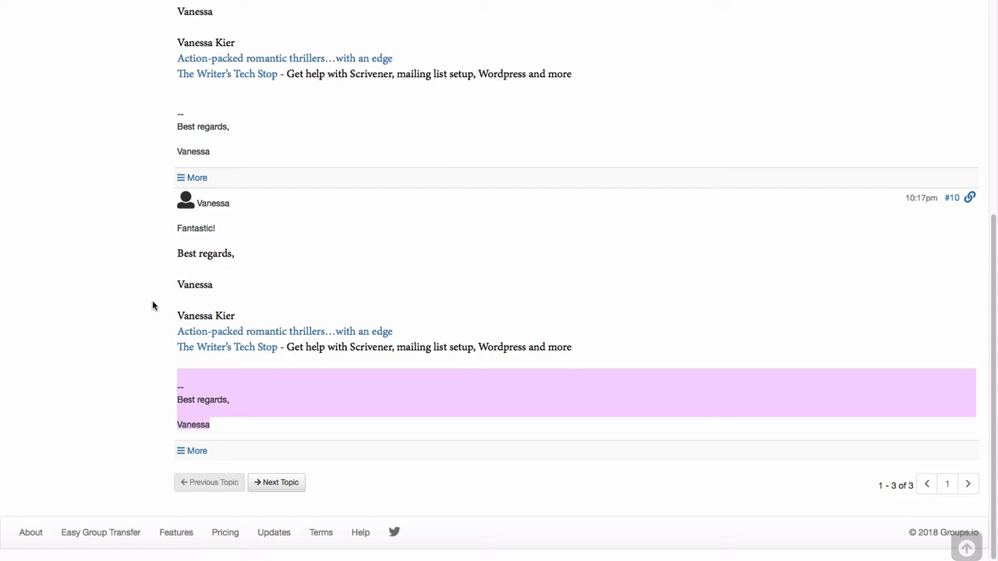
mouse_move(289, 347)
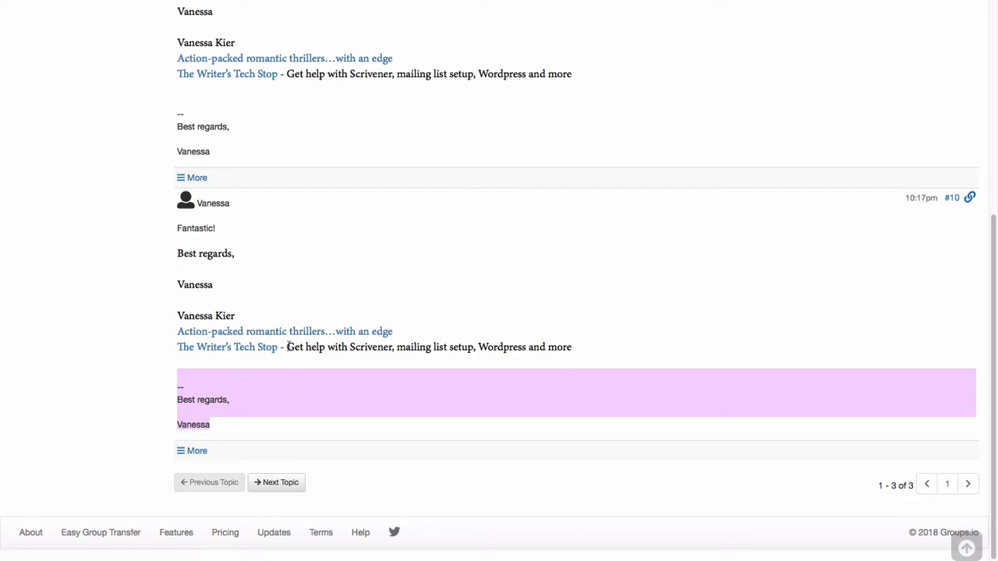
mouse_move(259, 295)
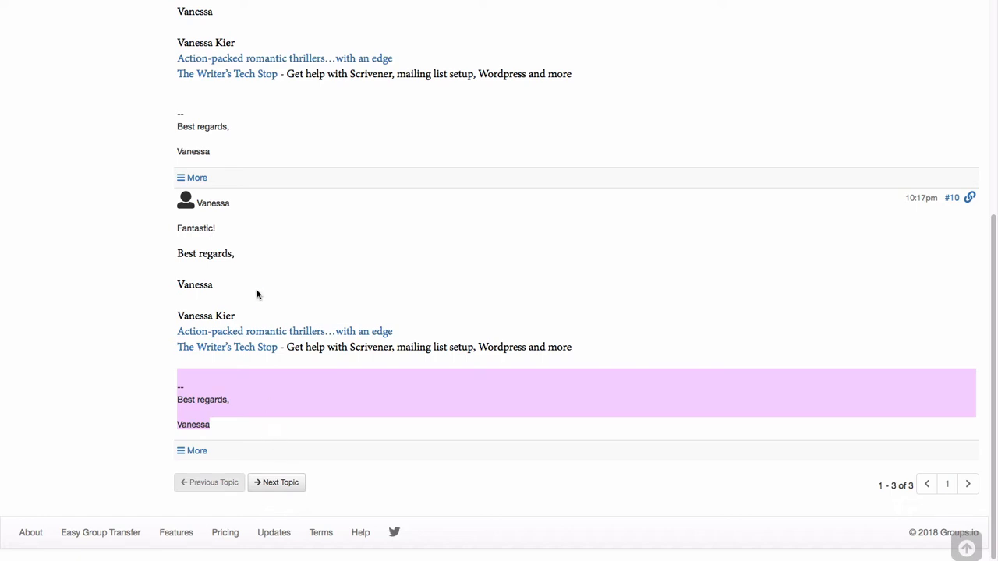
scroll("up", 3)
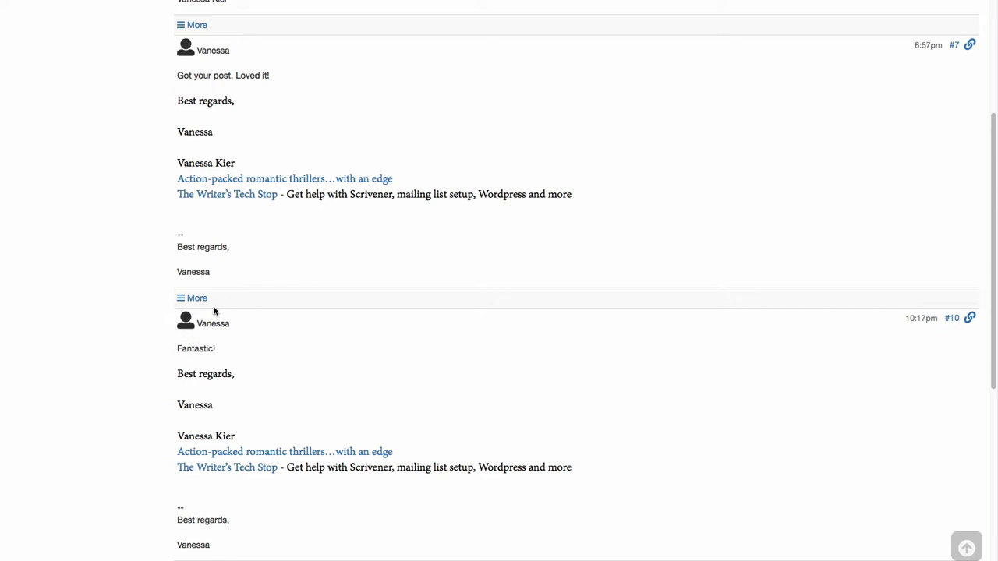
mouse_move(421, 415)
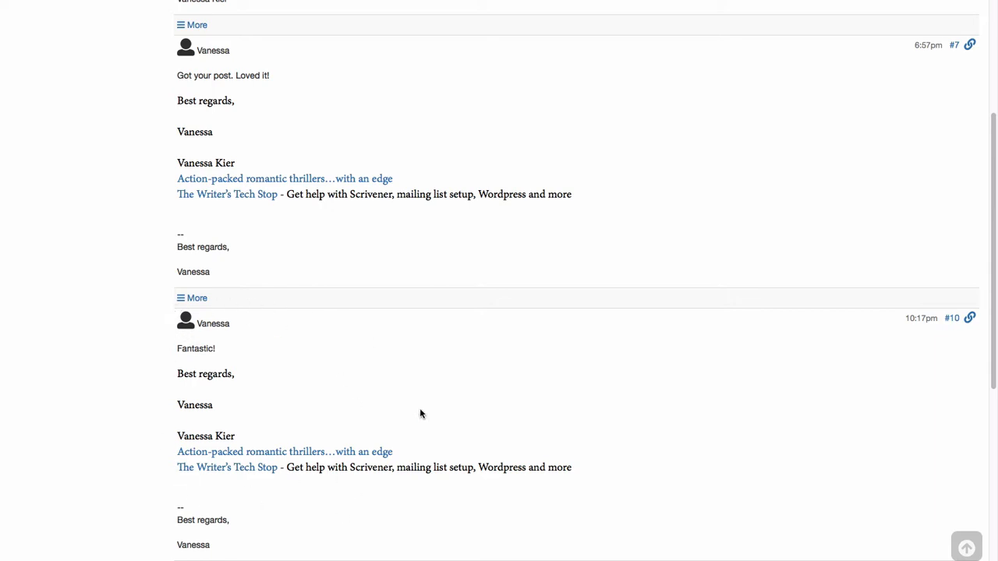
mouse_move(424, 509)
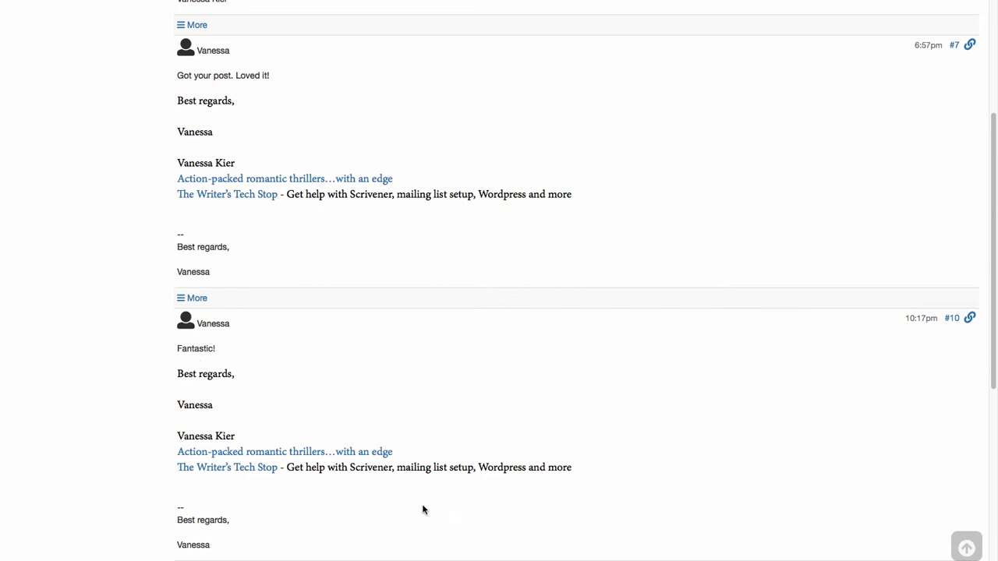
mouse_move(661, 424)
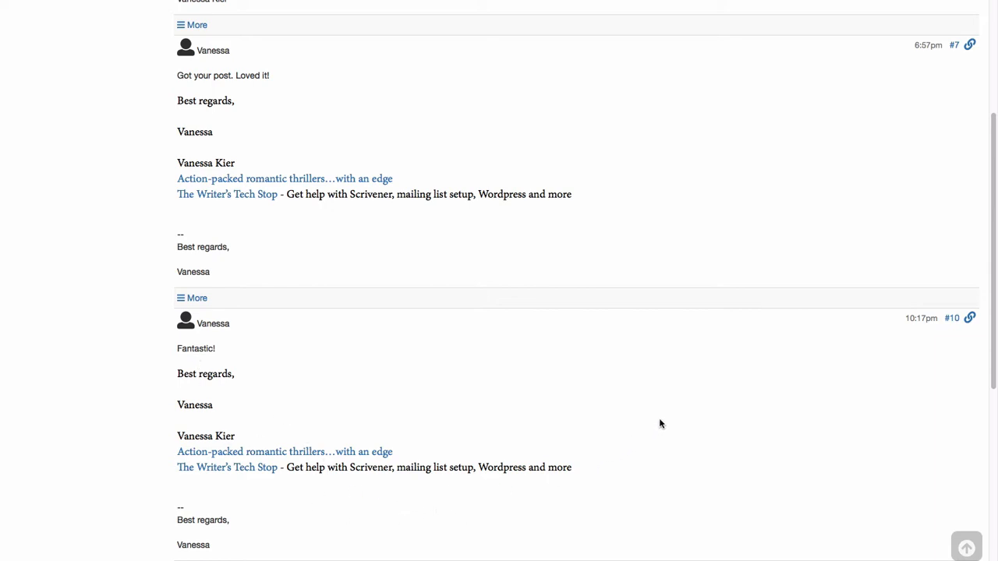
mouse_move(463, 411)
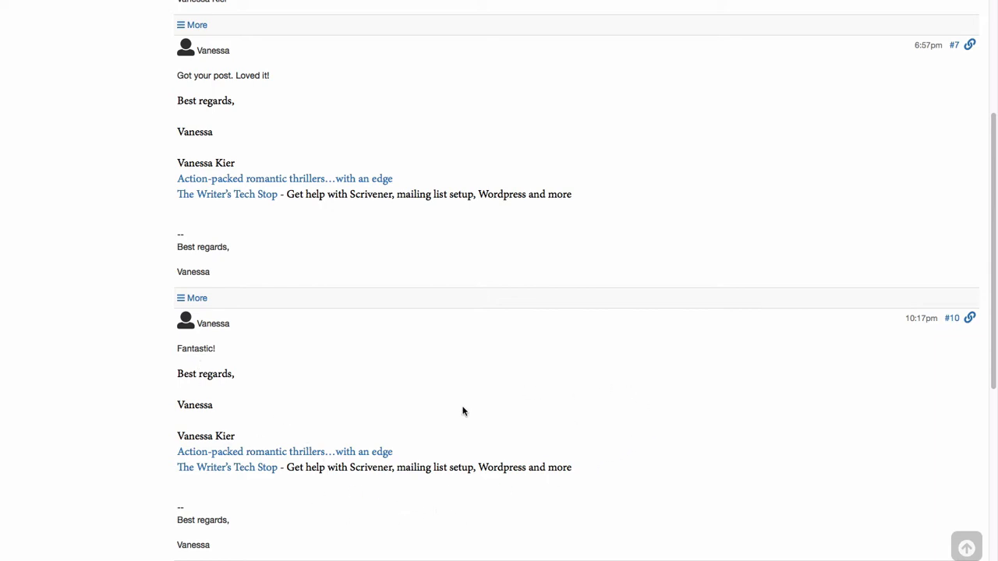
mouse_move(720, 337)
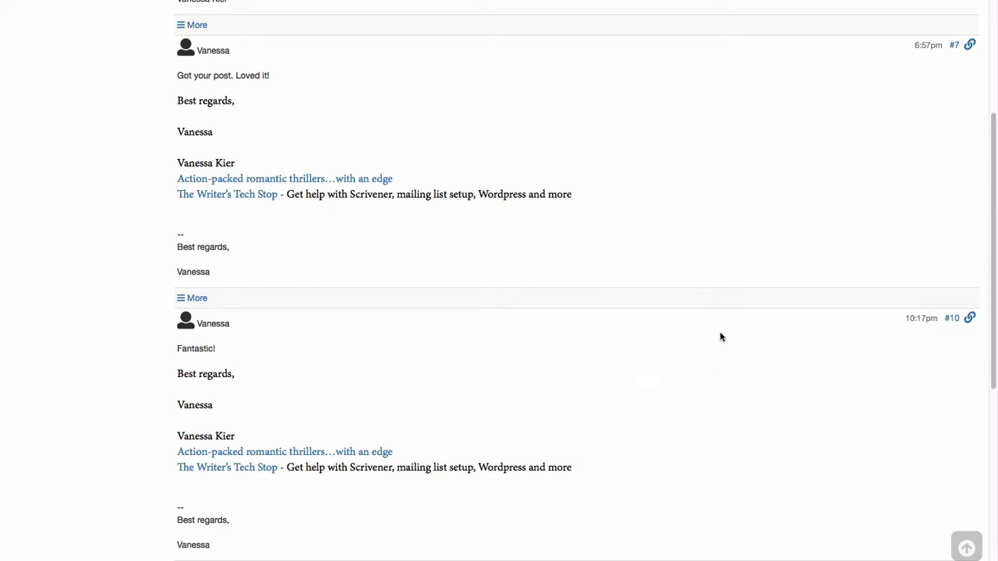
mouse_move(652, 447)
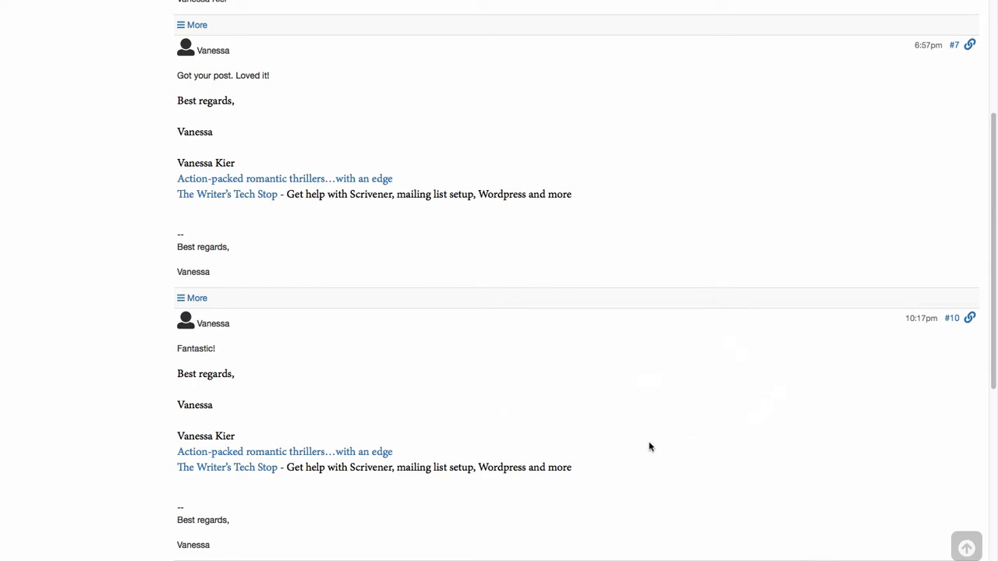
mouse_move(596, 438)
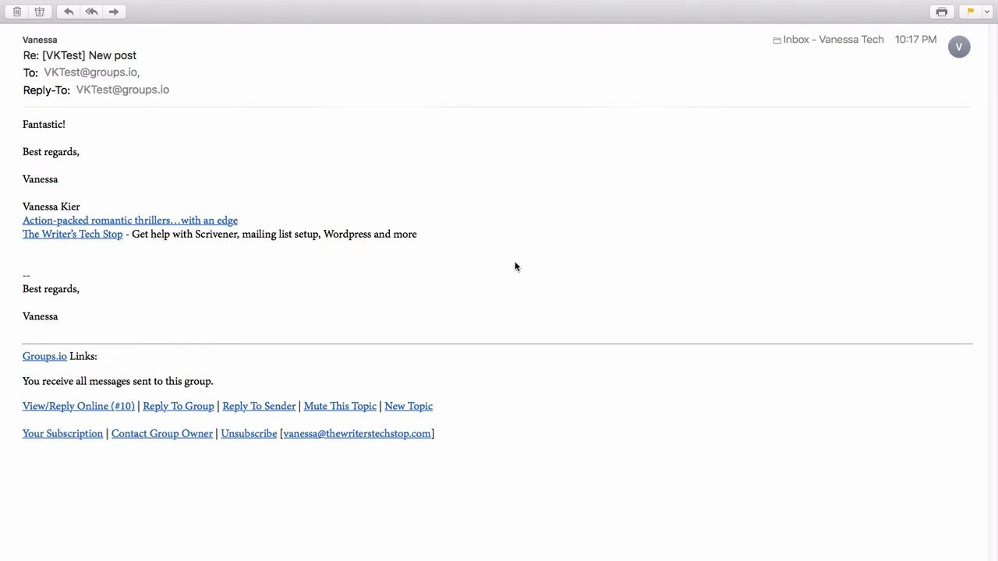
double_click(41, 124)
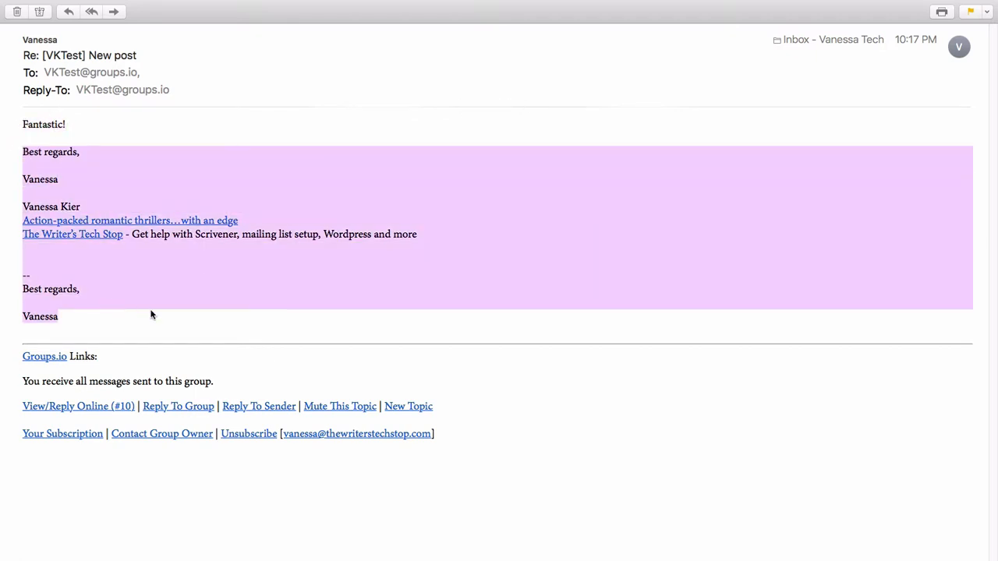
mouse_move(25, 376)
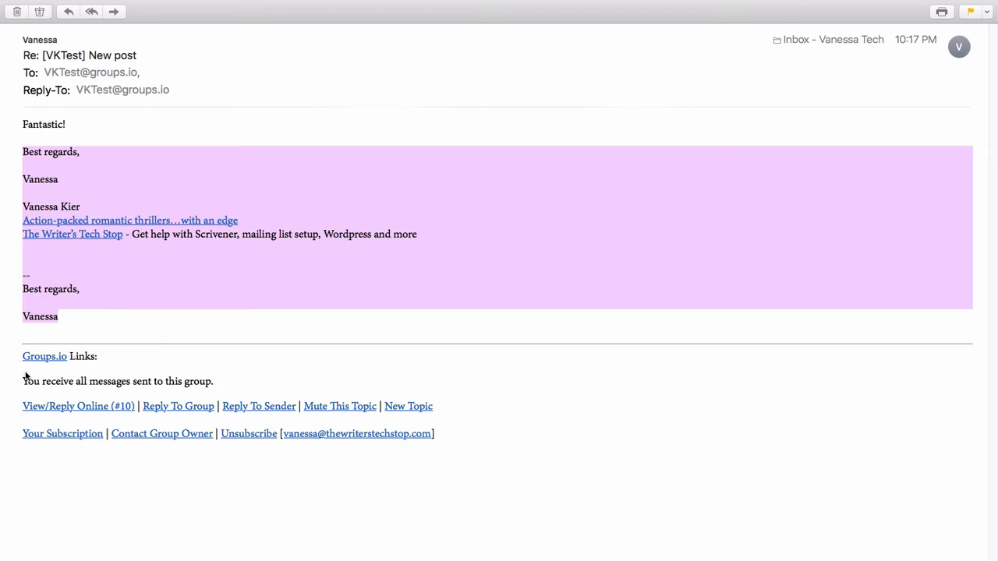
mouse_move(14, 461)
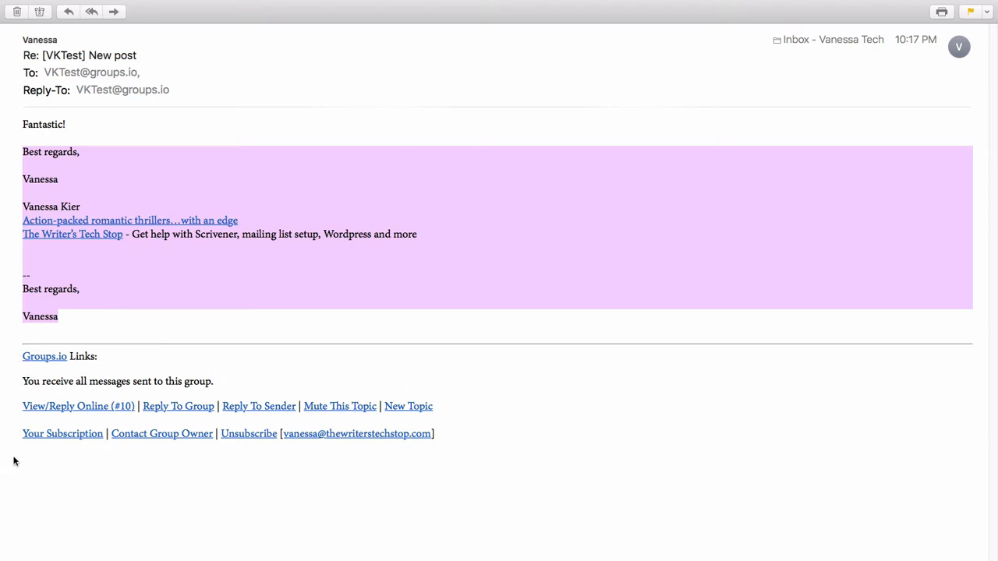
mouse_move(460, 382)
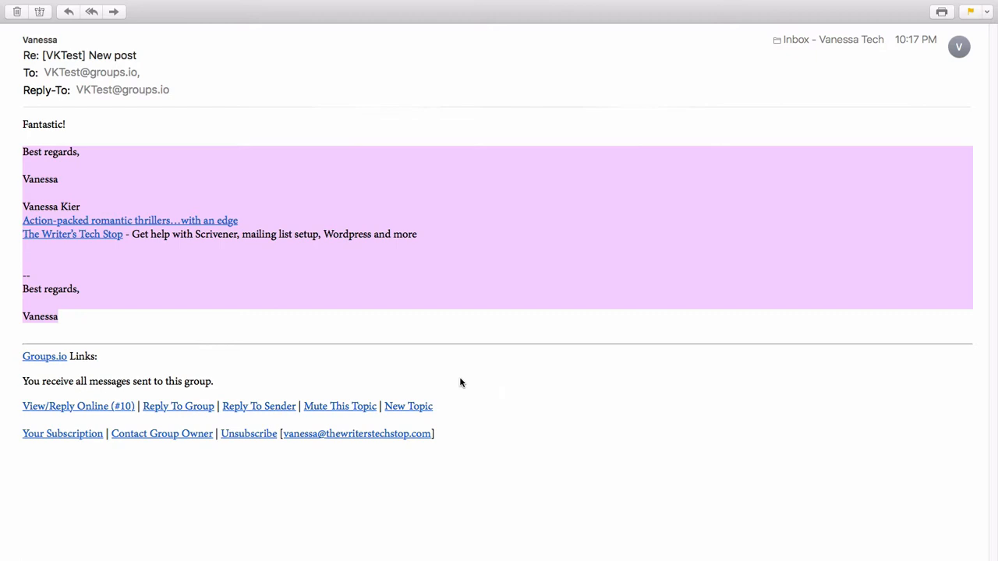
left_click(461, 380)
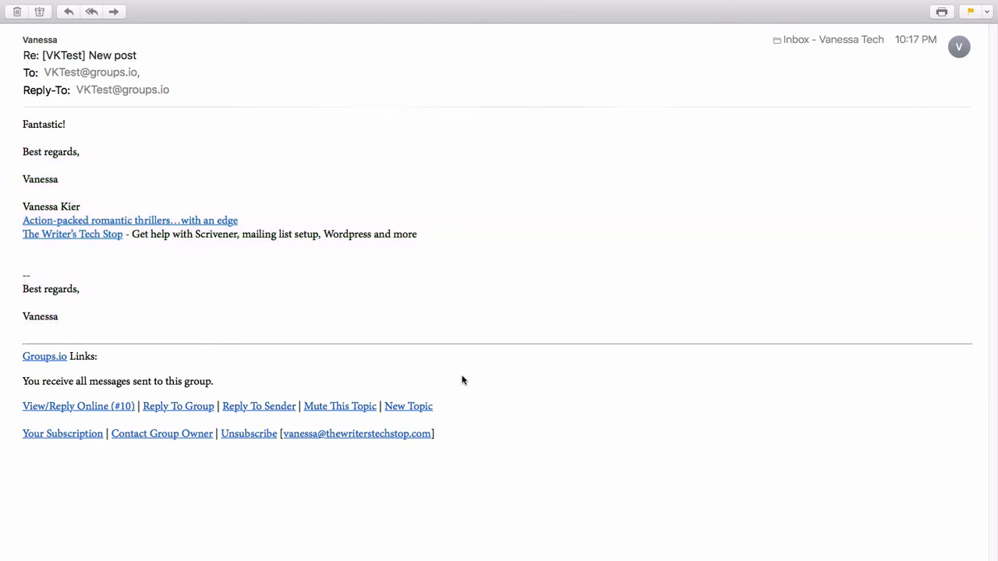
mouse_move(527, 215)
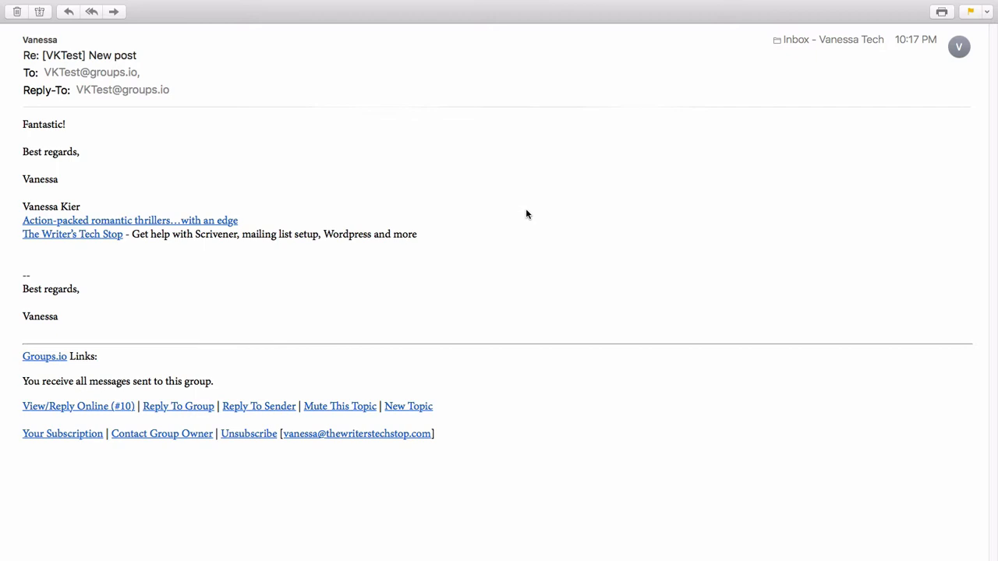
mouse_move(346, 255)
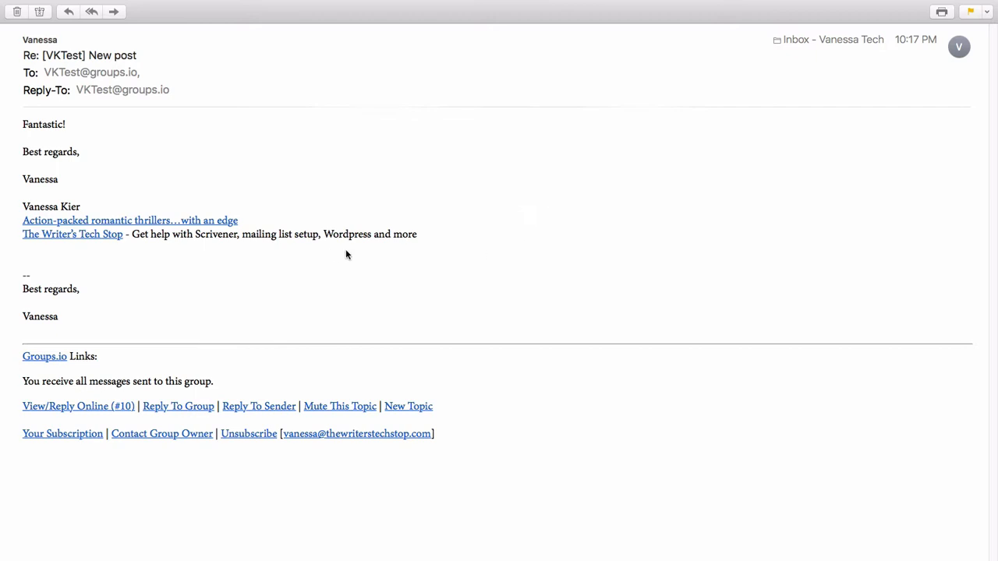
mouse_move(3, 398)
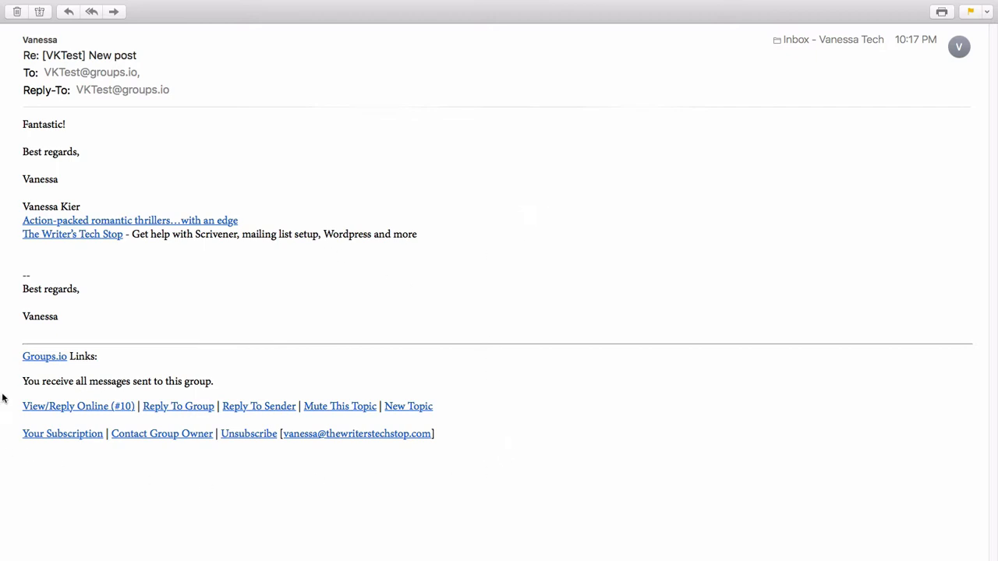
mouse_move(144, 496)
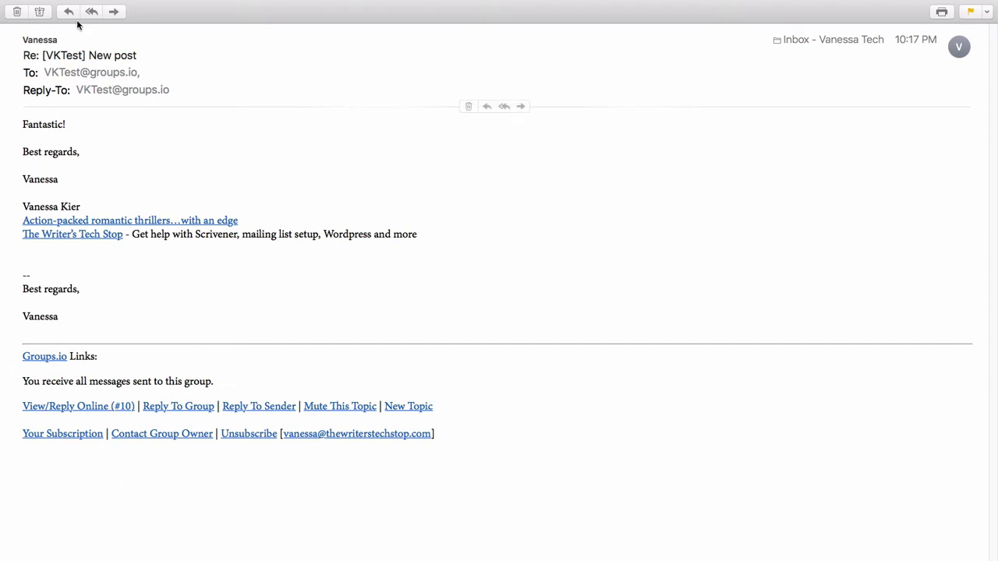
mouse_move(68, 11)
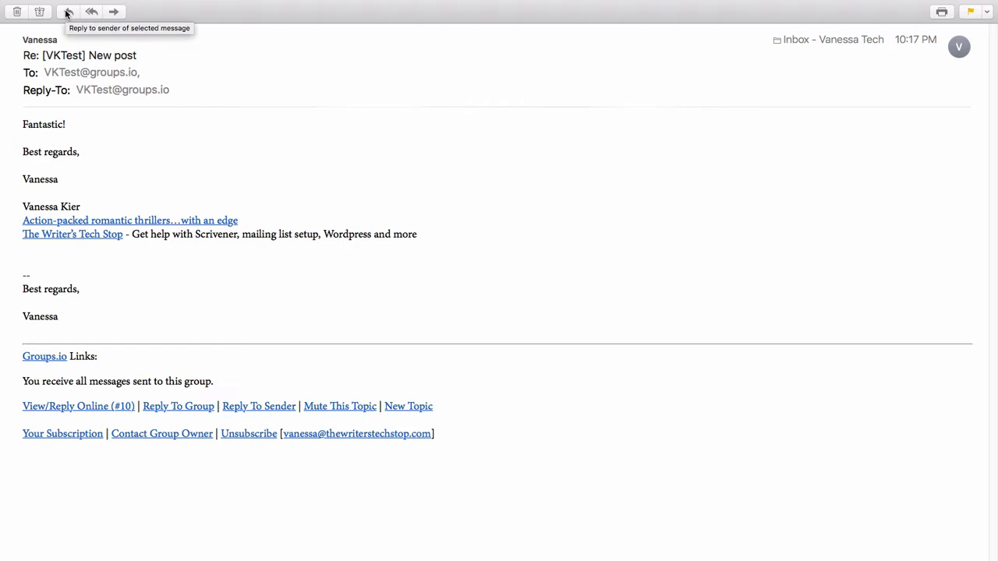
Reply to the New post message with 'Reply via button' and send it to the group
left_click(69, 11)
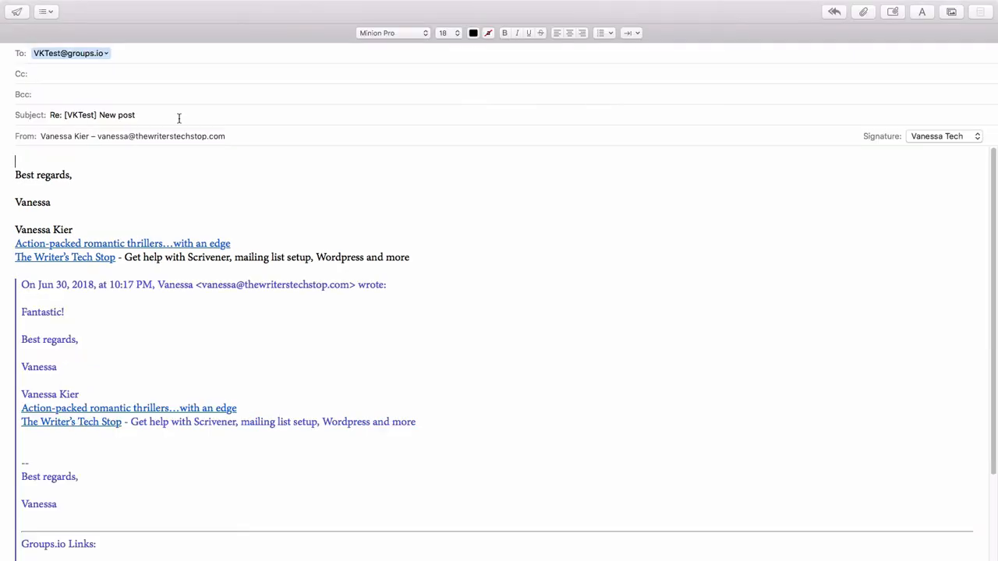
scroll("down", 3)
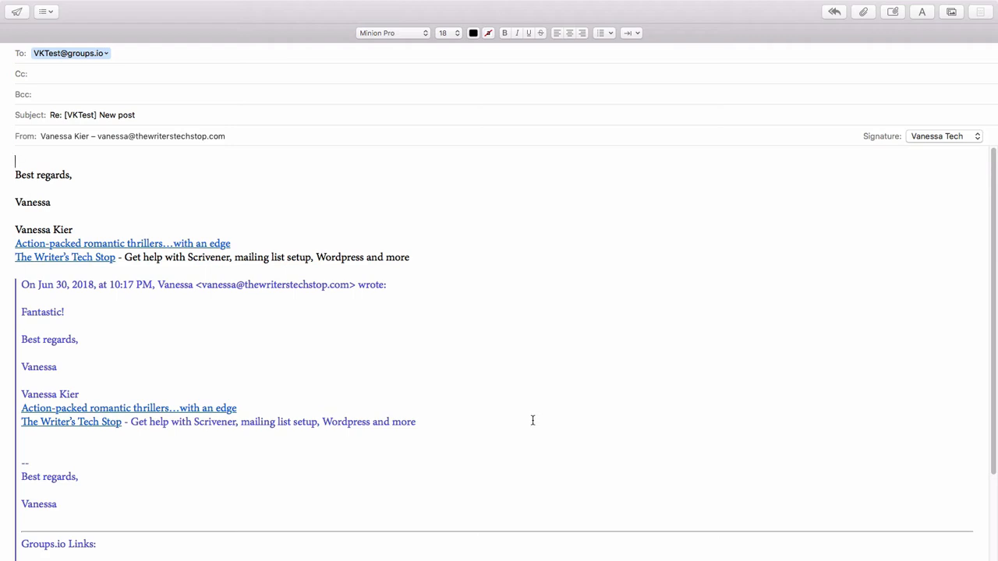
mouse_move(608, 415)
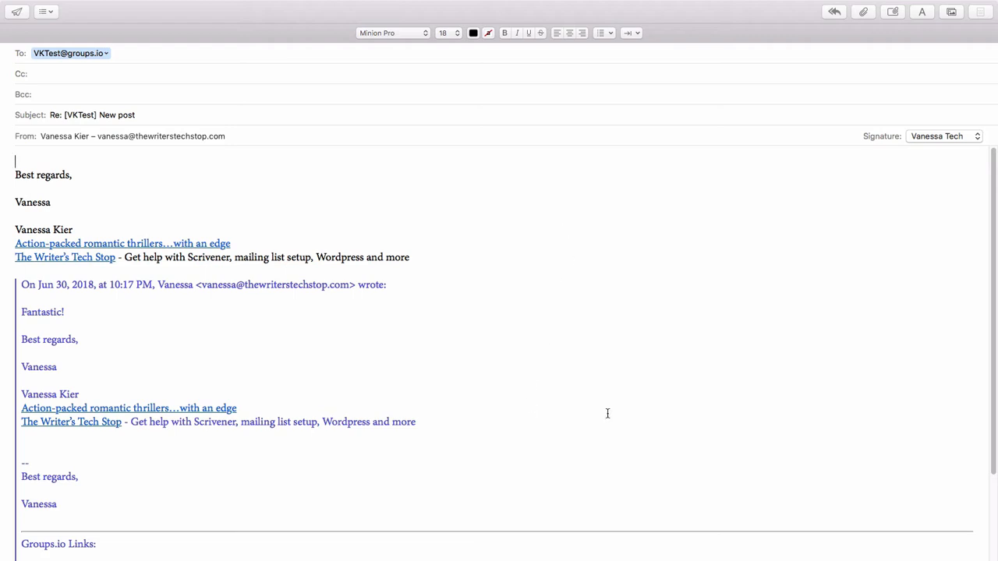
mouse_move(614, 374)
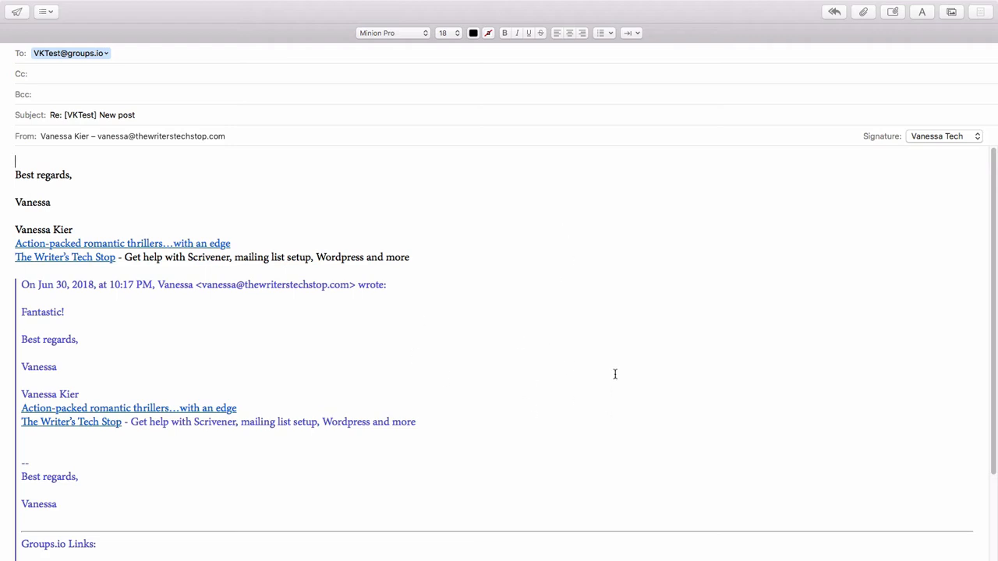
mouse_move(479, 349)
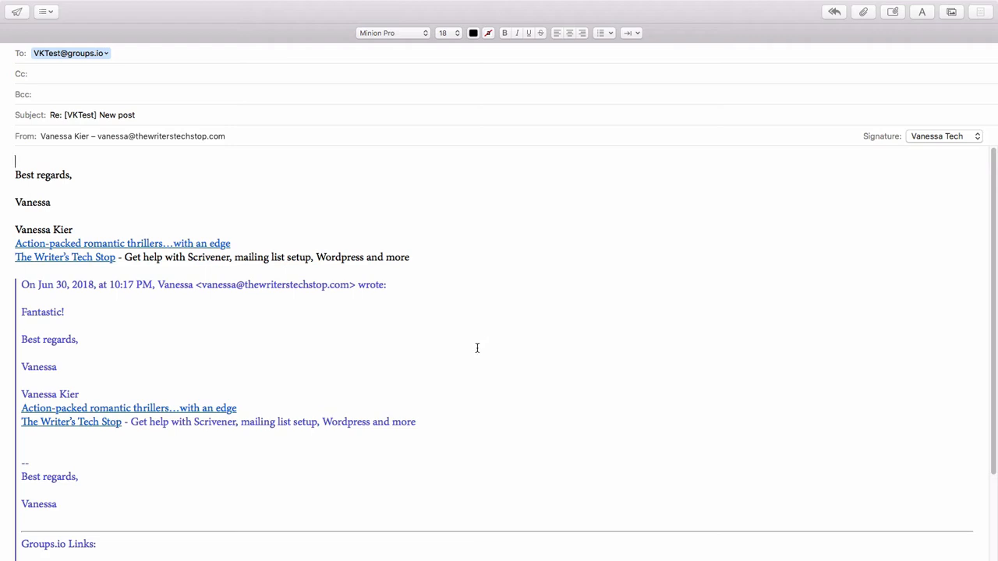
mouse_move(492, 334)
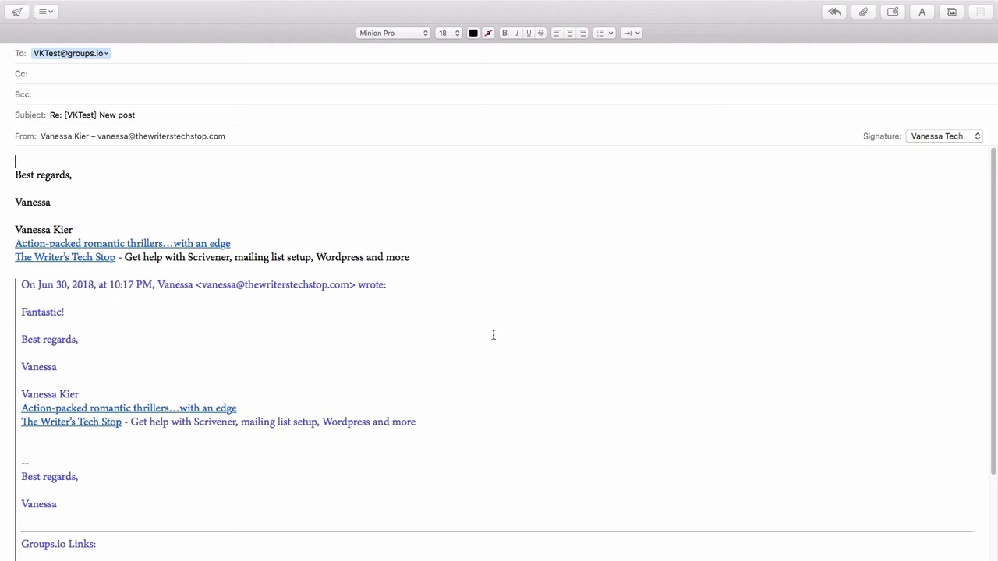
mouse_move(475, 327)
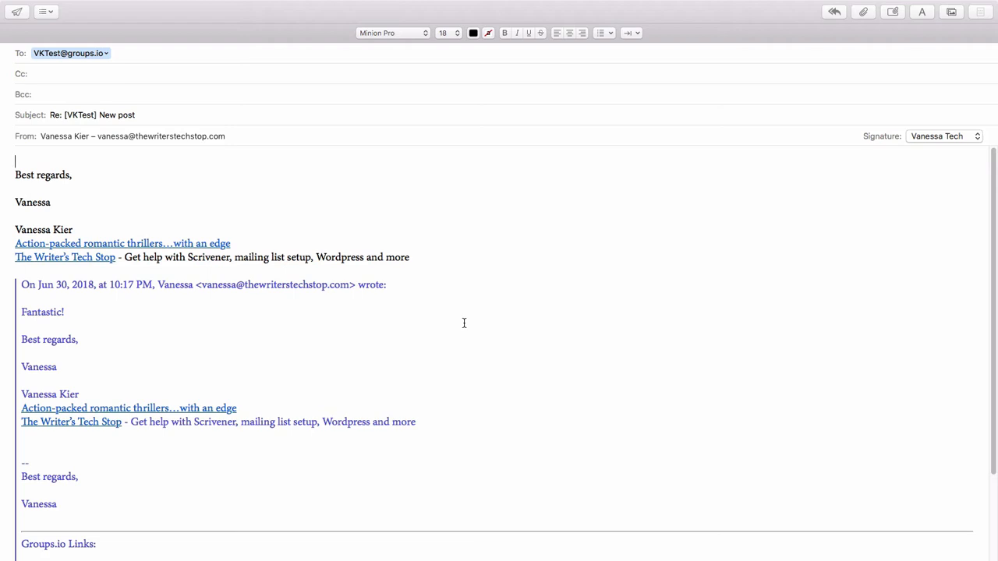
mouse_move(480, 318)
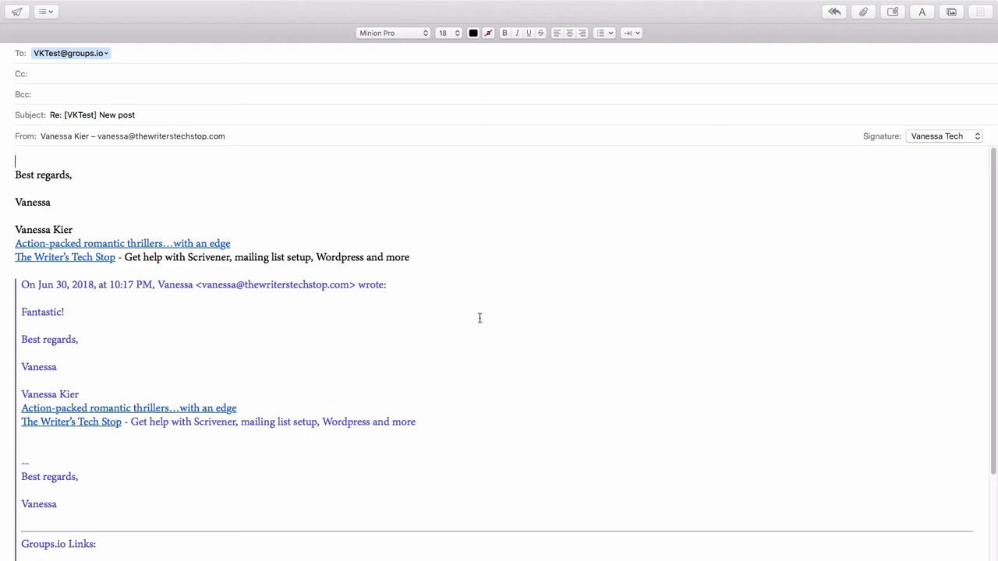
scroll("down", 3)
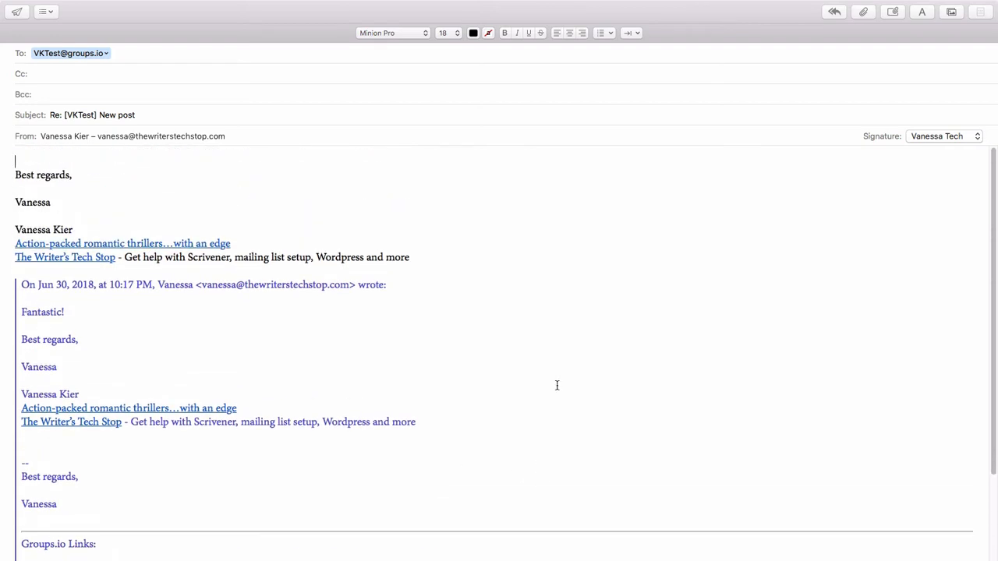
type("Reply via button")
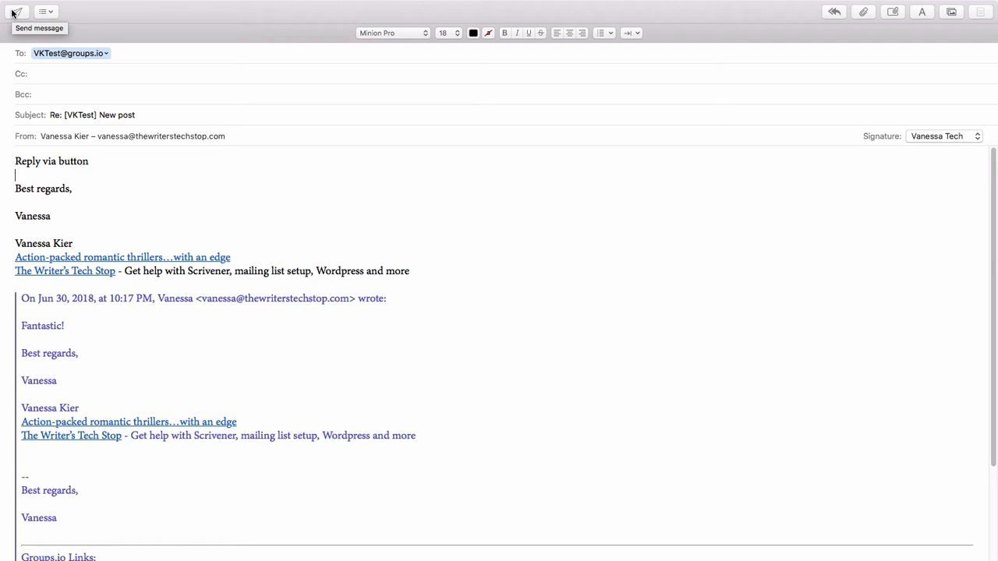
left_click(12, 12)
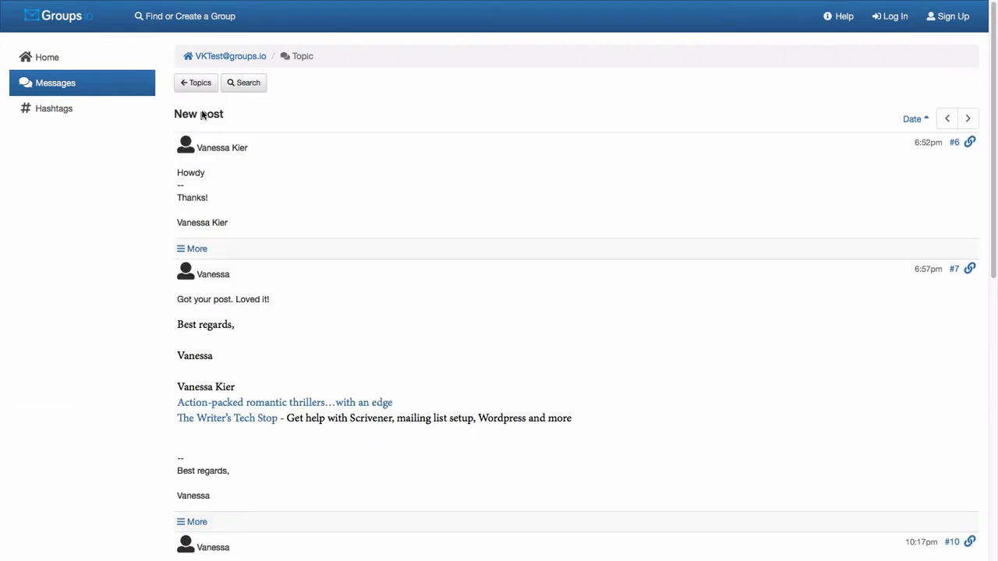
Scroll the New post topic to message #11 and expand its quoted original text
scroll("down", 3)
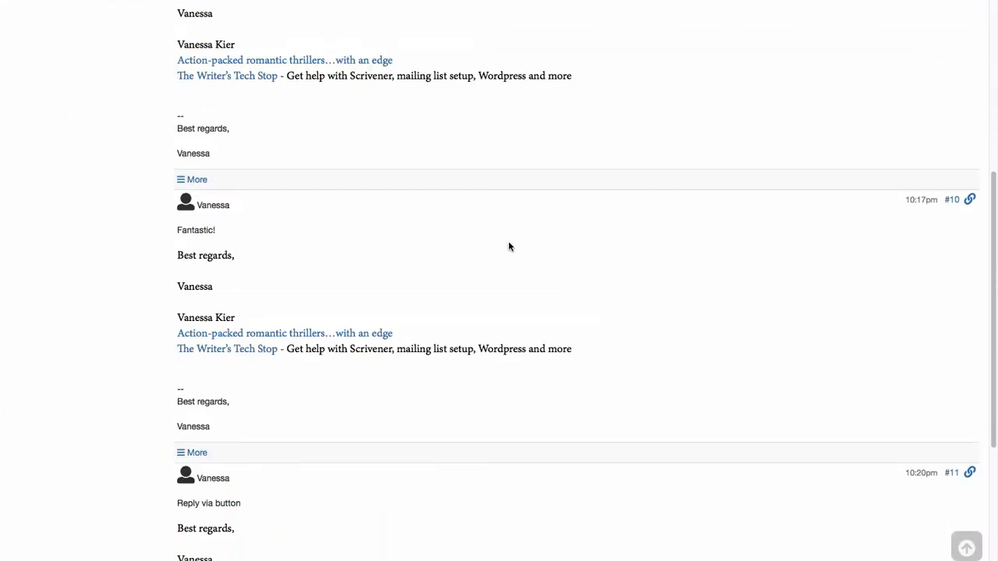
scroll("down", 3)
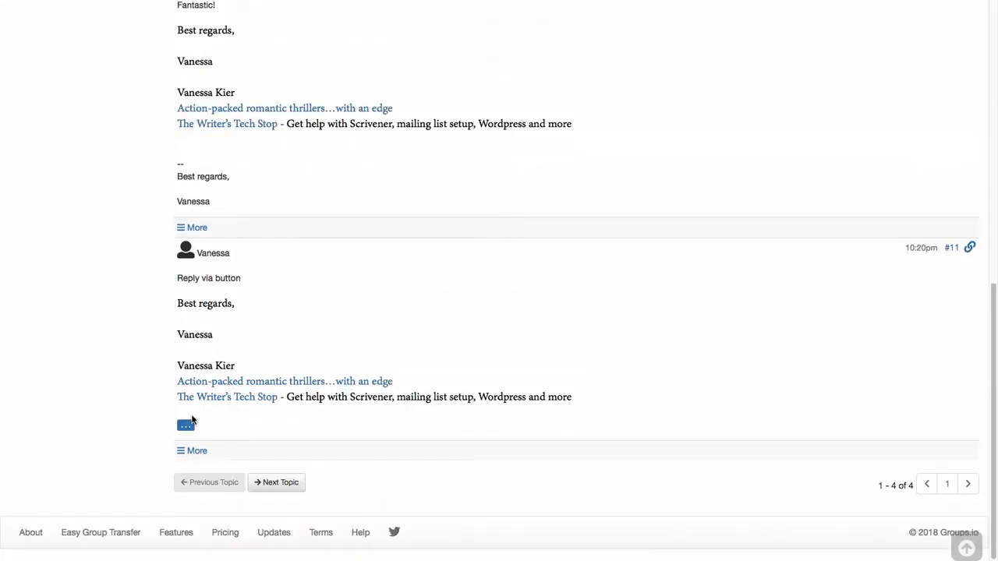
mouse_move(170, 430)
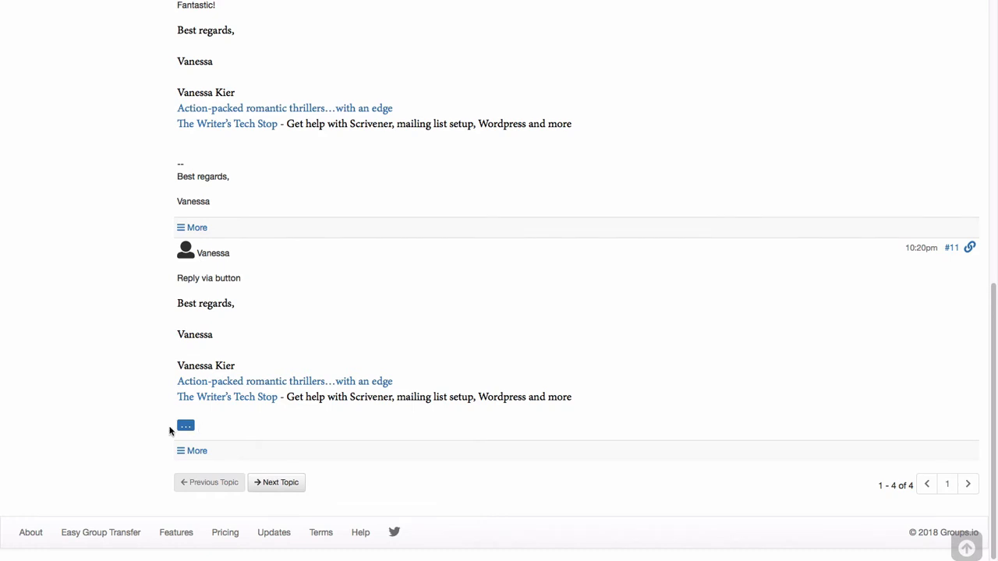
left_click(186, 425)
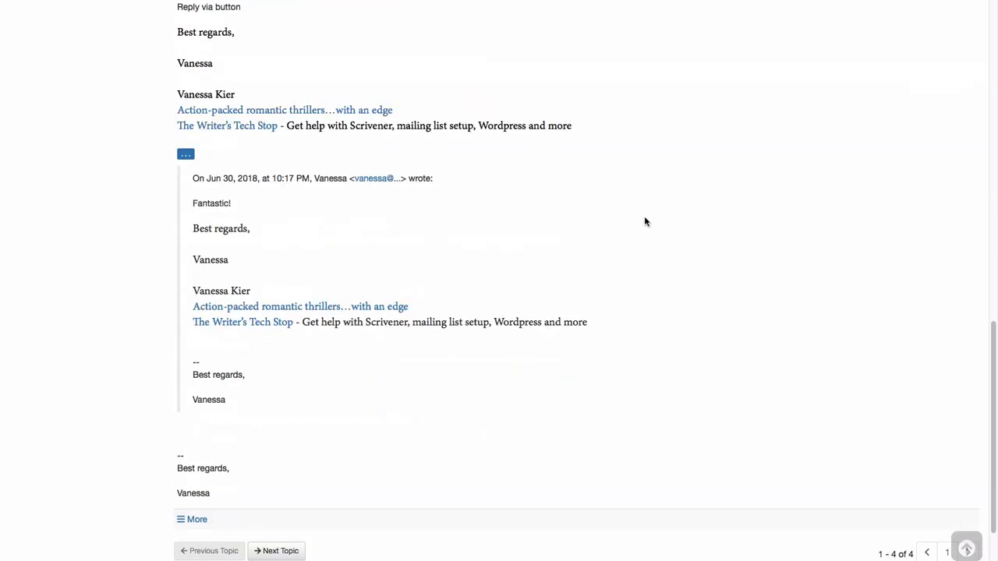
mouse_move(568, 228)
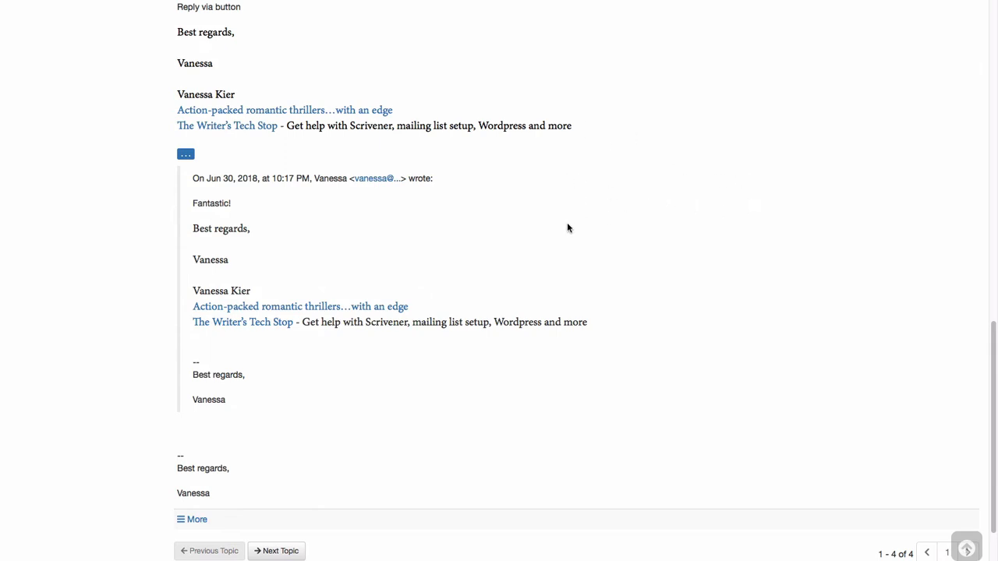
mouse_move(87, 187)
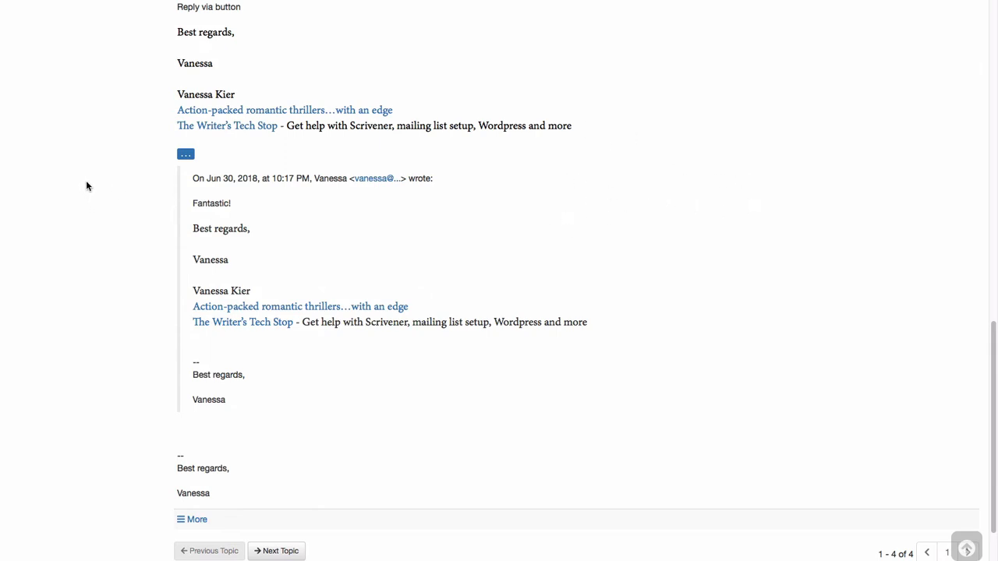
mouse_move(732, 304)
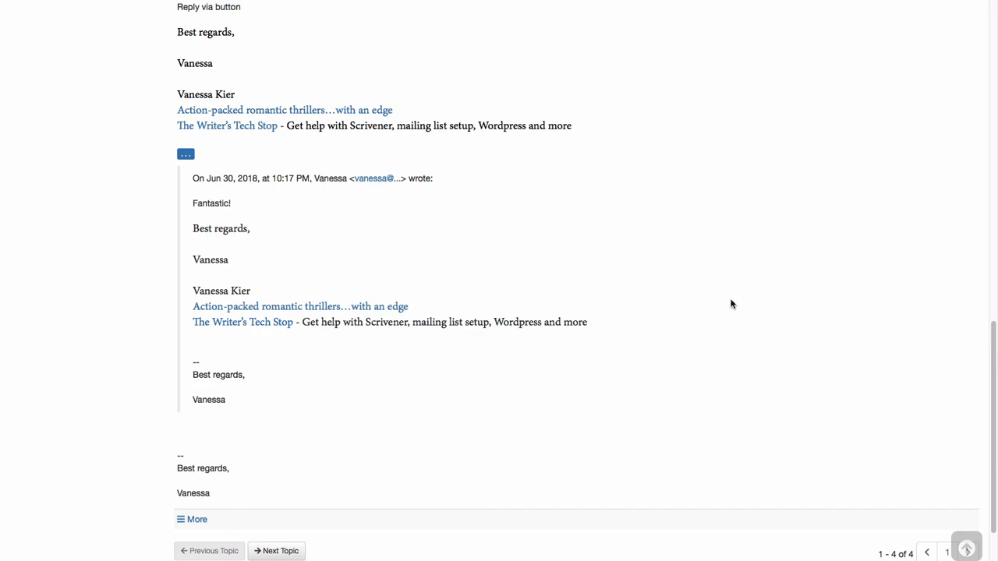
scroll("up", 3)
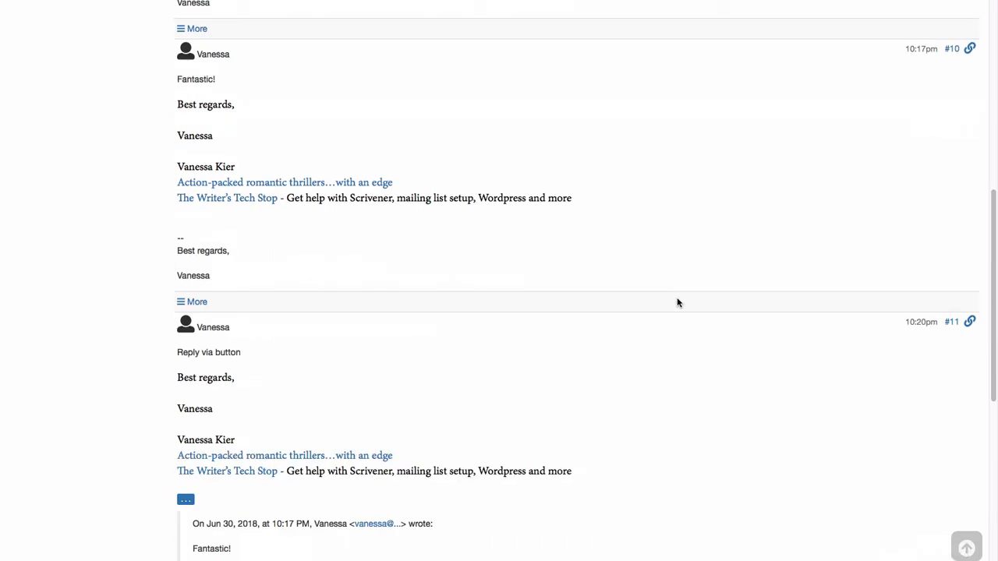
scroll("up", 3)
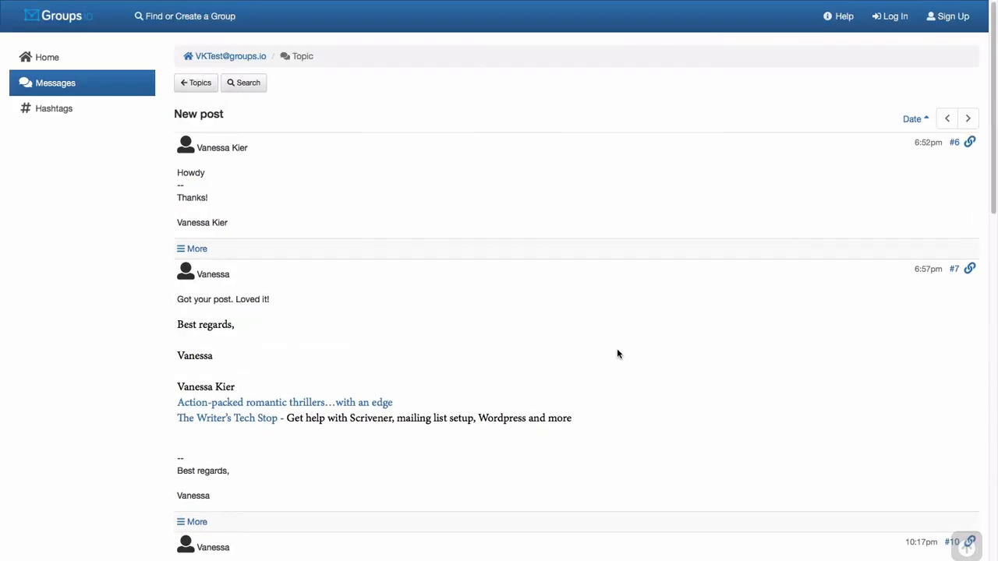
scroll("down", 3)
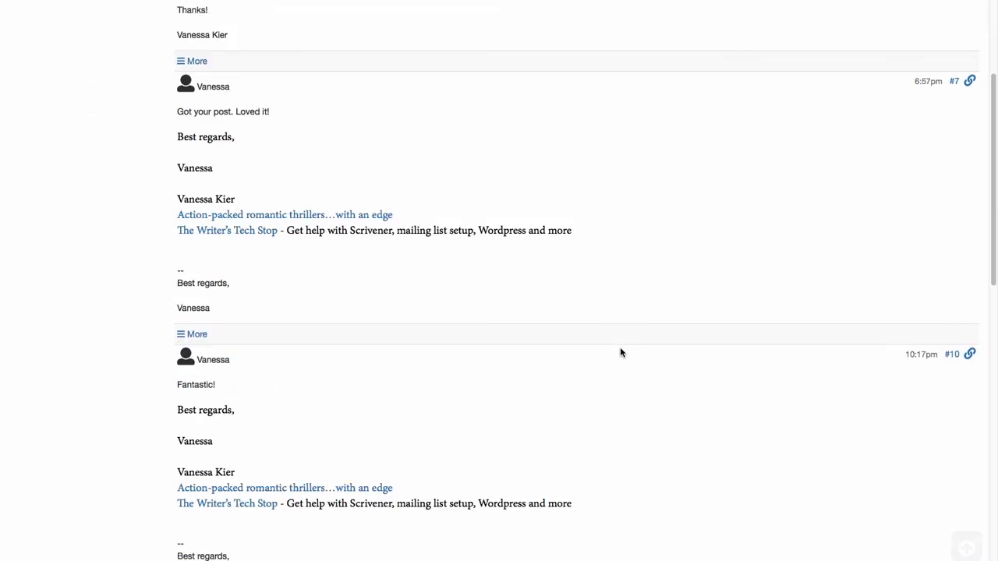
scroll("down", 3)
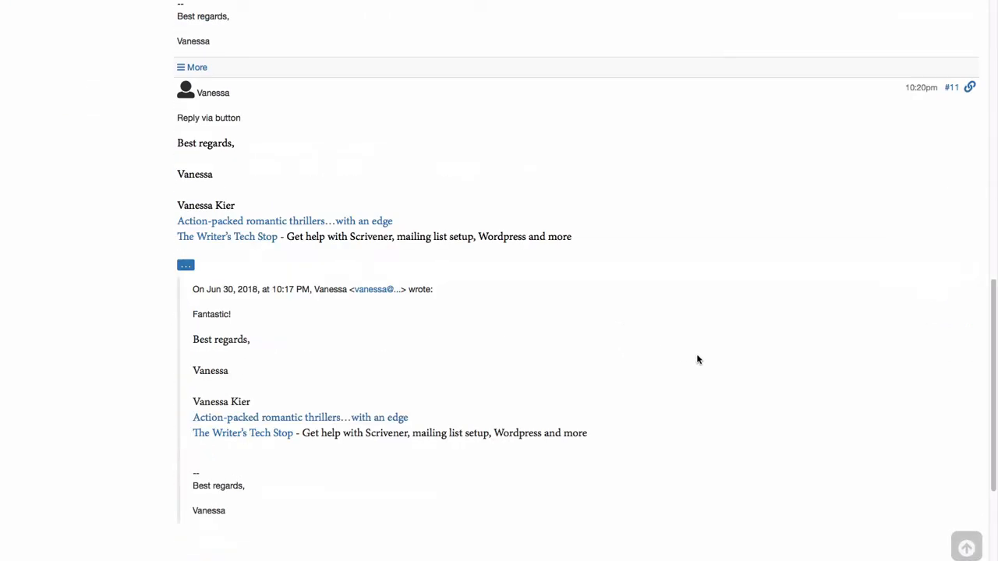
scroll("up", 3)
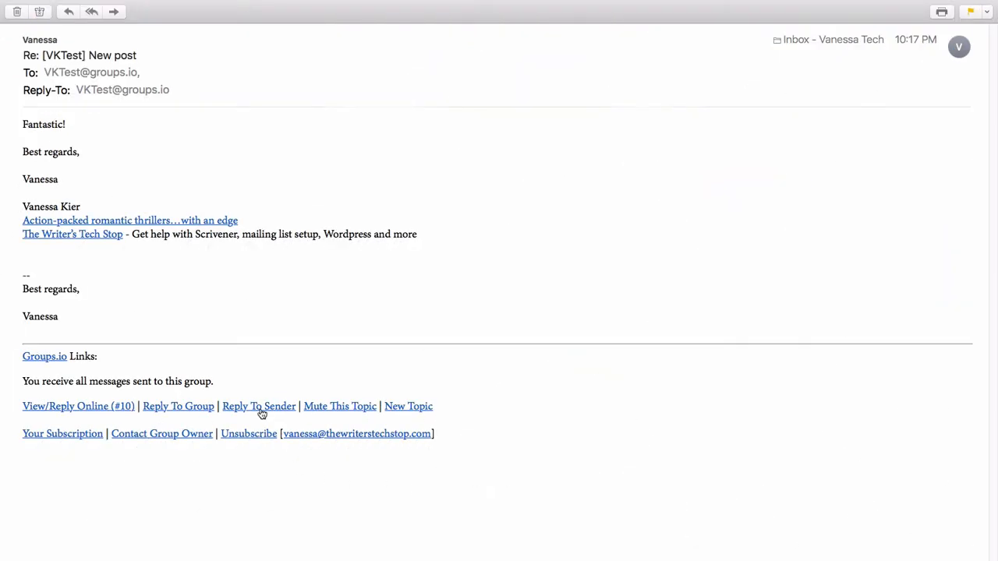
mouse_move(259, 405)
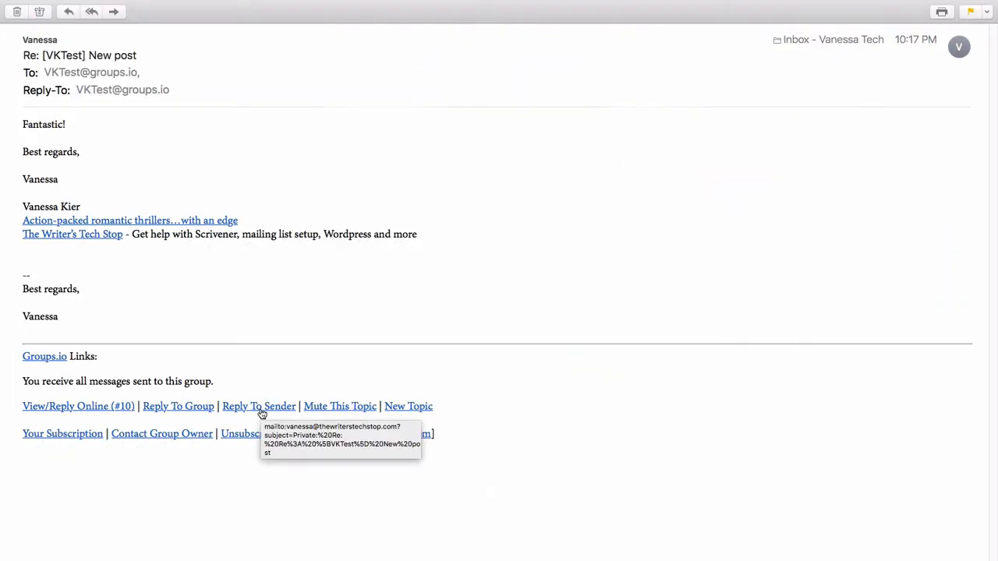
mouse_move(536, 385)
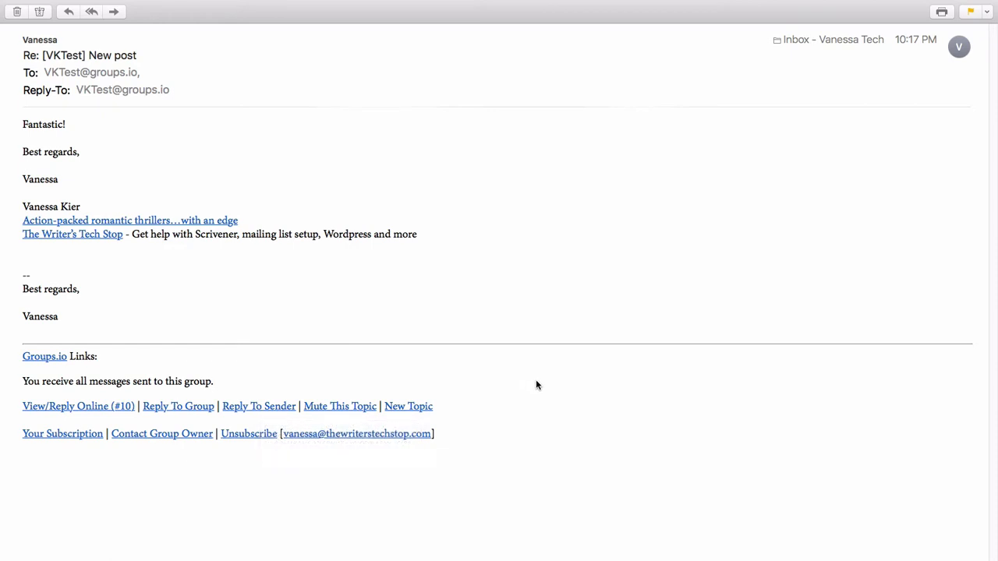
mouse_move(250, 354)
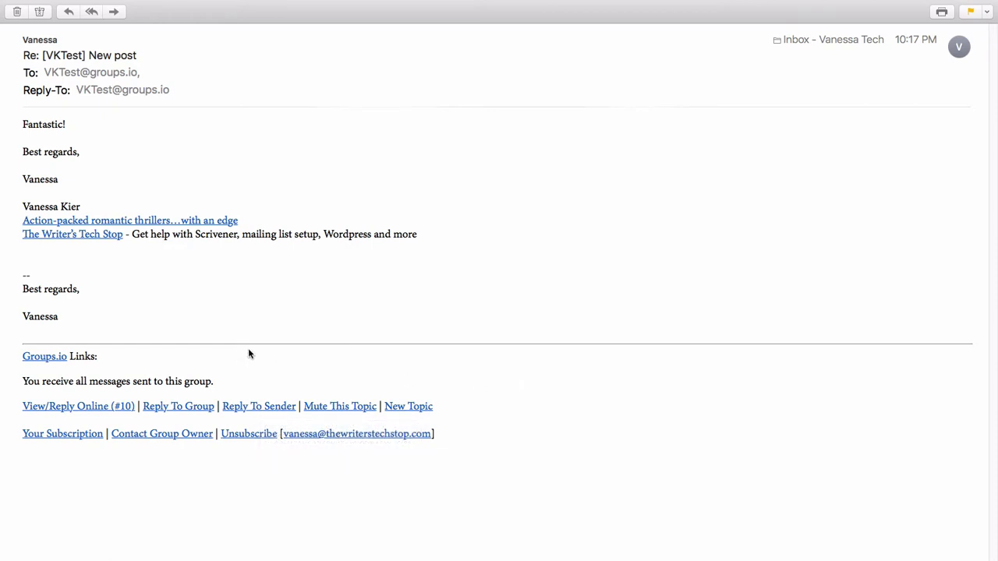
mouse_move(243, 405)
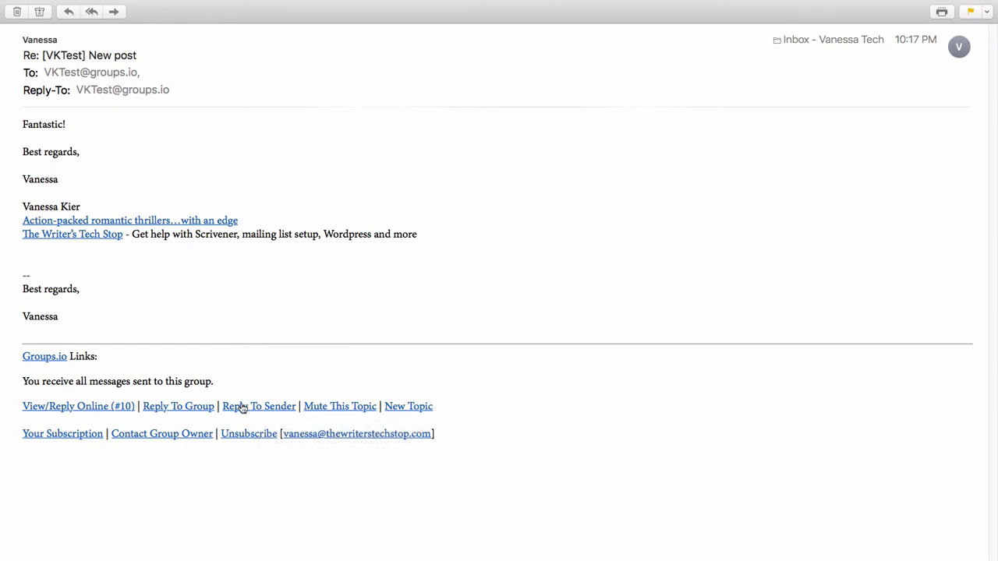
Send a private Reply To Sender message reading 'How are you?'
left_click(259, 405)
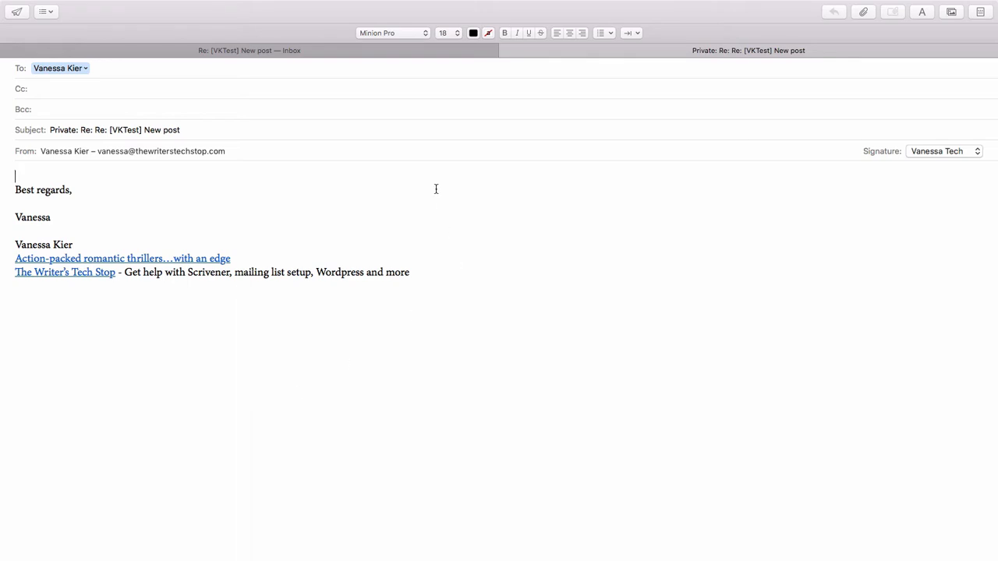
mouse_move(218, 198)
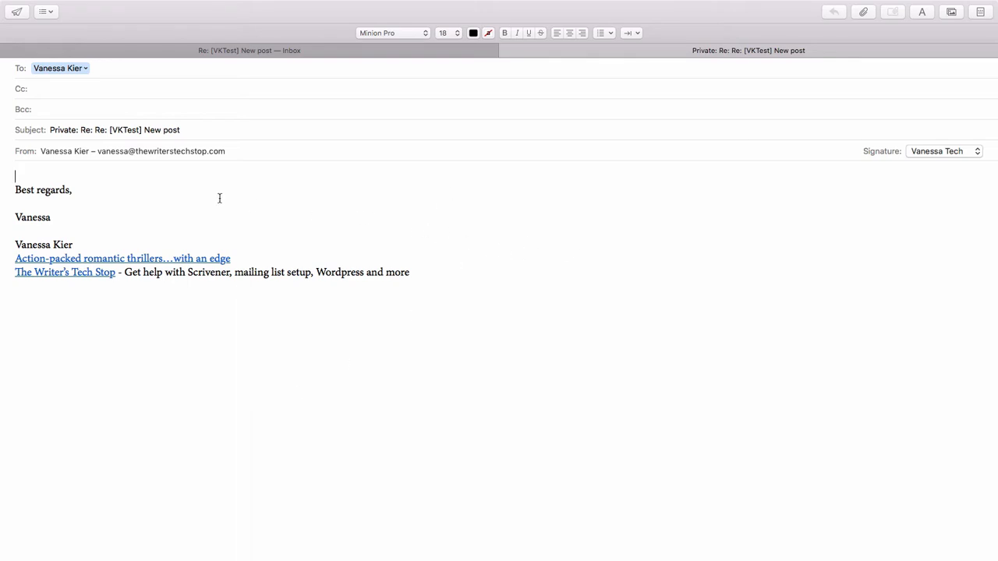
type("How are you?")
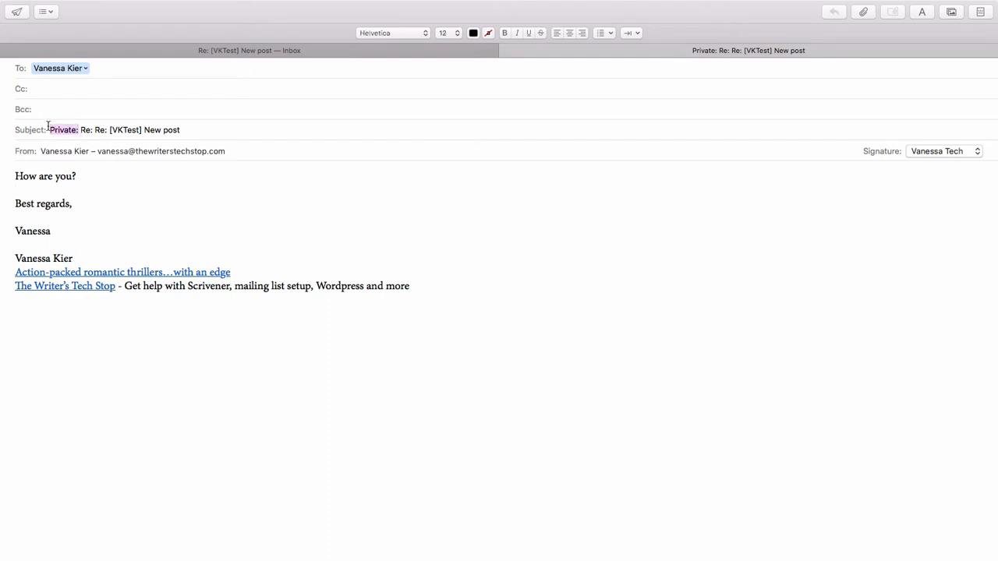
mouse_move(178, 208)
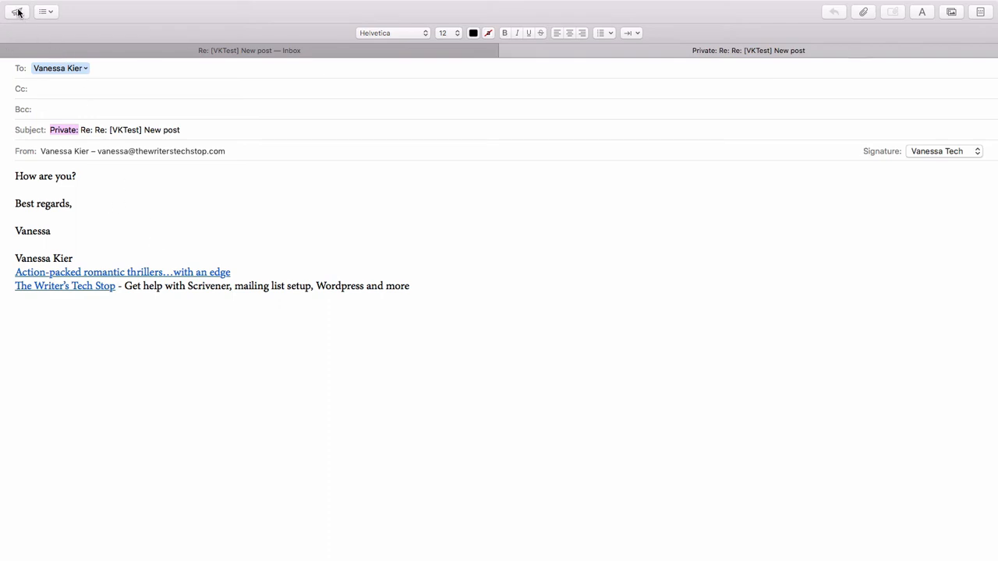
left_click(17, 11)
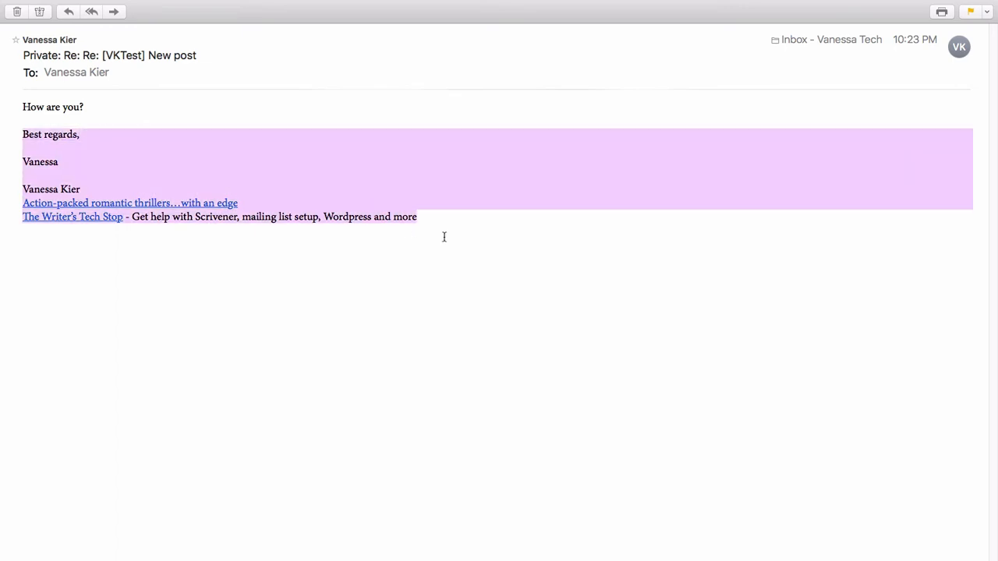
mouse_move(446, 239)
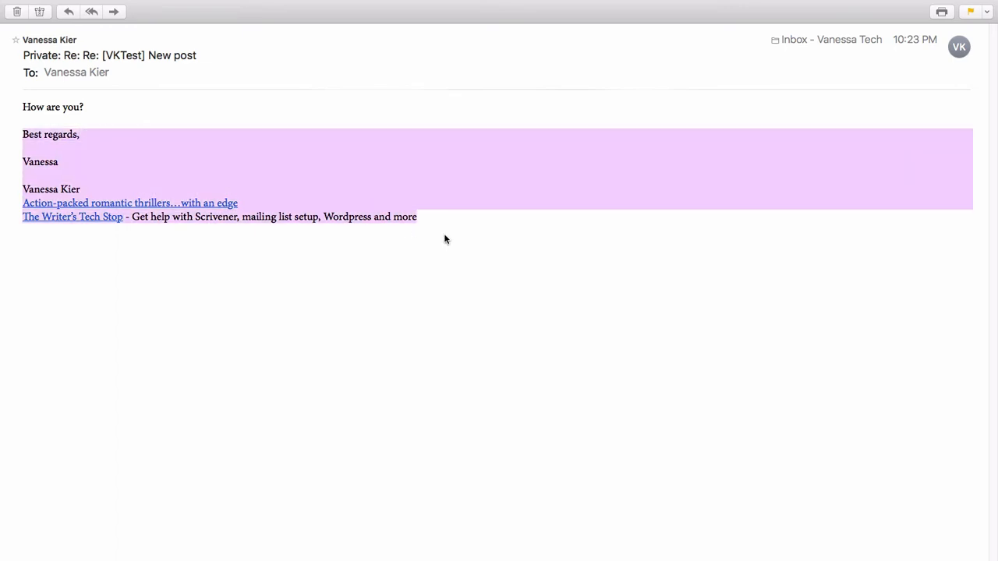
mouse_move(333, 235)
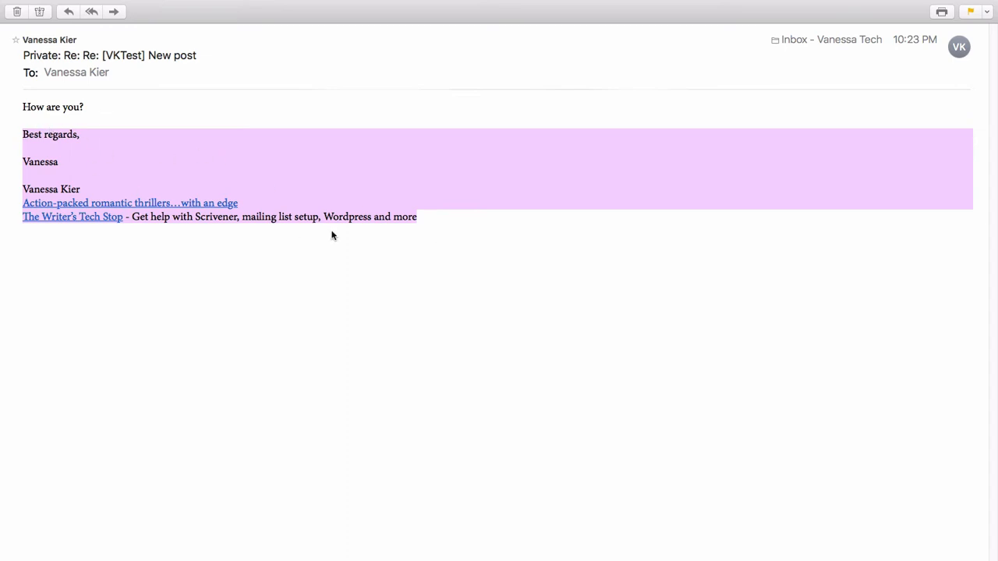
mouse_move(446, 229)
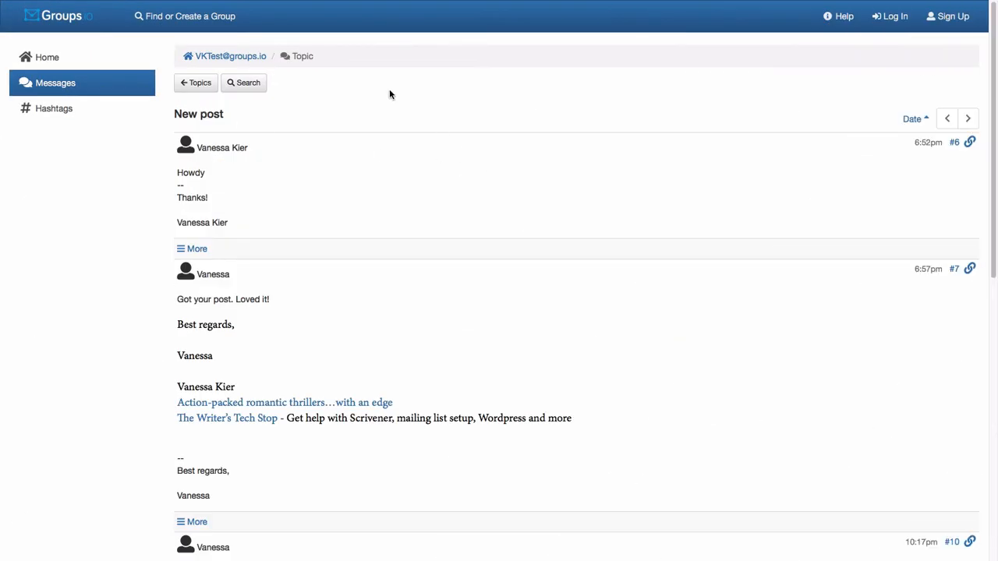
Scroll through the New post topic, still showing only messages #6, #7, #10 and #11
scroll("down", 3)
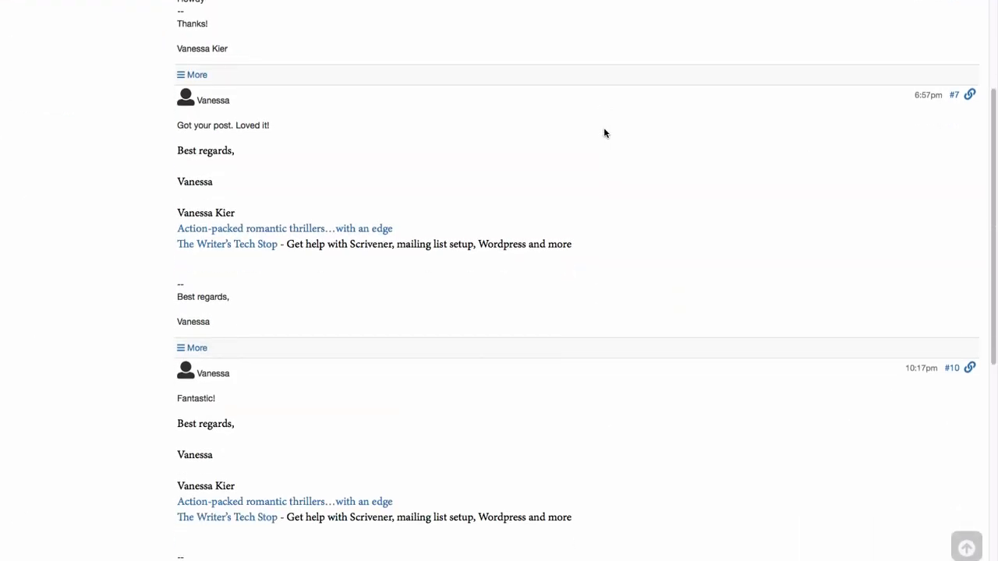
scroll("down", 3)
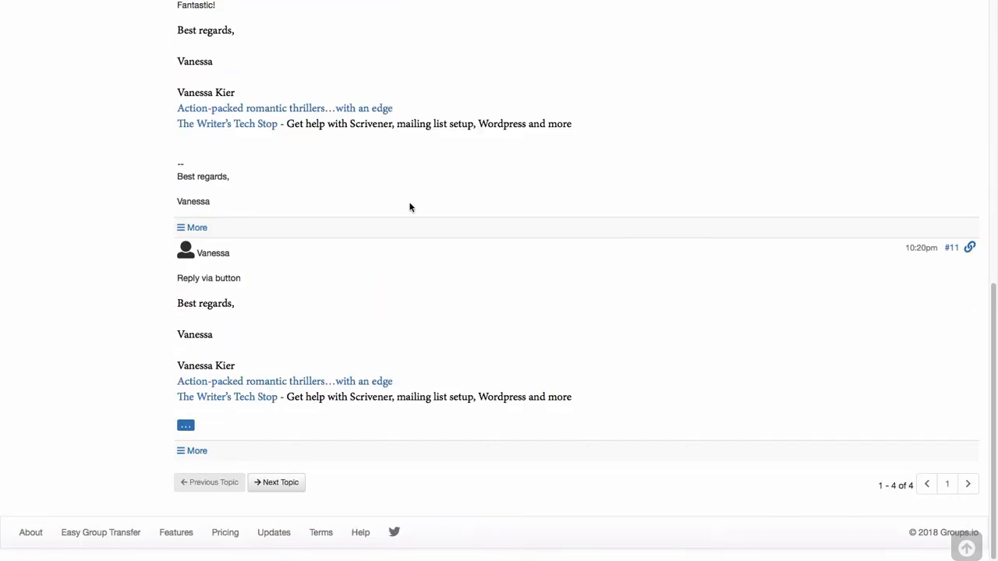
mouse_move(284, 271)
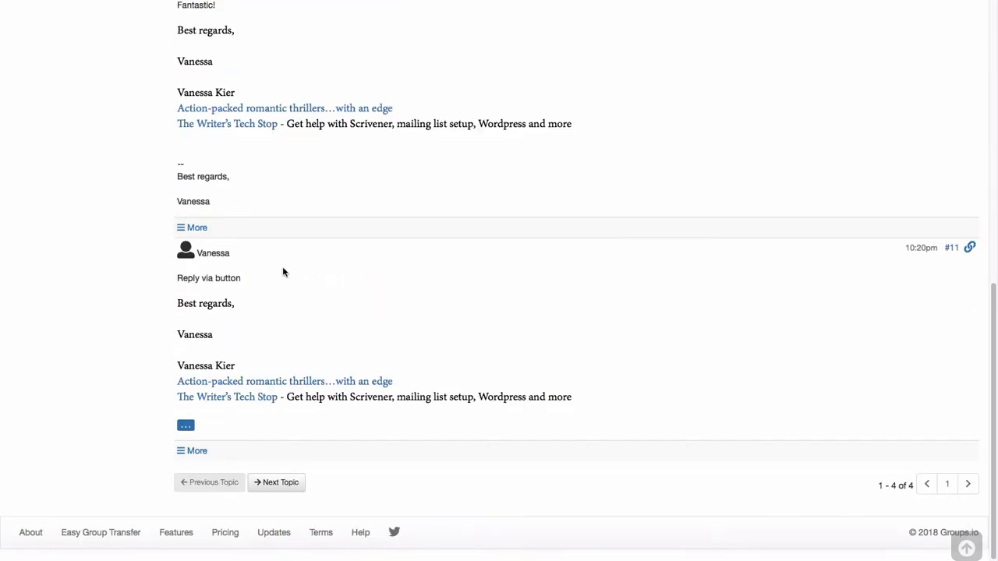
mouse_move(761, 437)
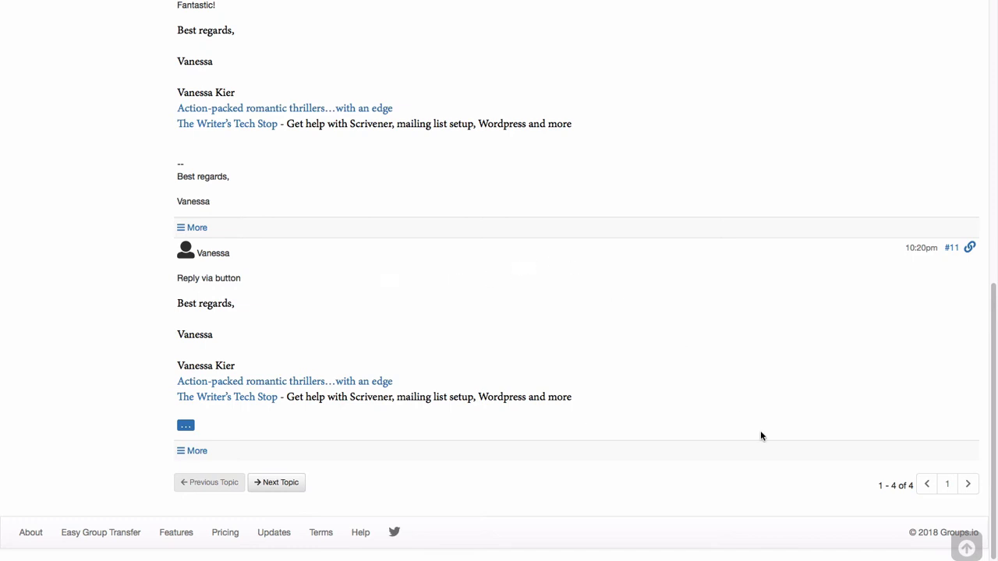
scroll("up", 3)
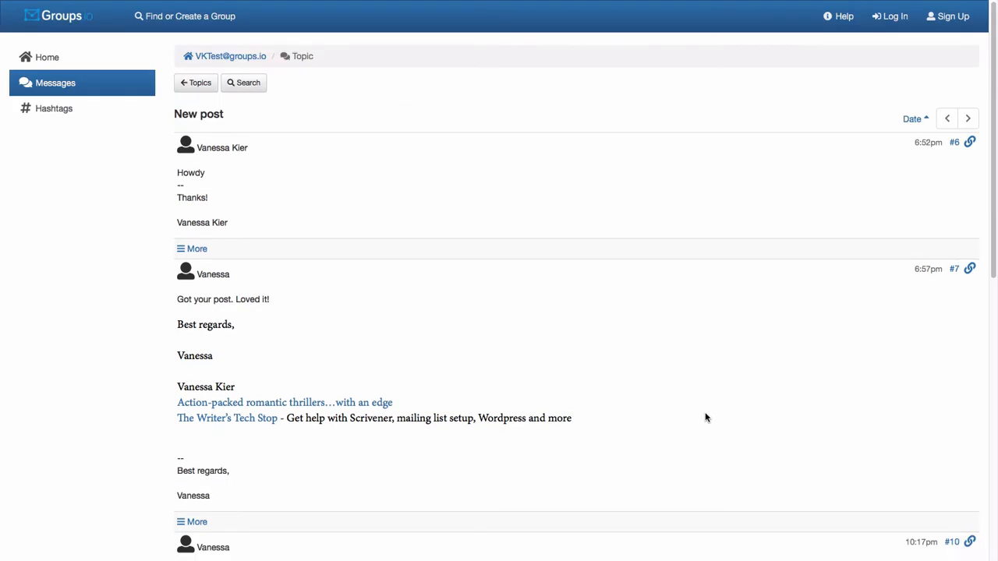
mouse_move(707, 326)
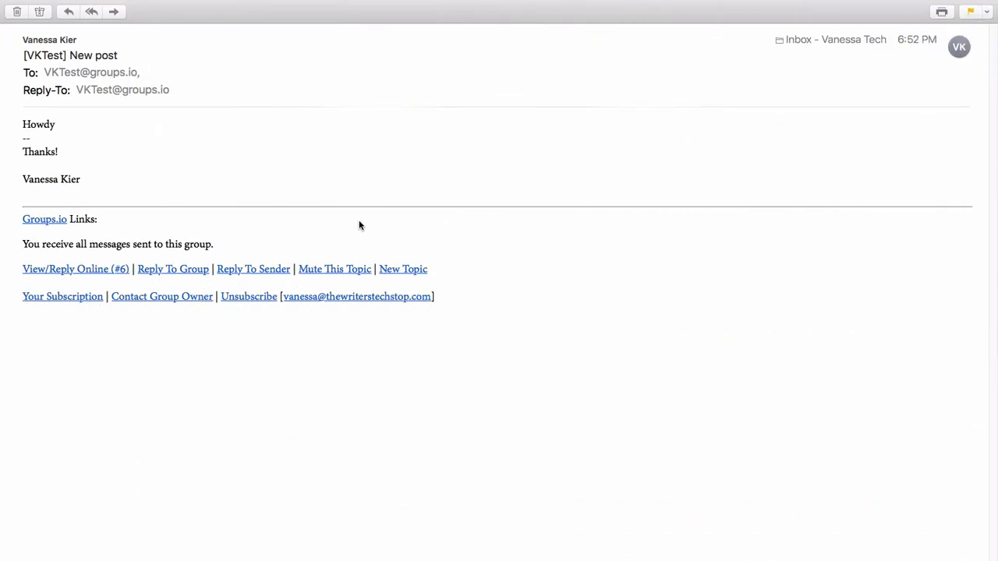
mouse_move(402, 268)
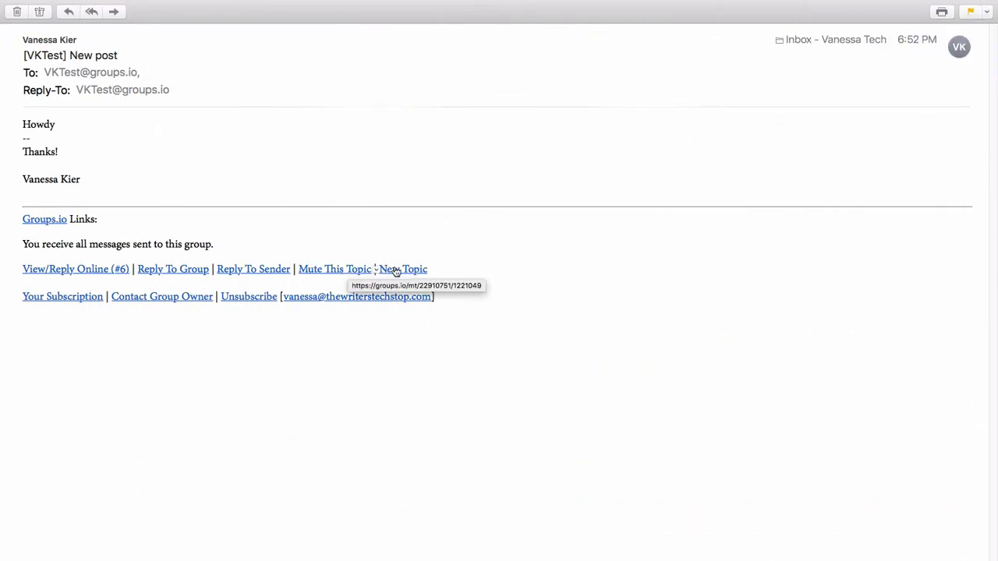
mouse_move(402, 269)
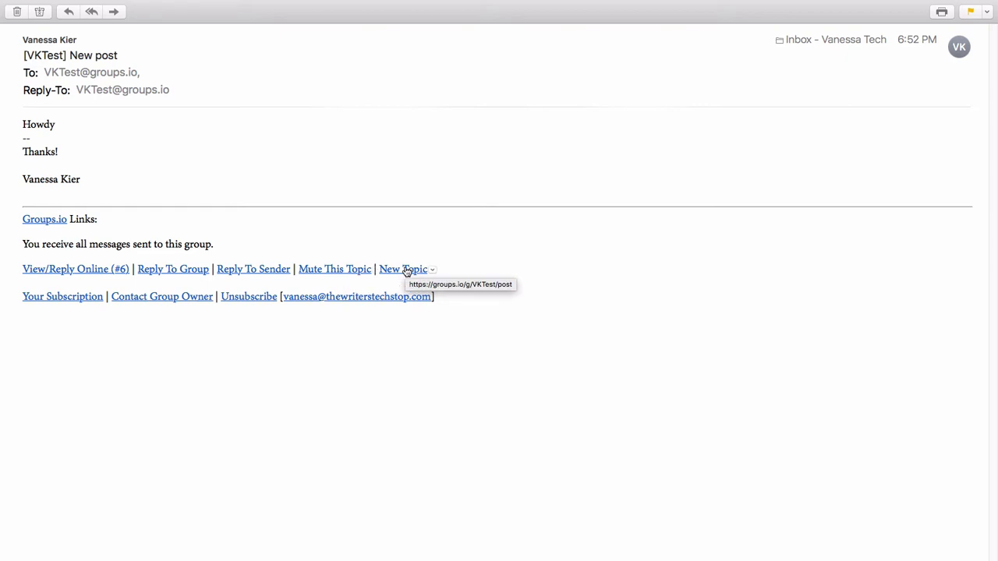
mouse_move(382, 268)
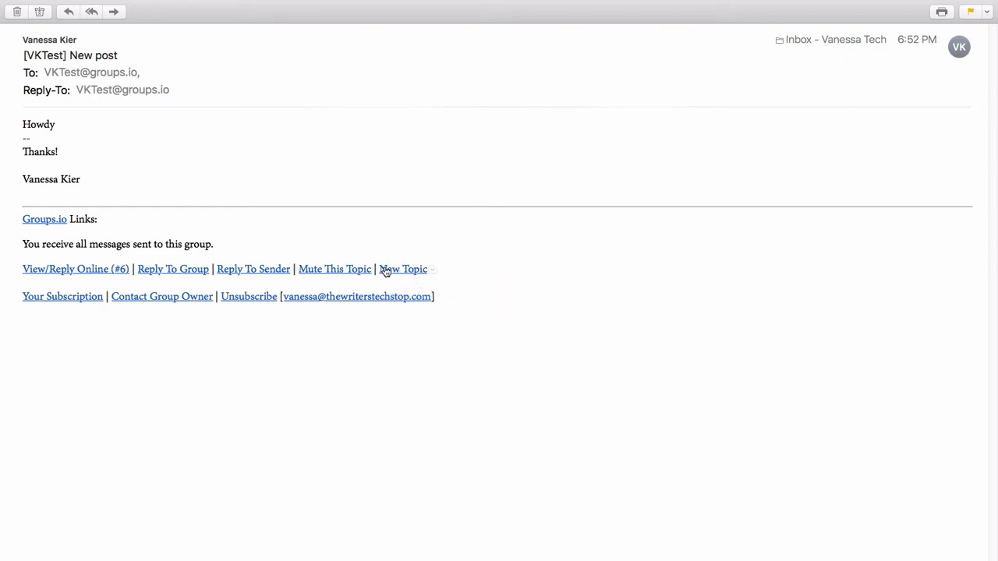
Bring up the original '[VKTest] New post' message with its Groups.io footer links
left_click(403, 268)
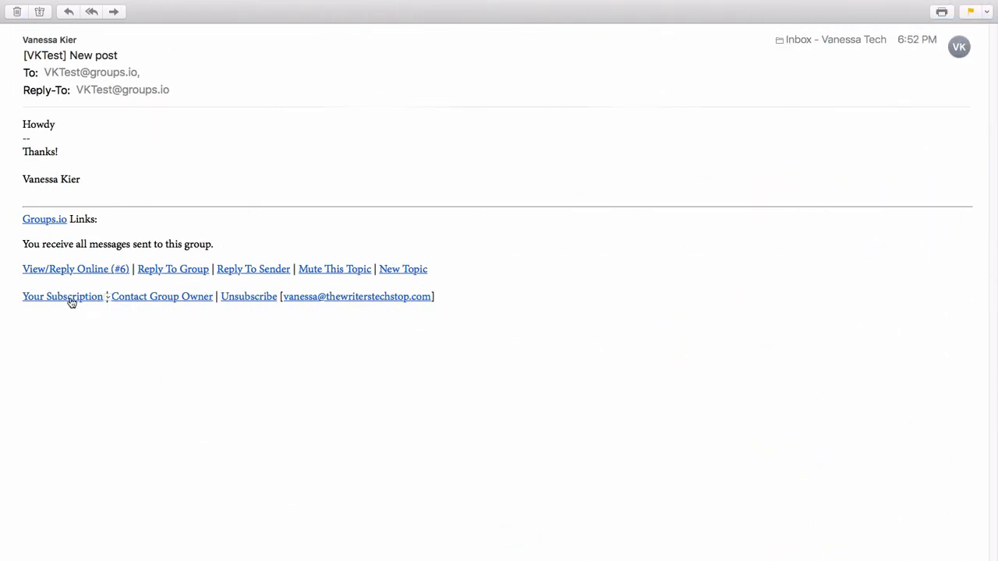
mouse_move(62, 296)
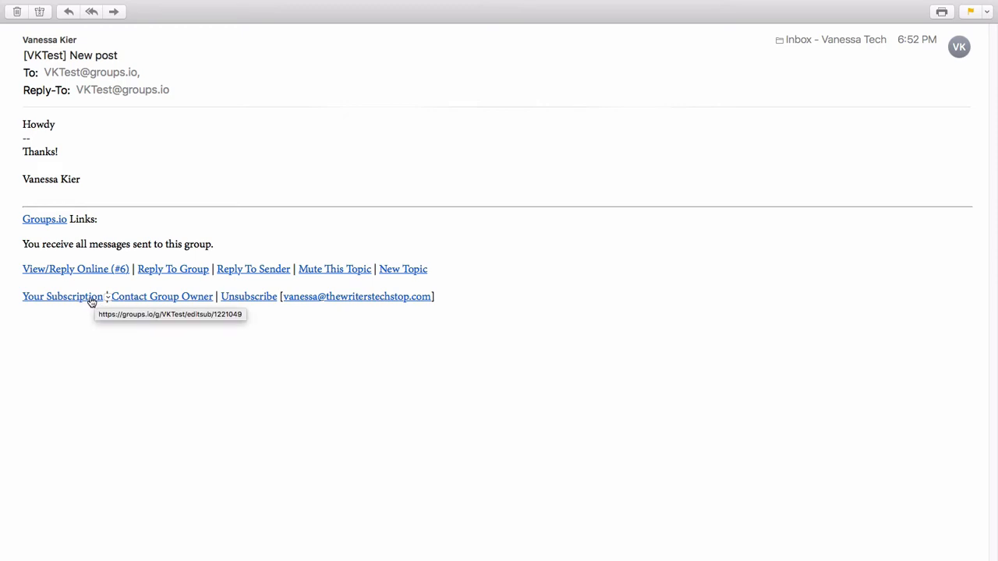
mouse_move(162, 297)
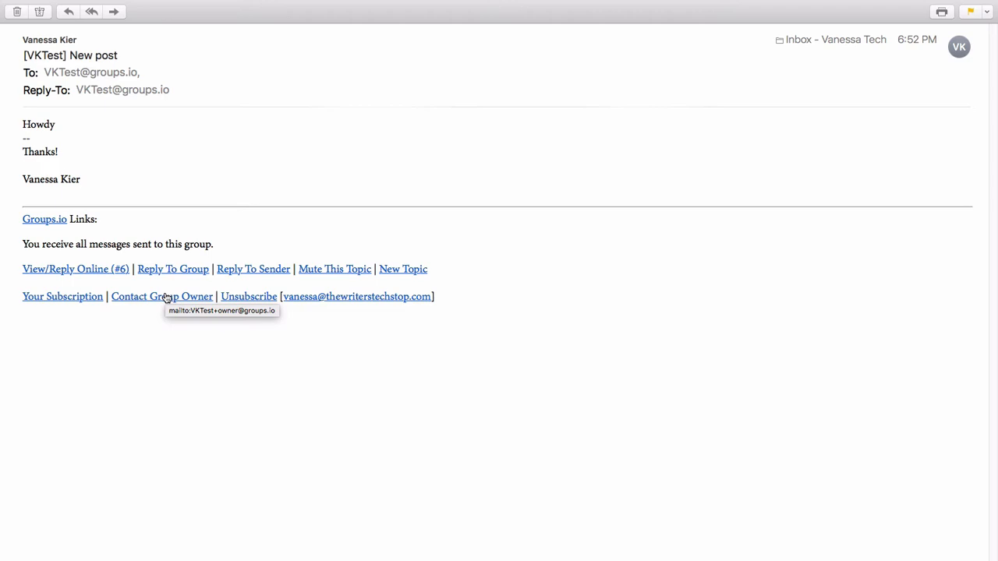
mouse_move(249, 296)
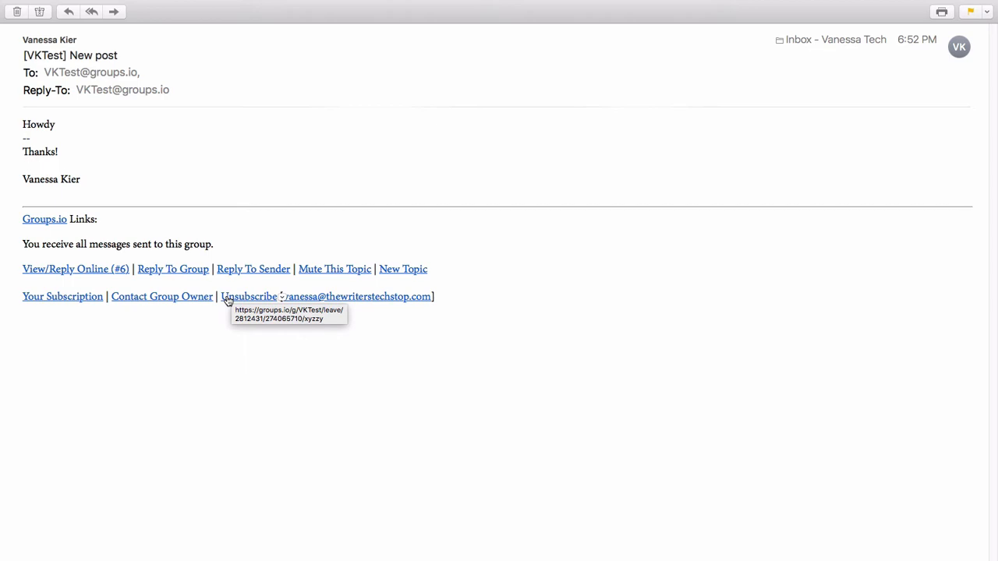
mouse_move(367, 283)
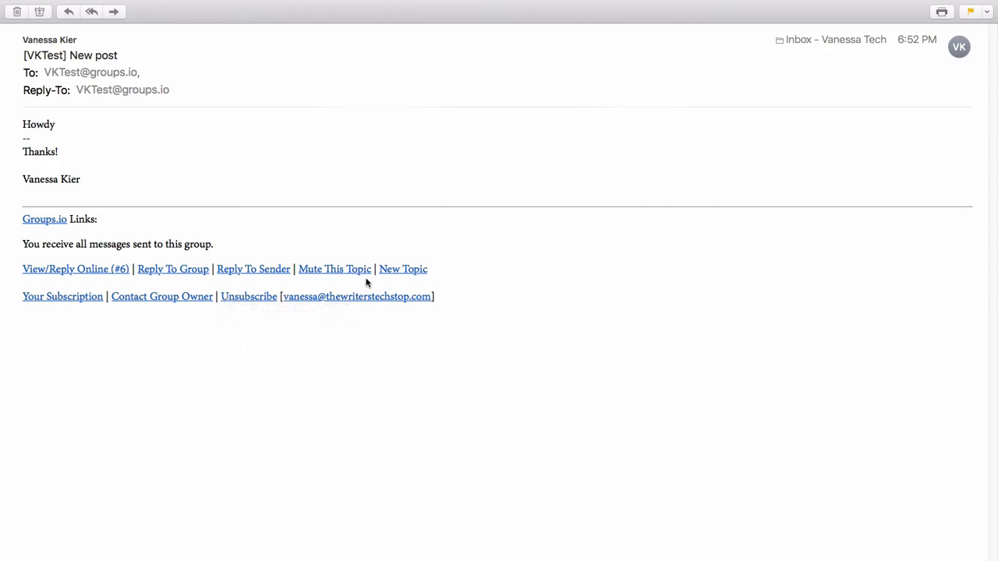
mouse_move(396, 334)
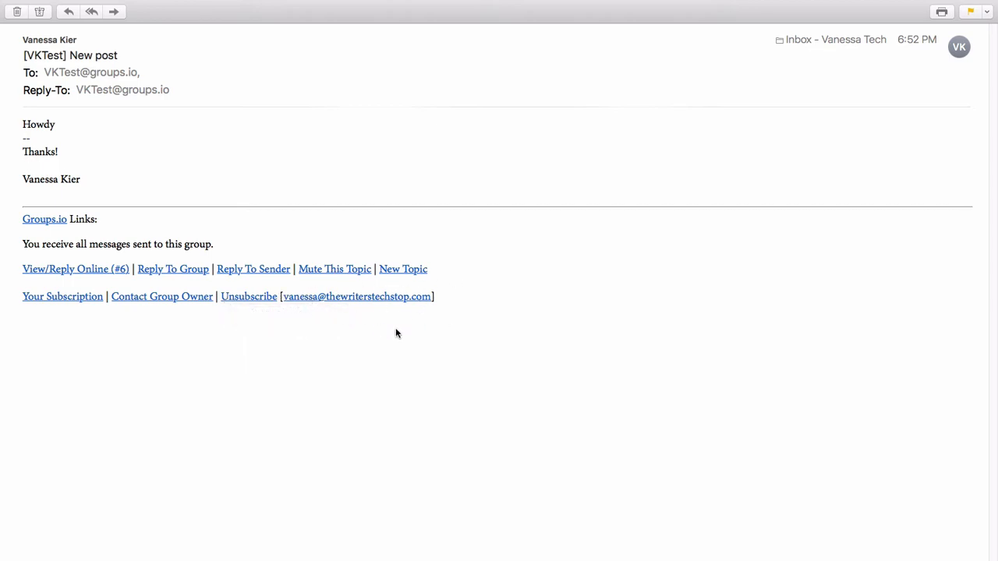
mouse_move(175, 39)
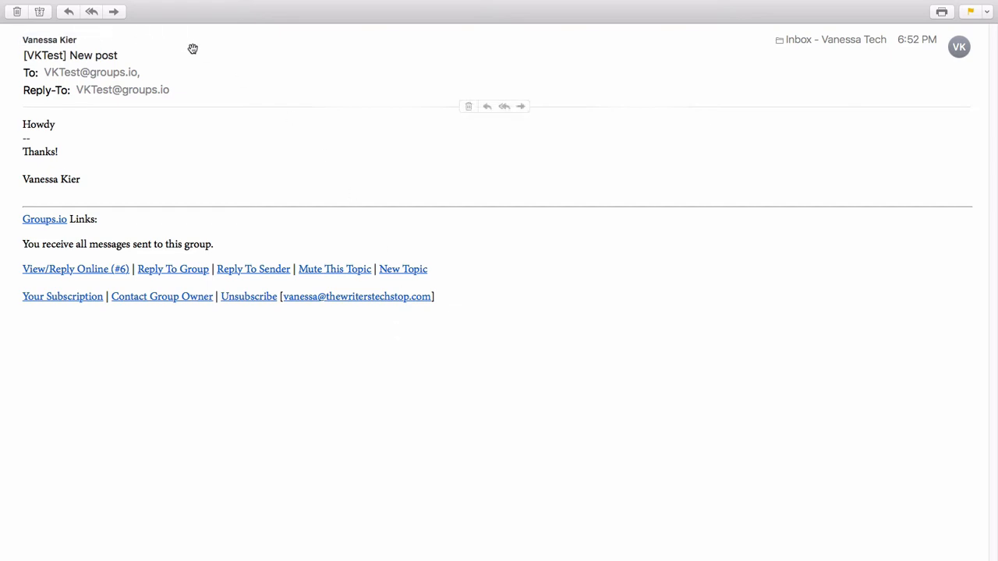
mouse_move(272, 93)
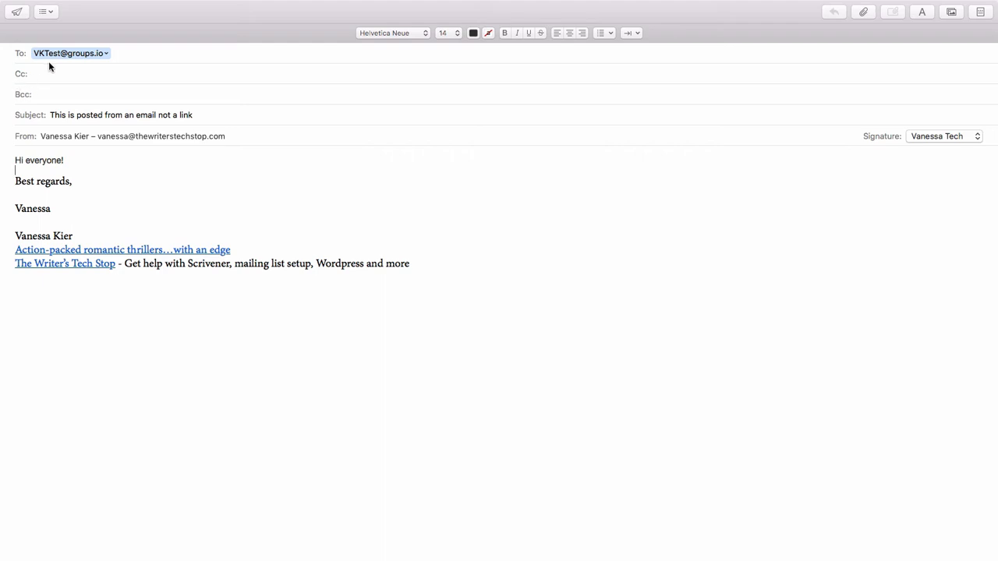
mouse_move(43, 70)
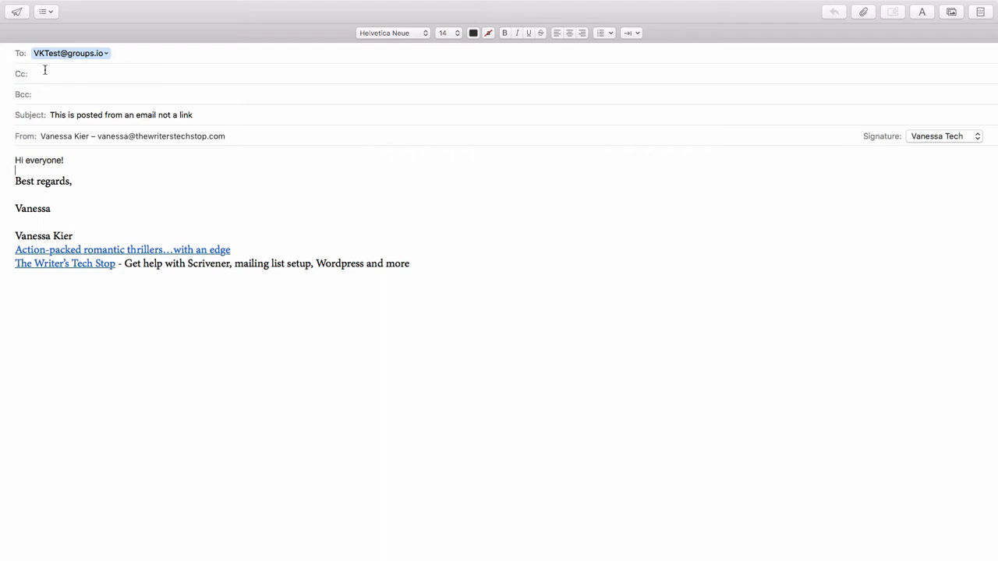
mouse_move(47, 117)
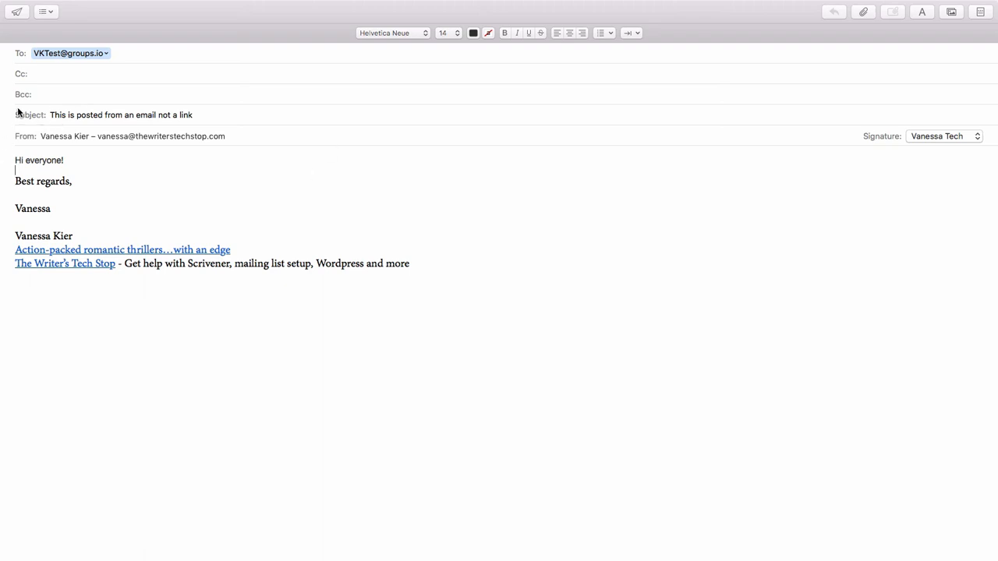
Highlight the 'Hi everyone!' greeting and the signature block in the new group email
double_click(38, 159)
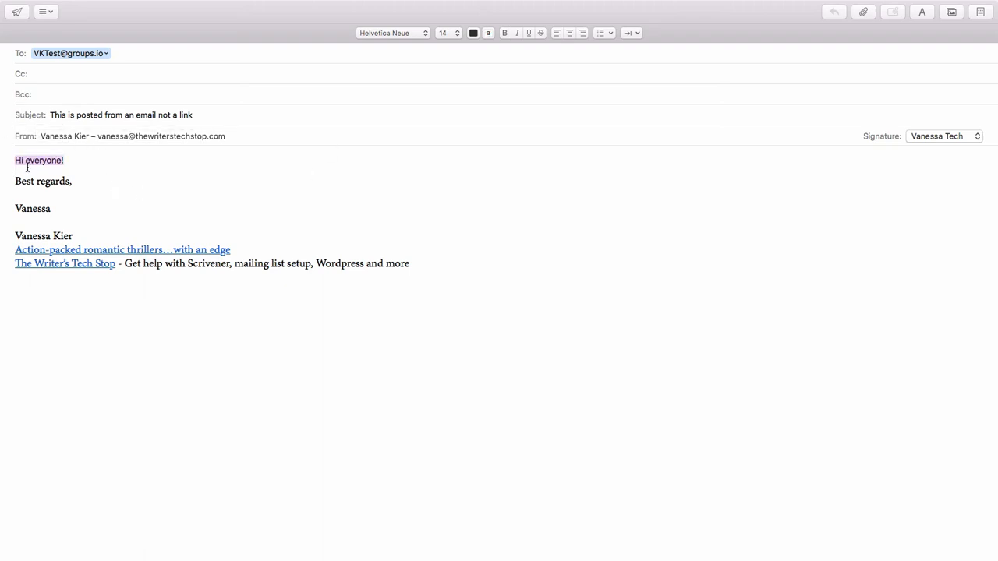
left_click_drag(14, 181, 409, 268)
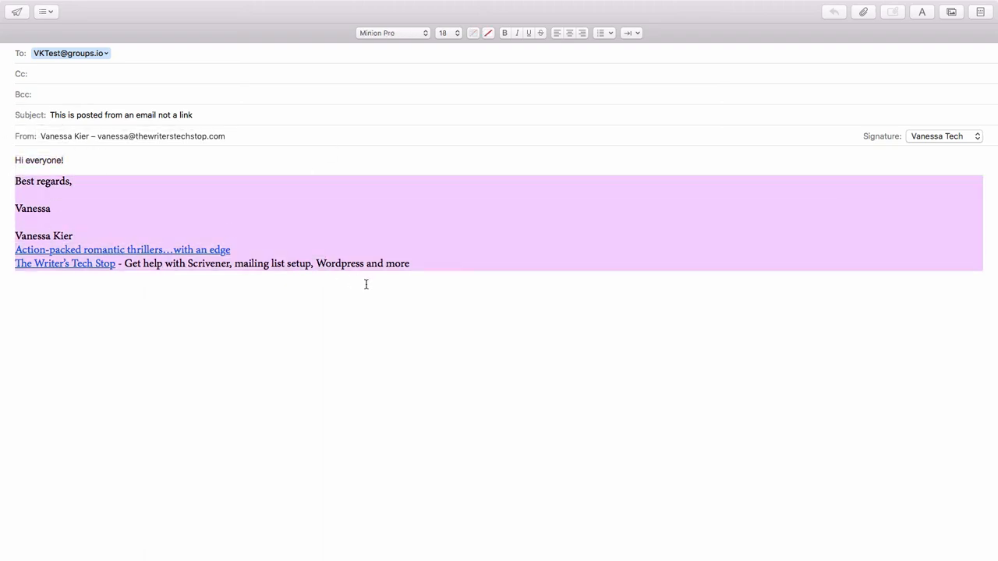
mouse_move(252, 328)
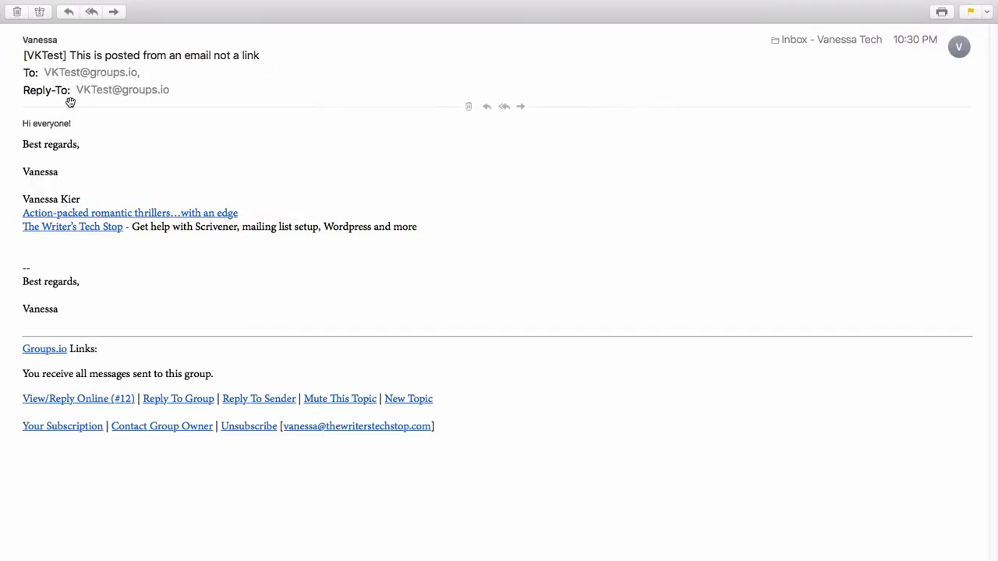
mouse_move(247, 164)
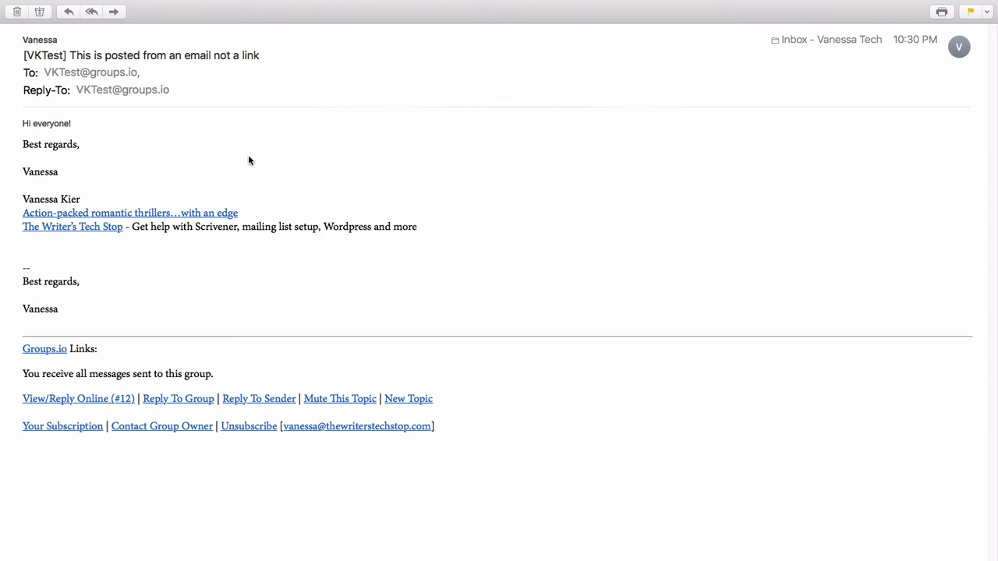
mouse_move(159, 146)
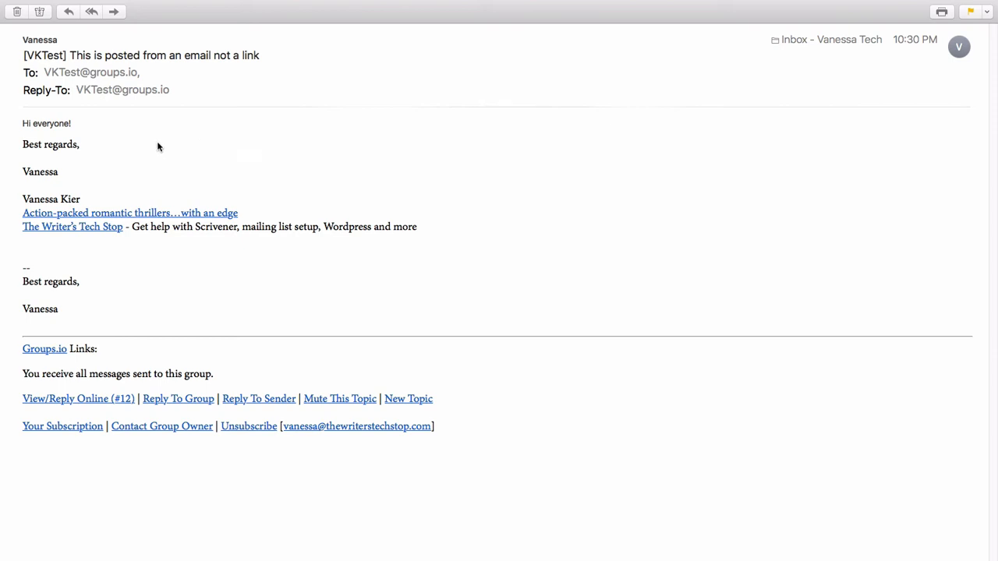
mouse_move(44, 123)
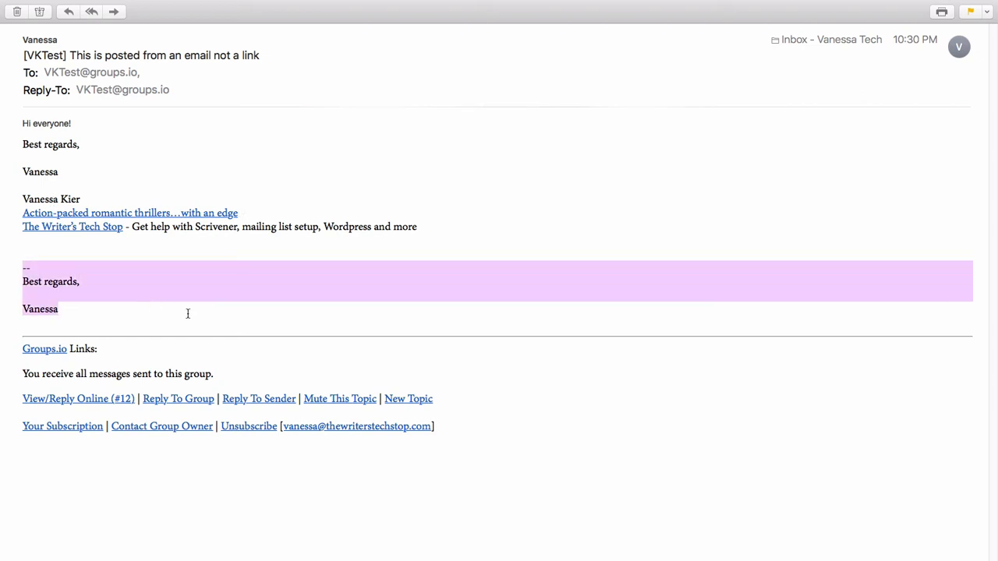
mouse_move(186, 304)
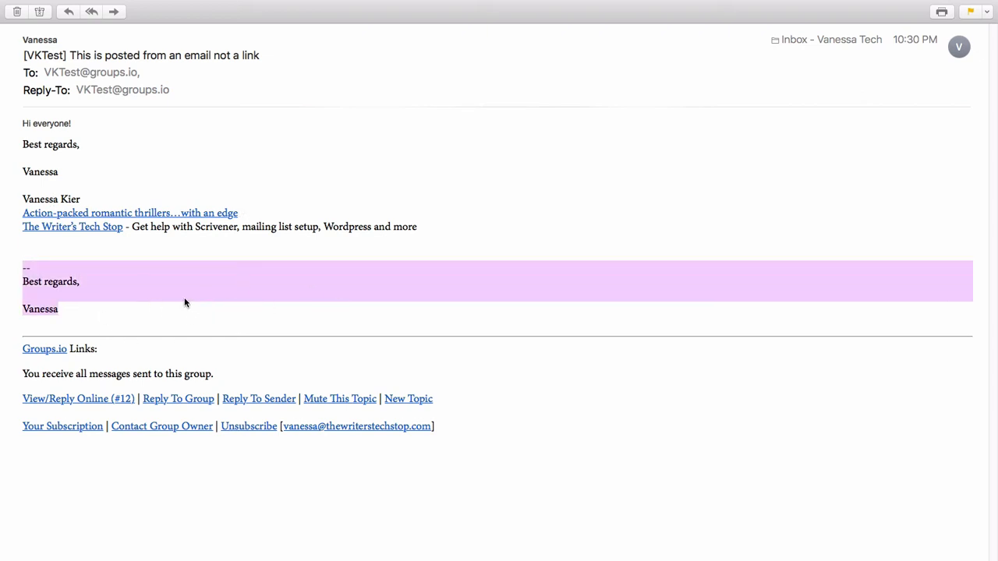
mouse_move(202, 302)
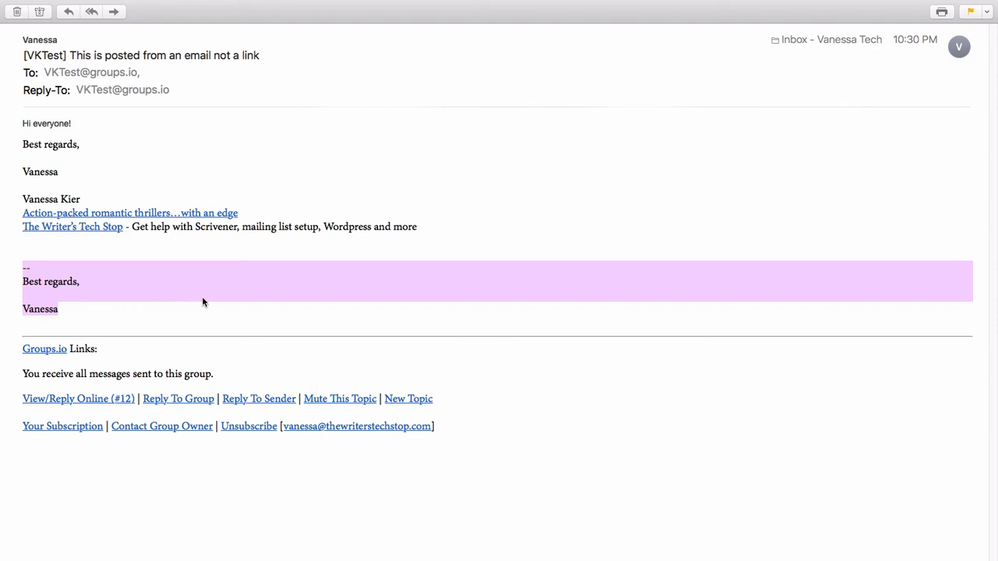
mouse_move(628, 394)
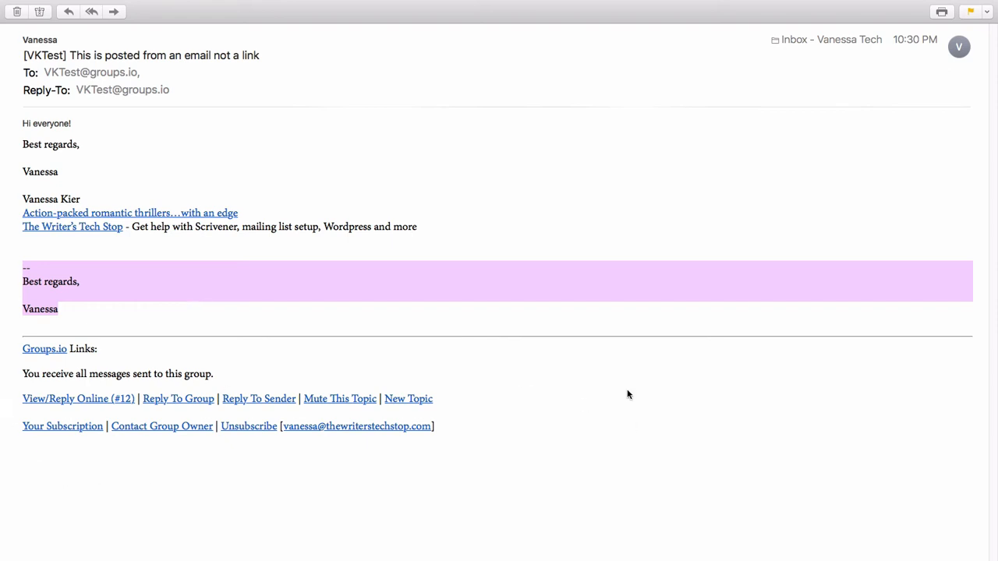
mouse_move(61, 418)
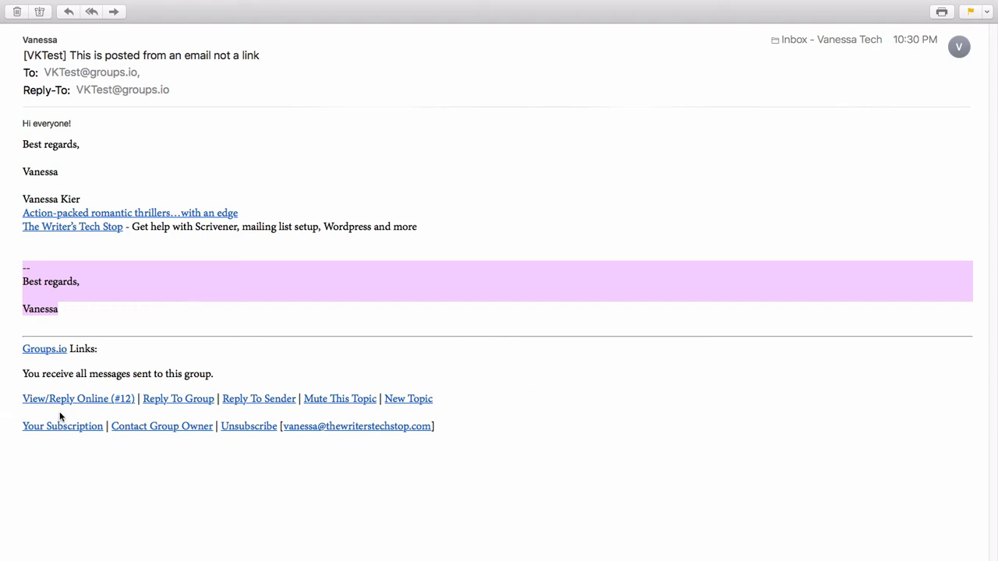
mouse_move(383, 474)
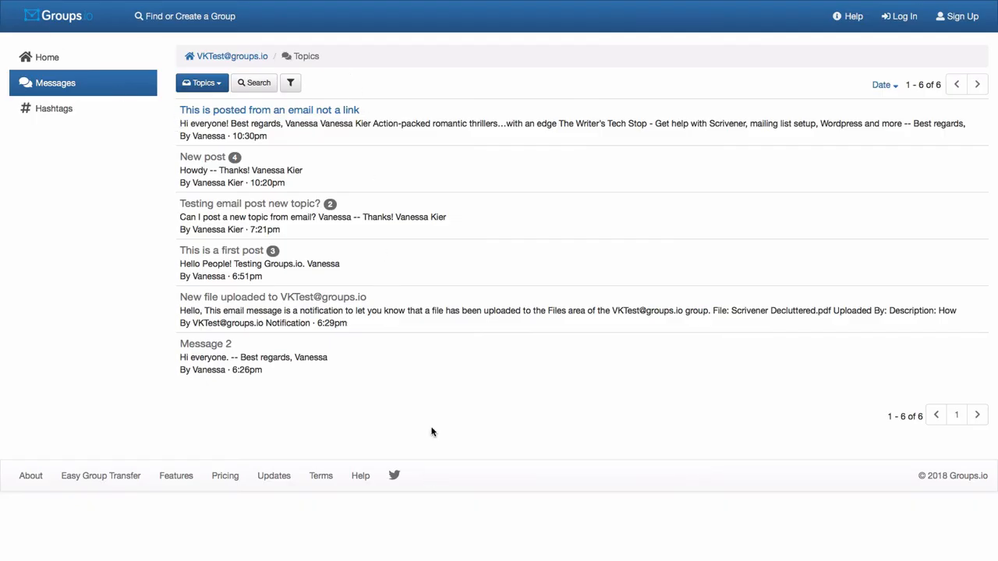
mouse_move(546, 188)
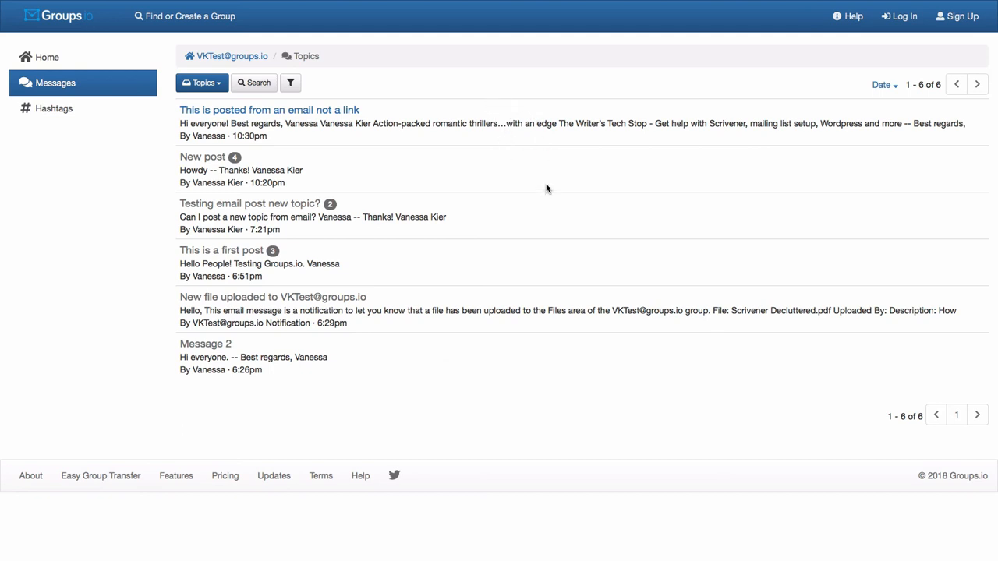
mouse_move(491, 305)
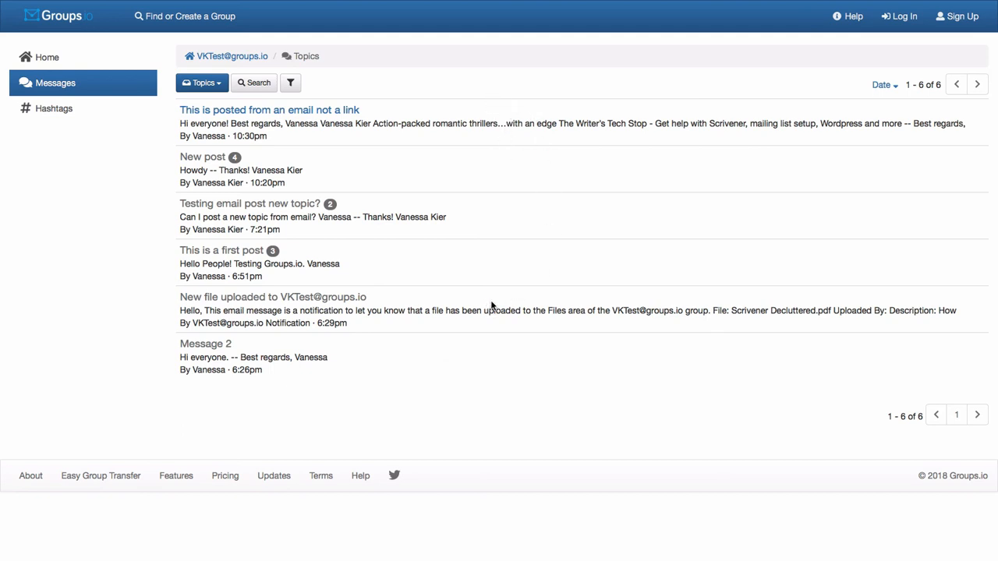
mouse_move(346, 248)
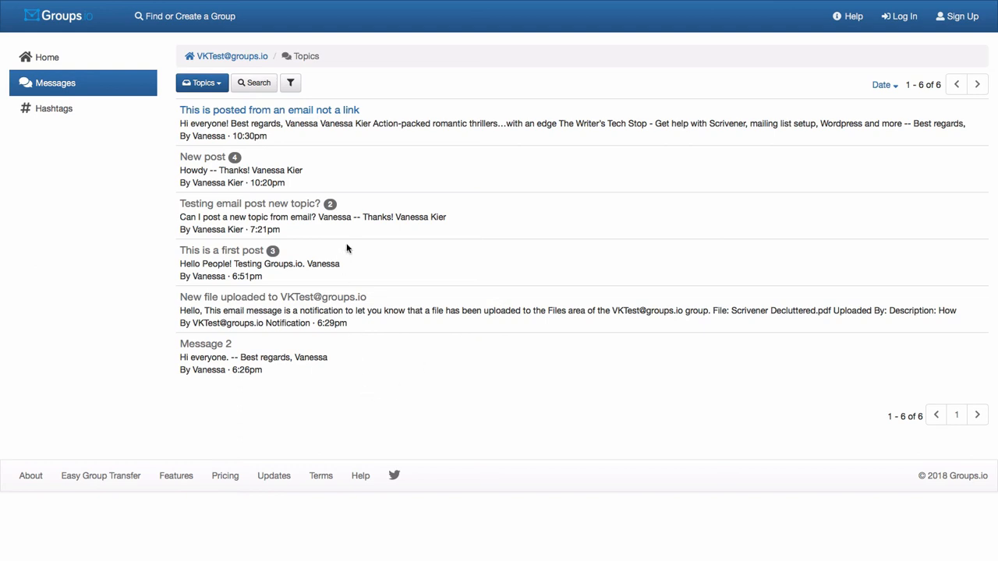
mouse_move(241, 153)
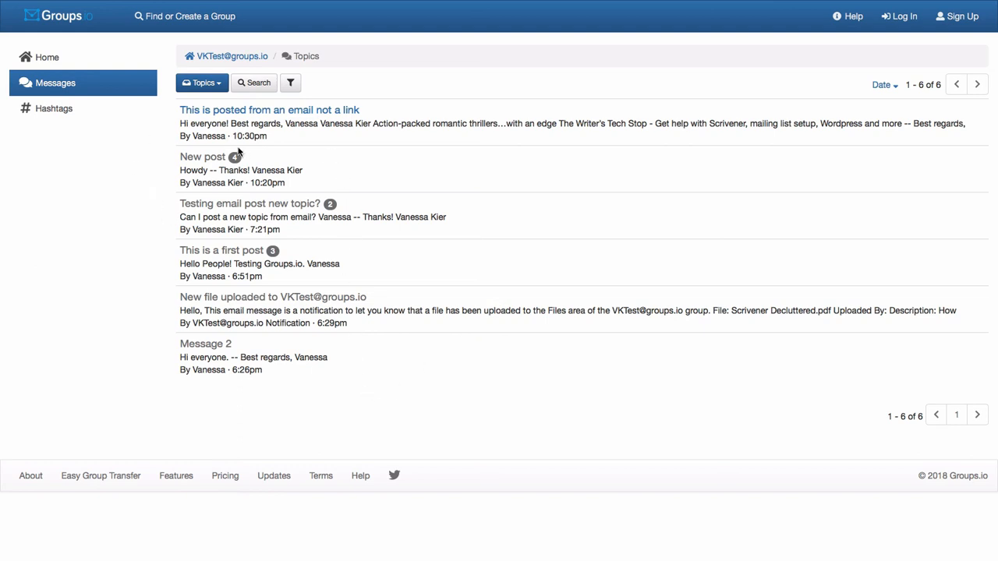
mouse_move(190, 312)
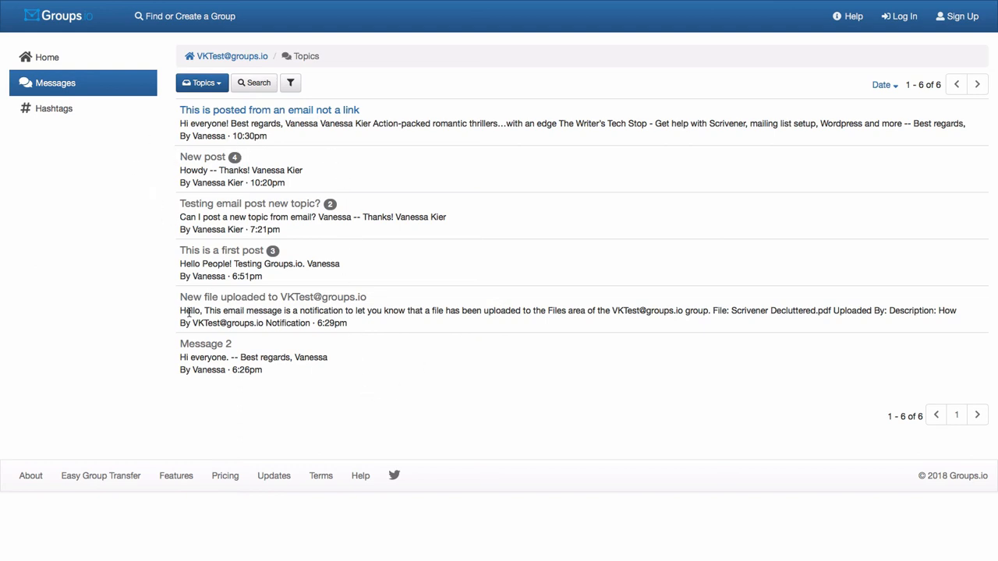
mouse_move(169, 109)
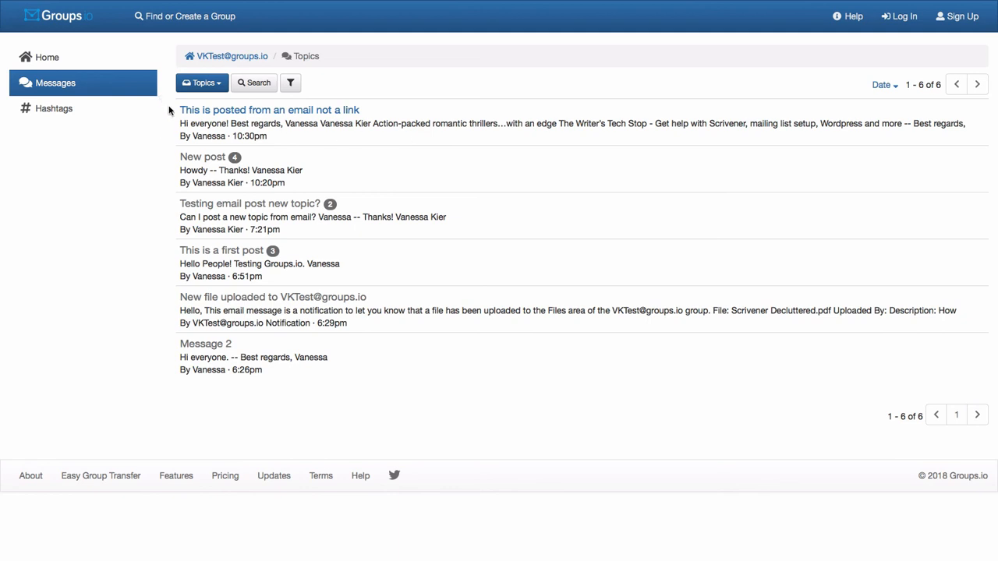
mouse_move(225, 106)
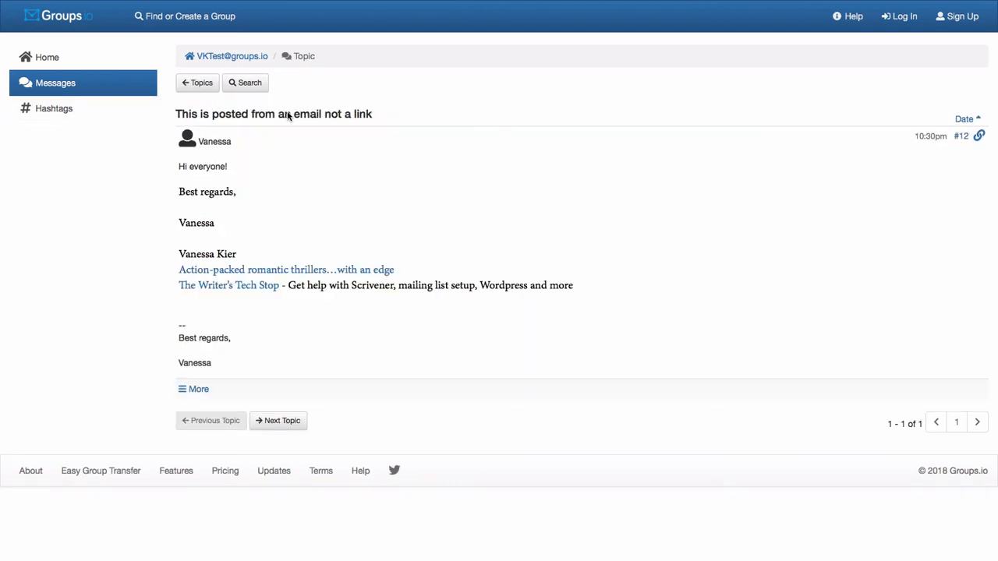
mouse_move(577, 197)
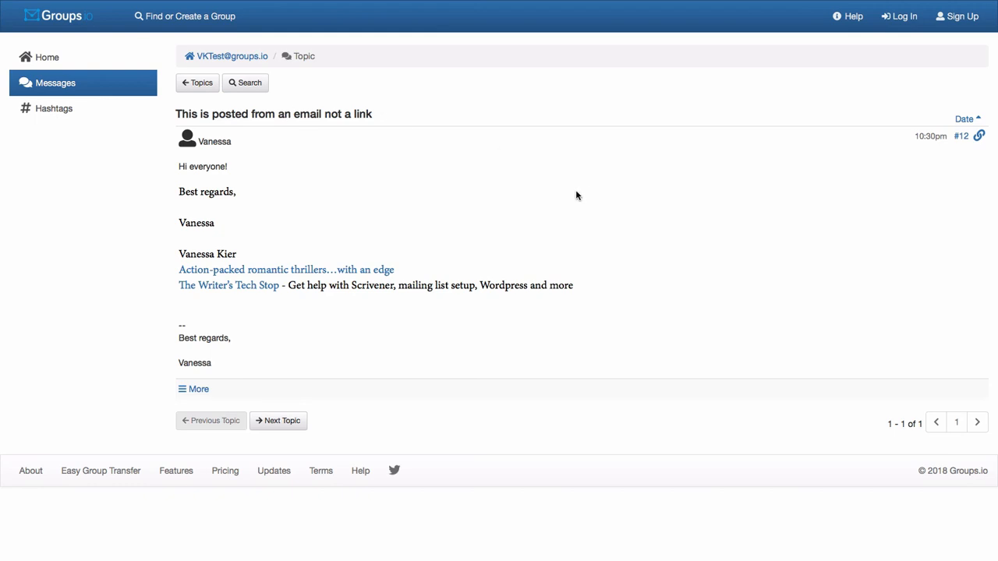